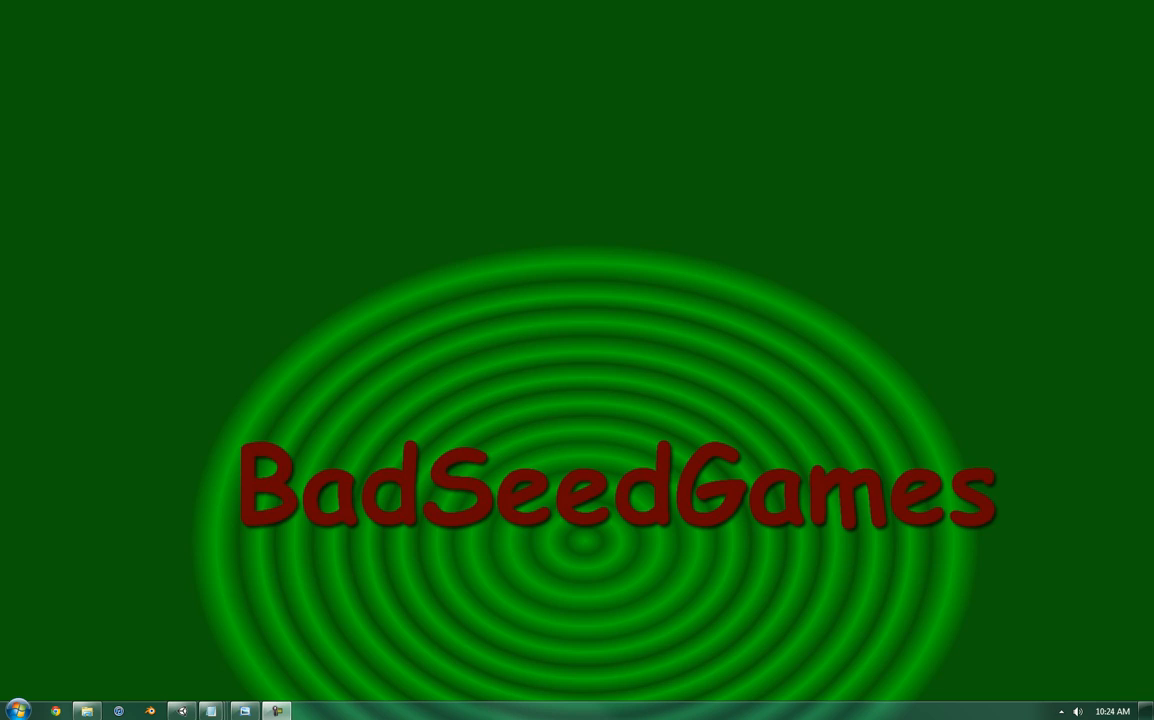
mouse_move(180, 712)
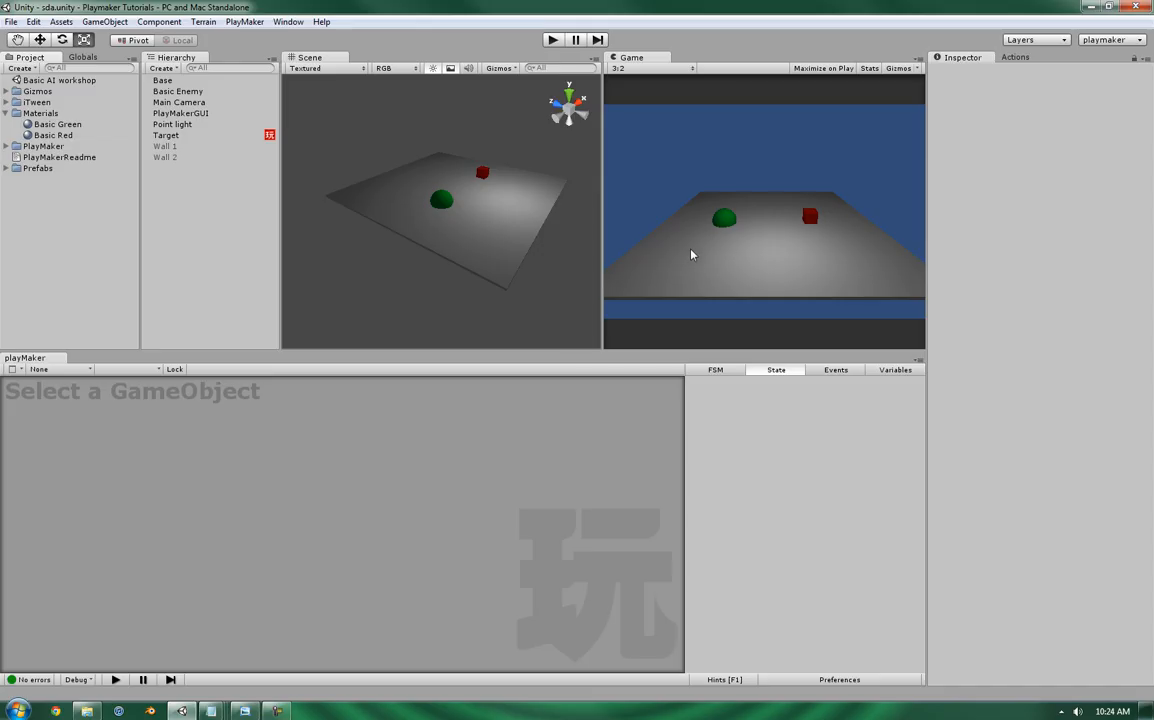
mouse_move(864, 240)
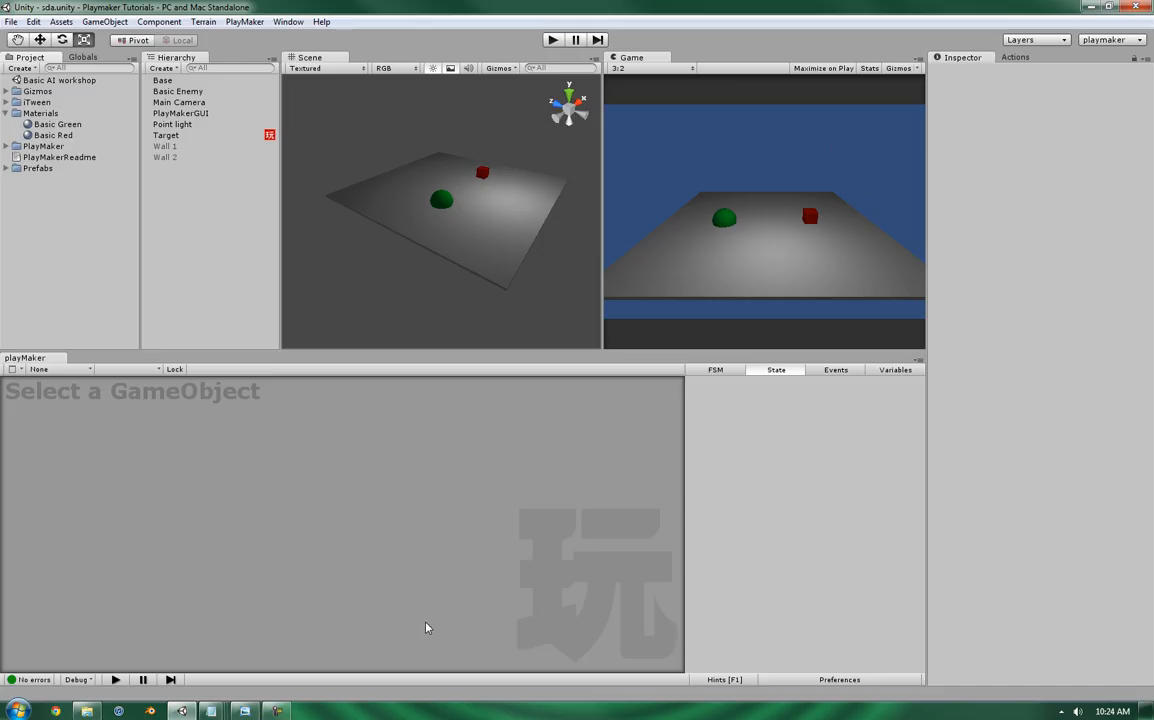
mouse_move(356, 236)
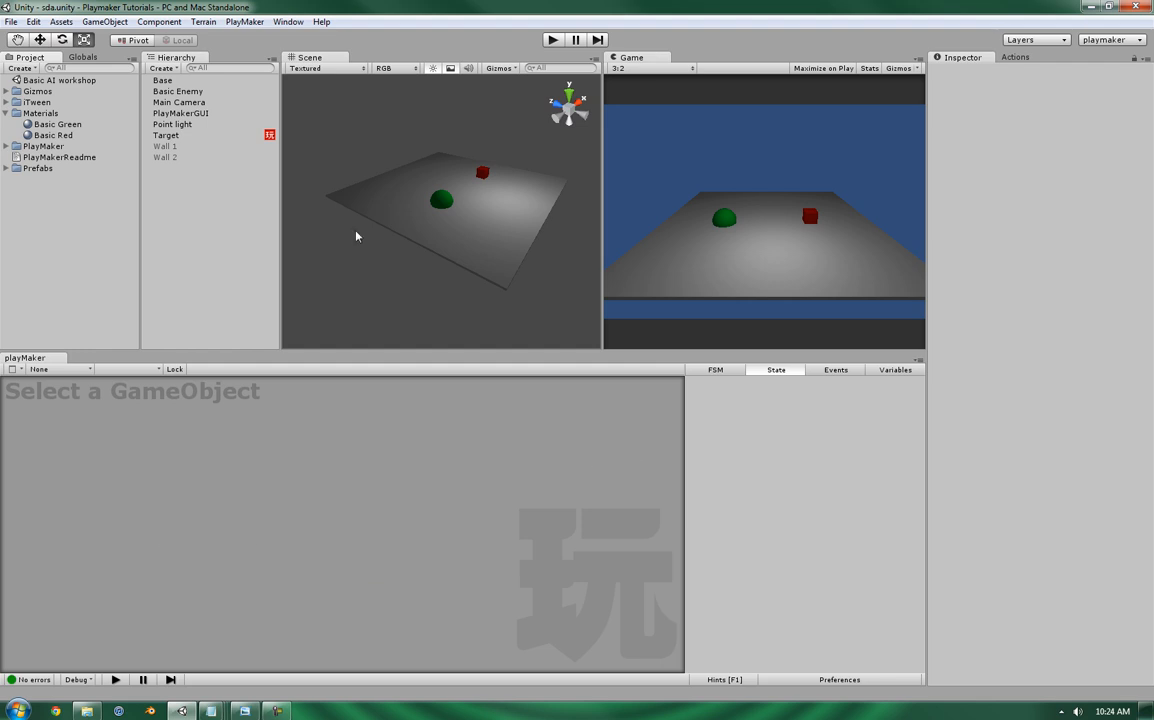
- Select the Basic Enemy object in the Hierarchy
click(178, 92)
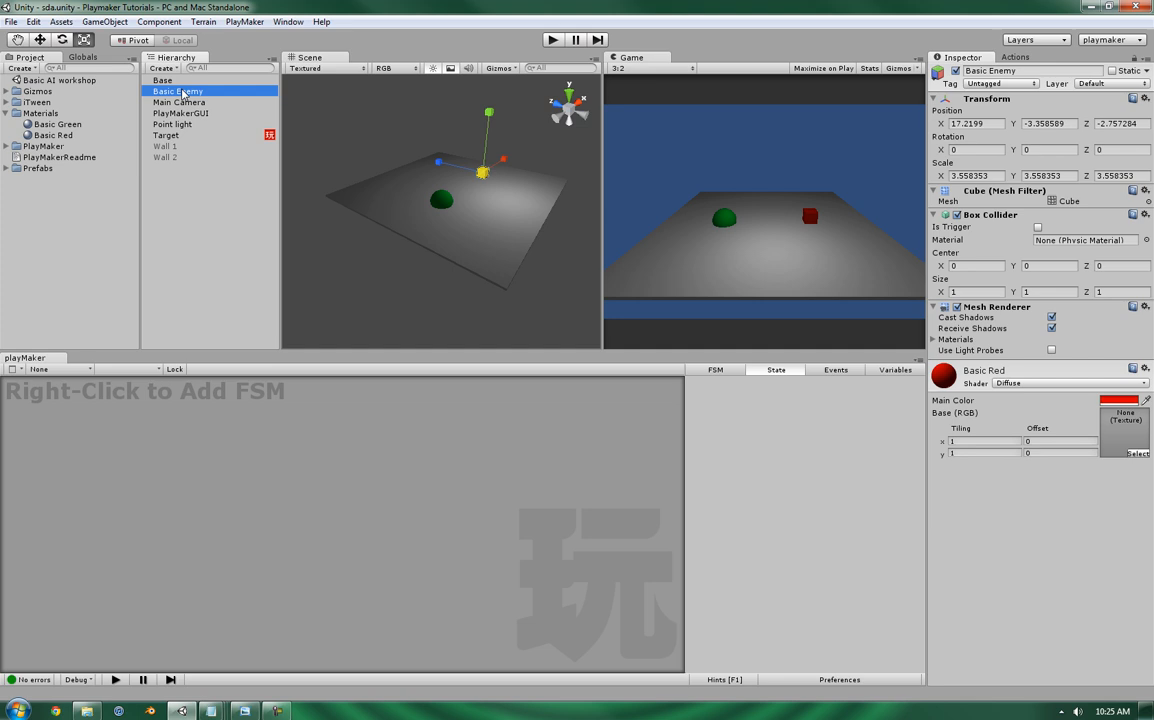
mouse_move(488, 172)
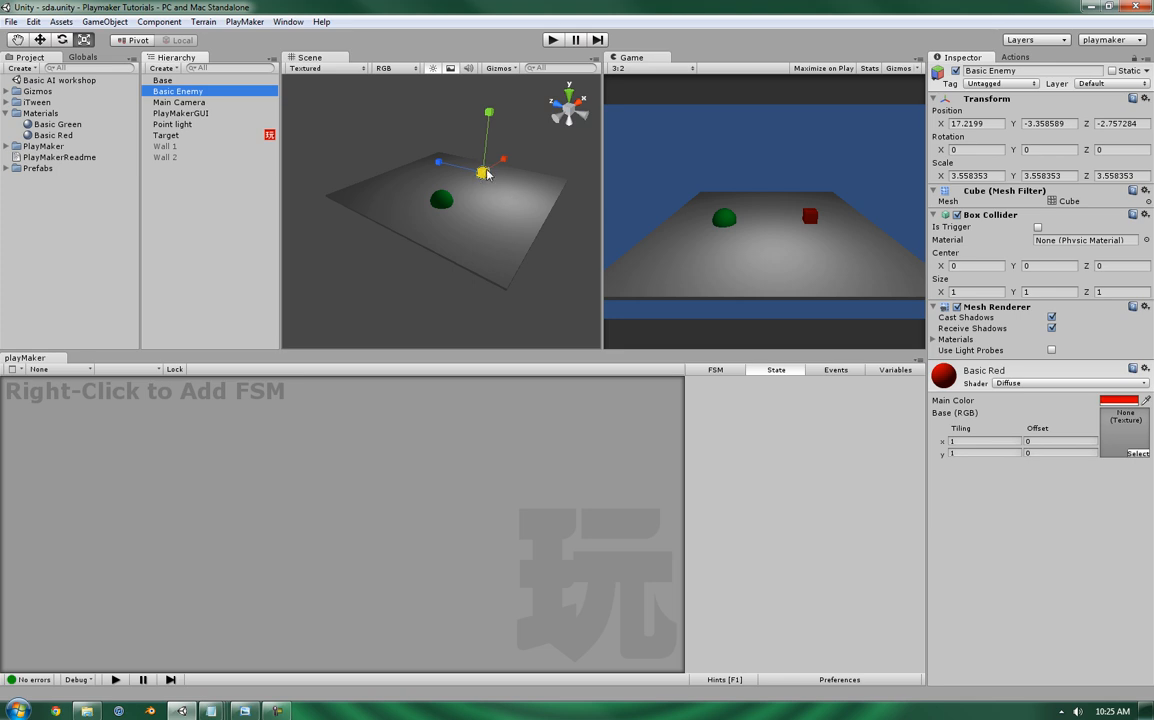
mouse_move(804, 218)
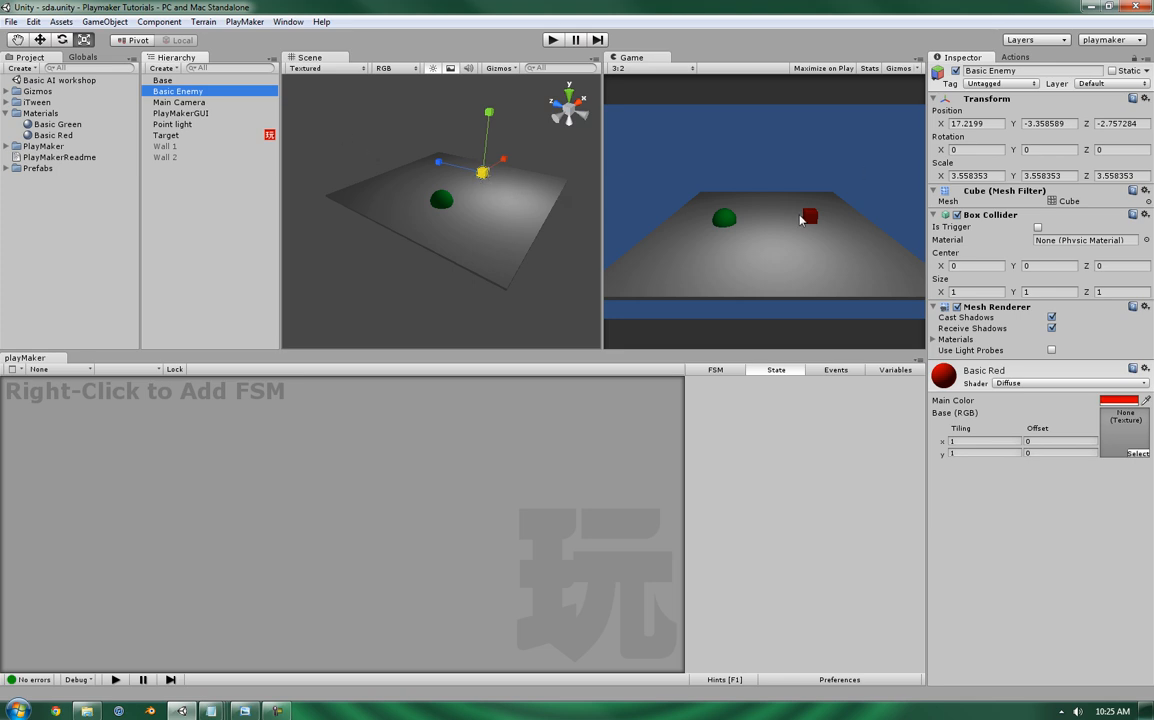
mouse_move(728, 228)
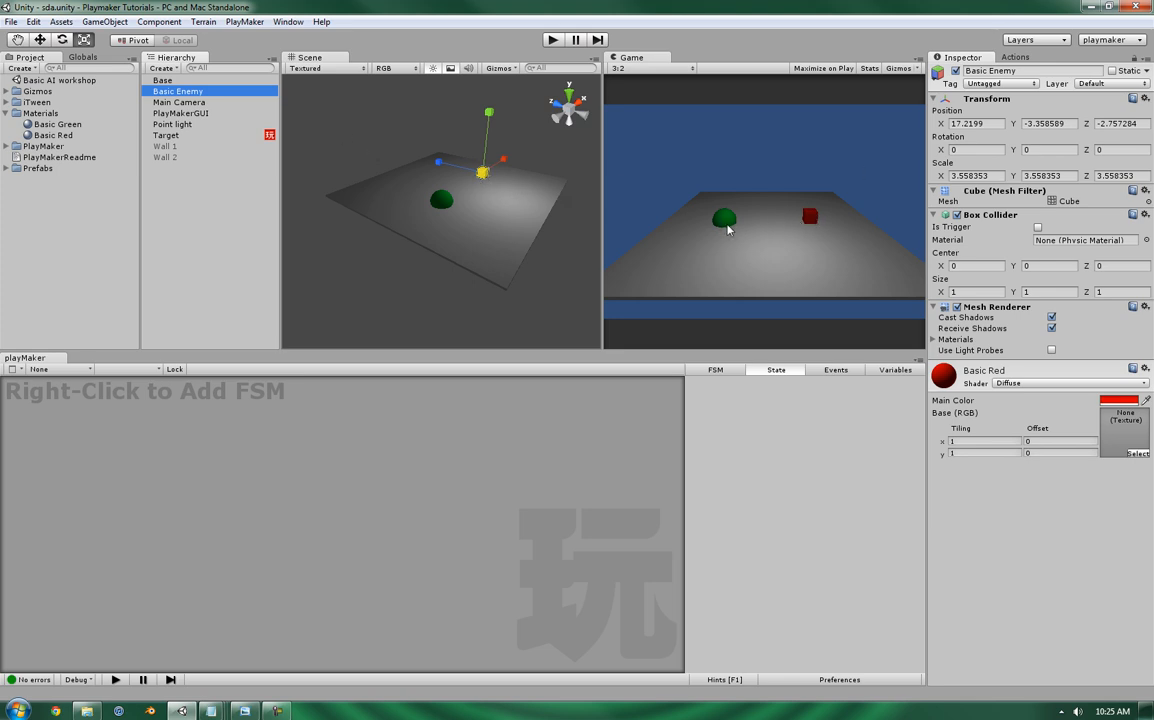
mouse_move(786, 234)
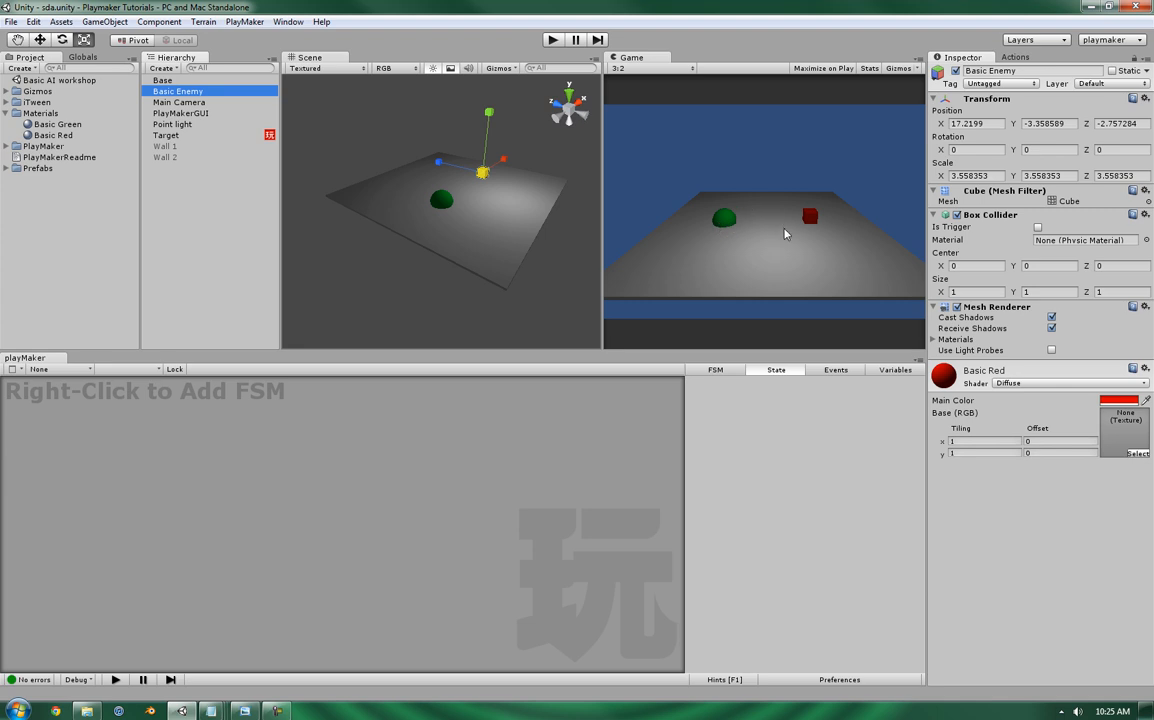
mouse_move(696, 230)
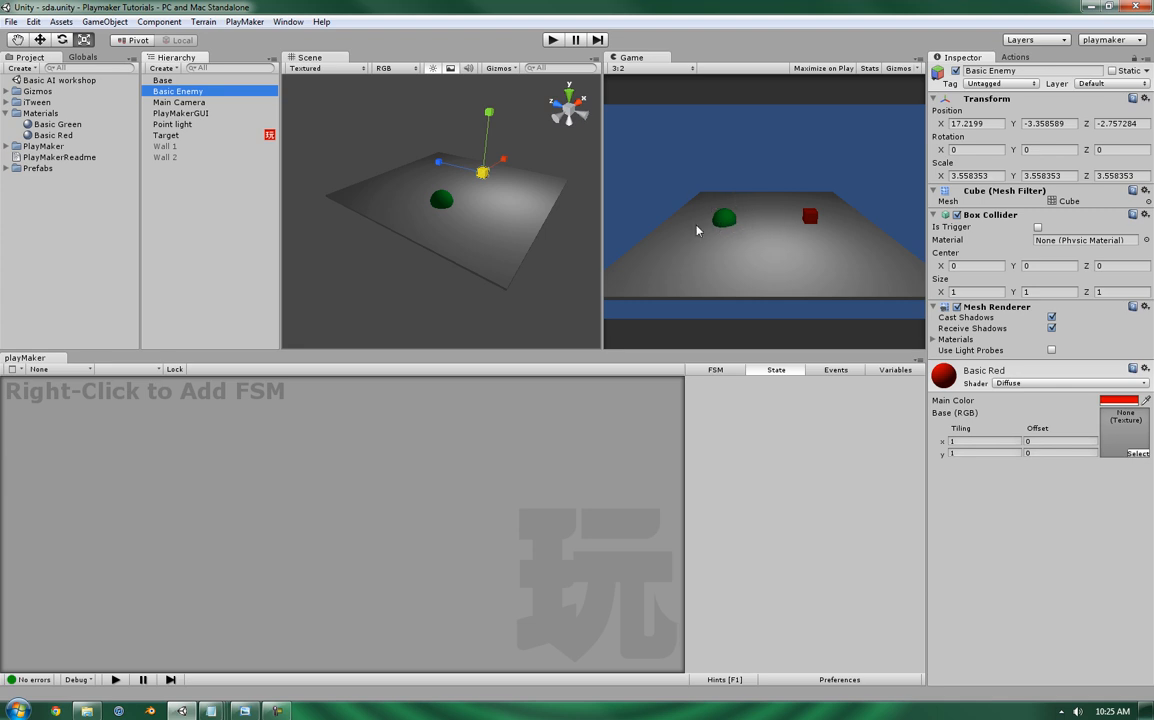
mouse_move(728, 230)
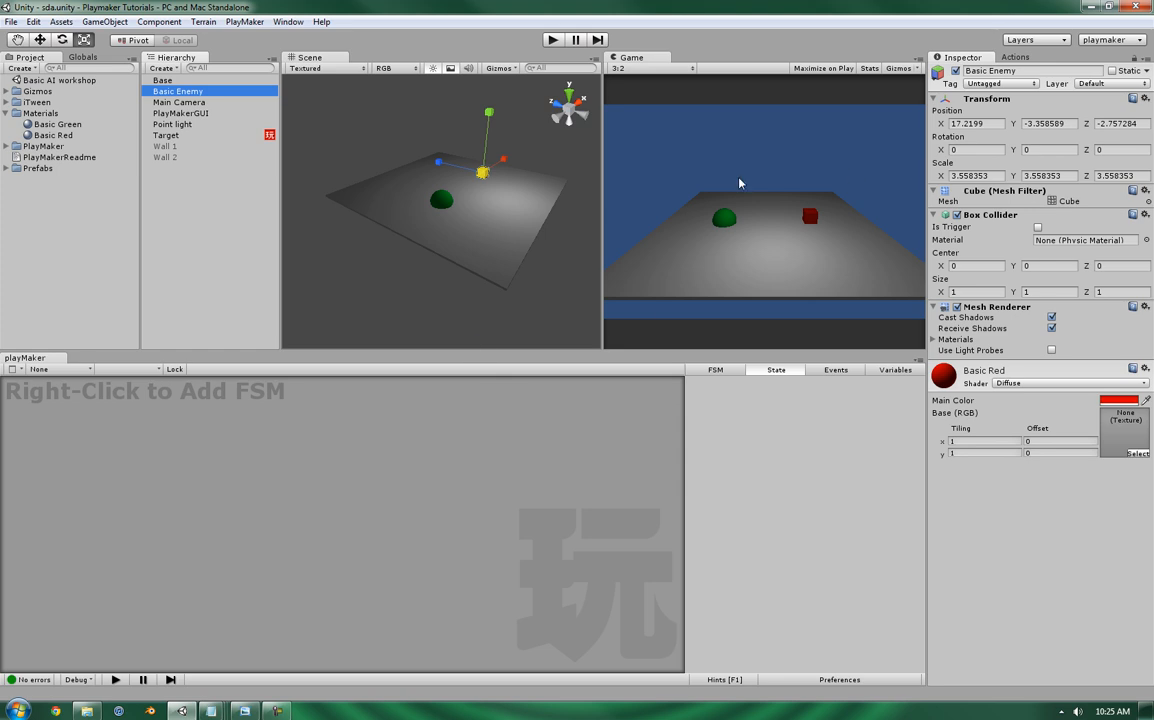
mouse_move(840, 222)
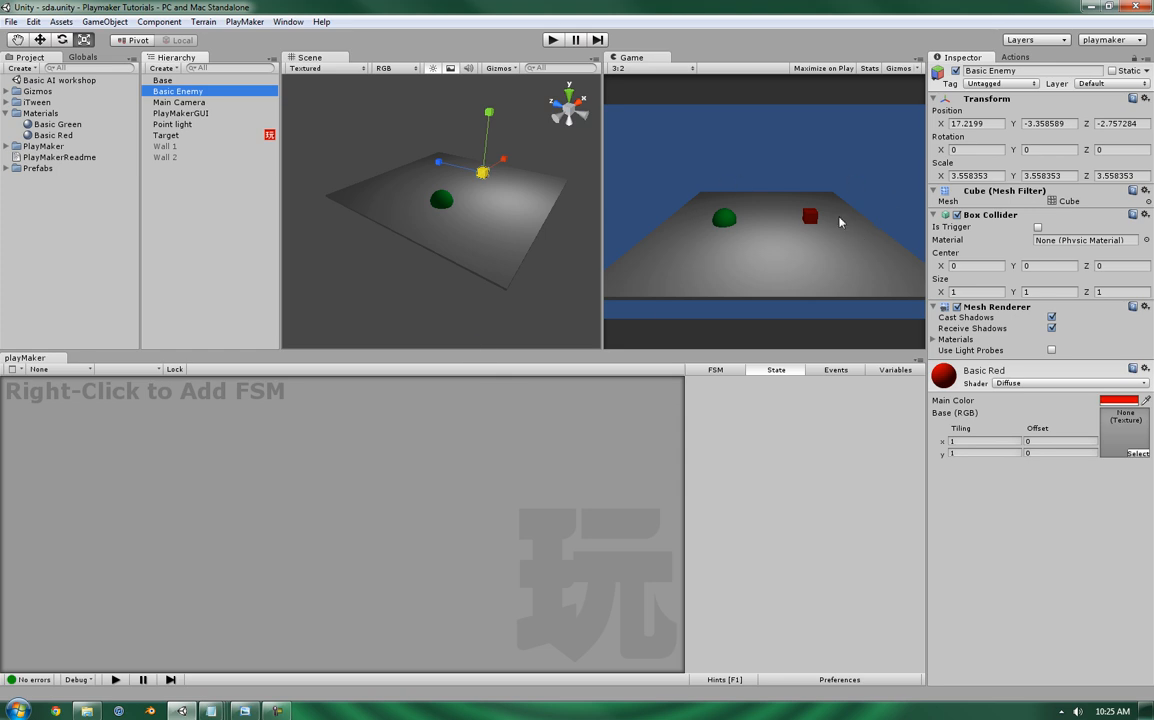
mouse_move(812, 204)
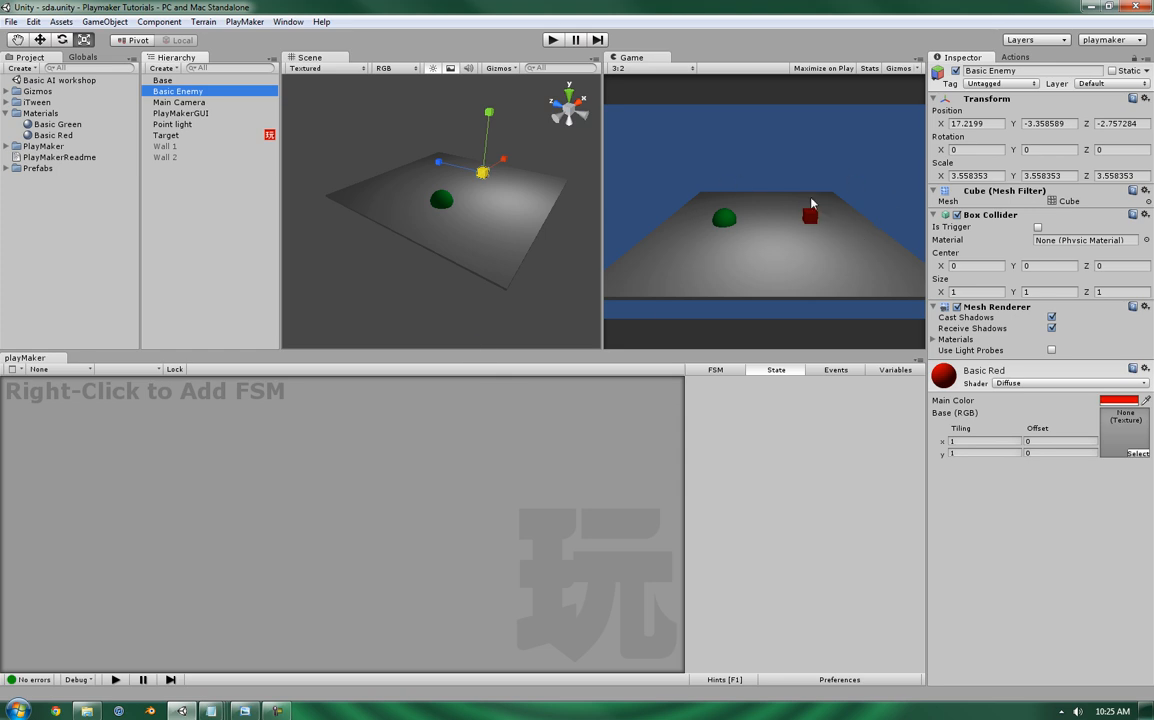
mouse_move(812, 224)
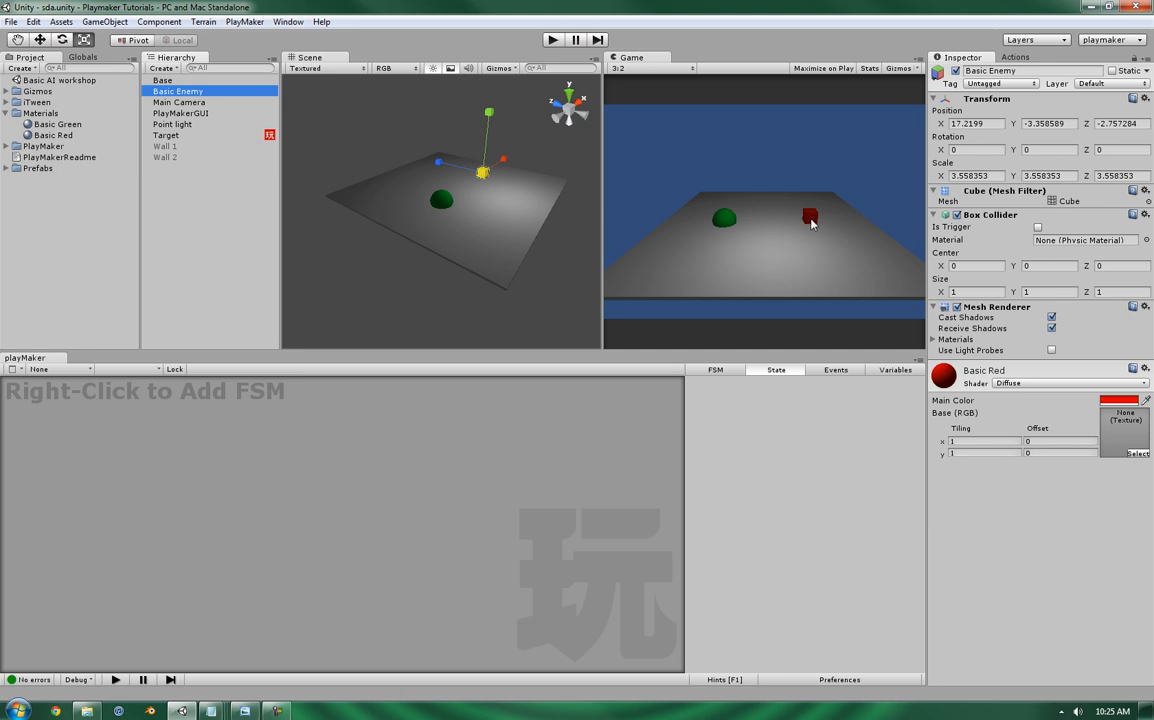
mouse_move(104, 20)
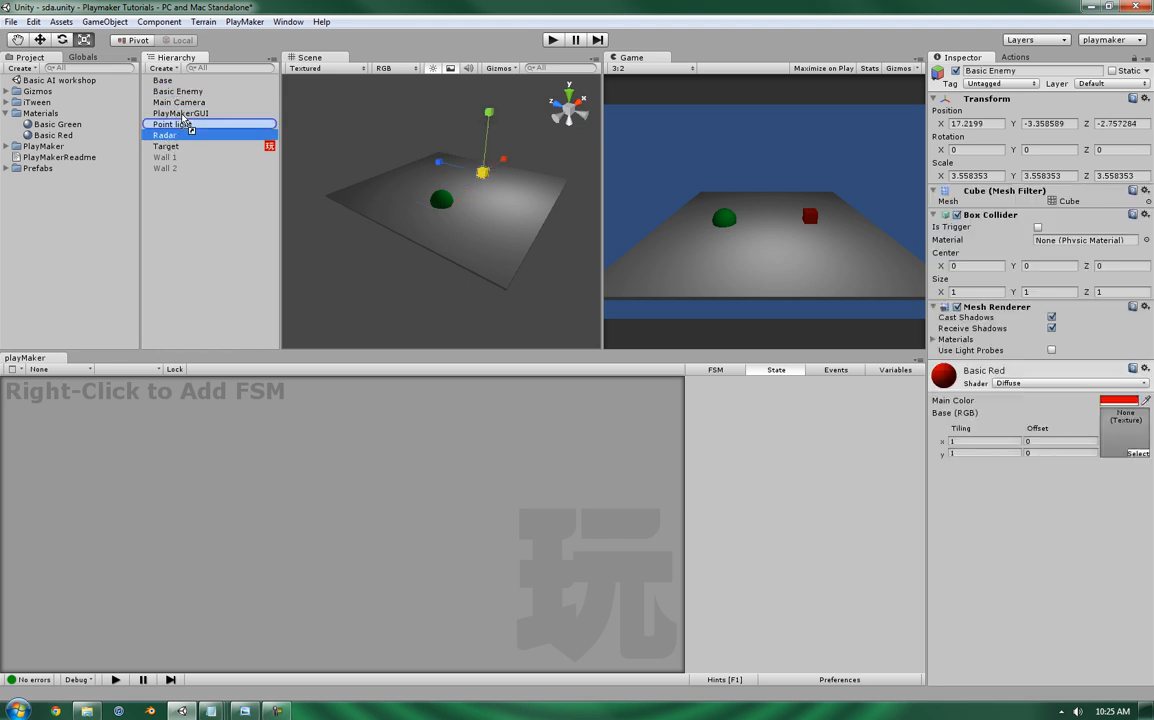
- Confirm the Radar name and switch selection between Radar and Basic Enemy
click(178, 92)
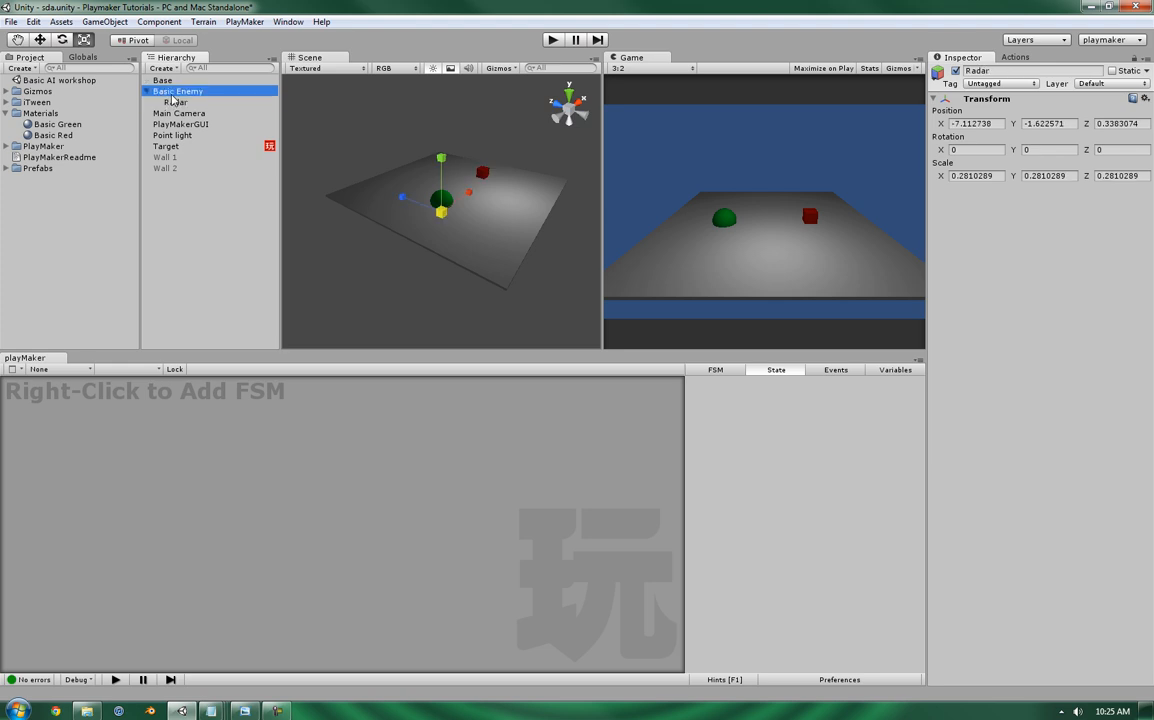
click(176, 102)
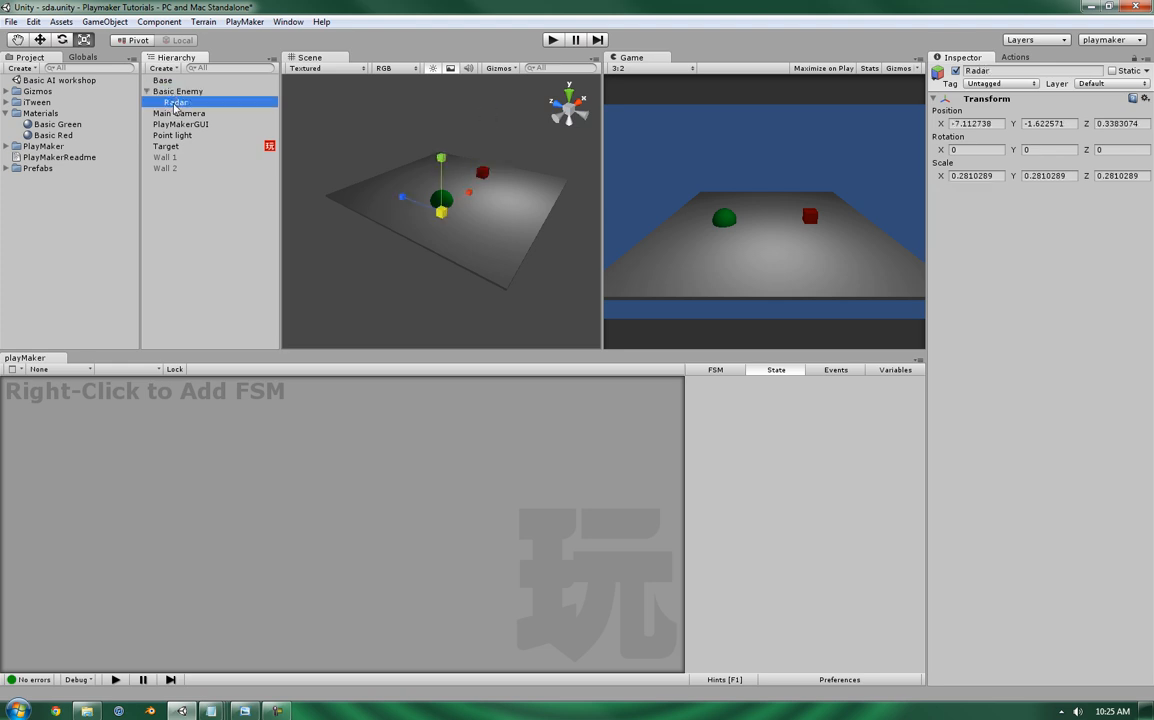
click(178, 92)
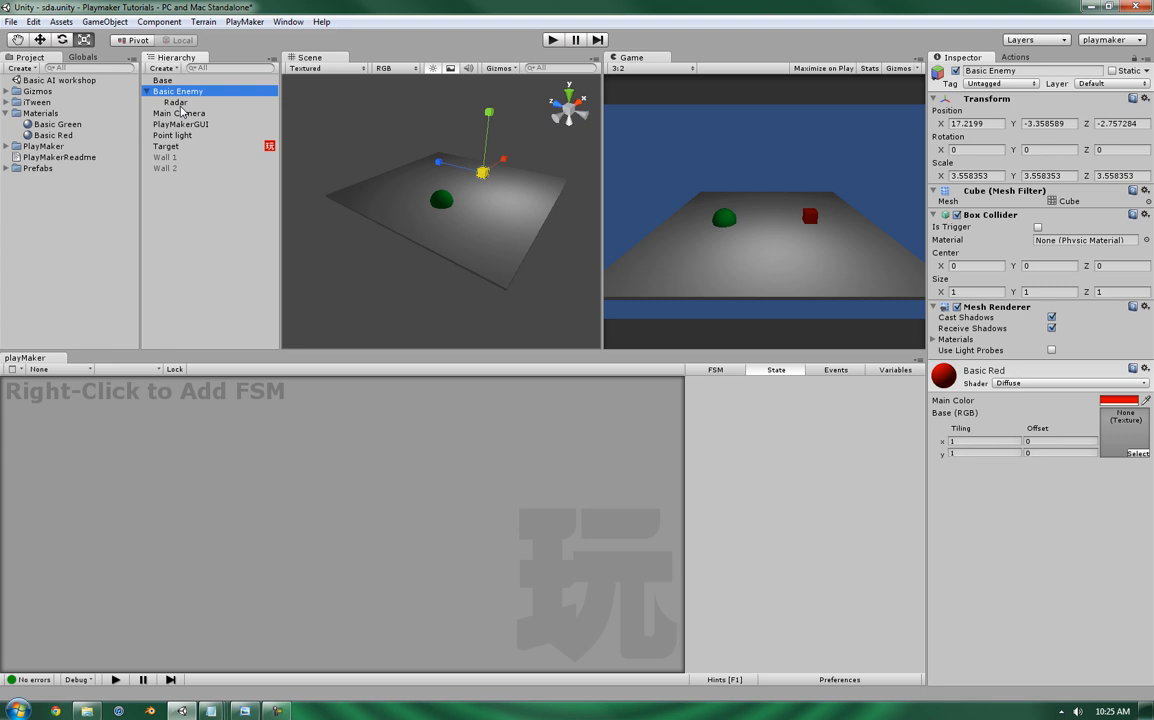
click(176, 102)
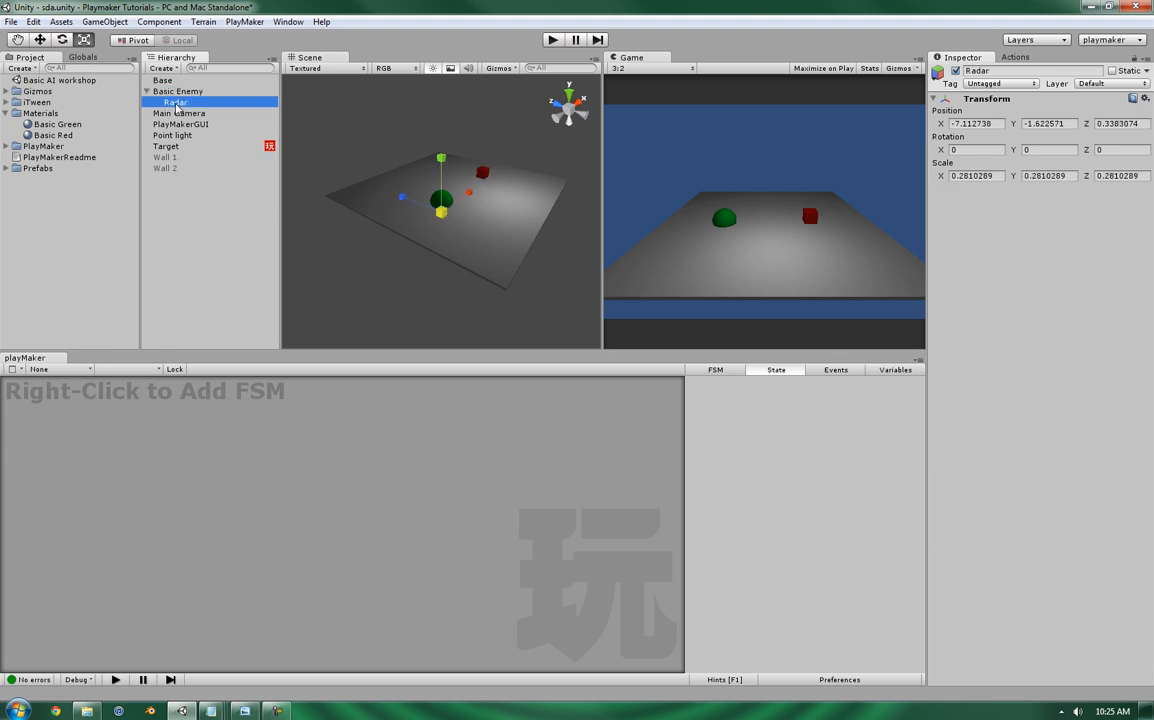
mouse_move(742, 114)
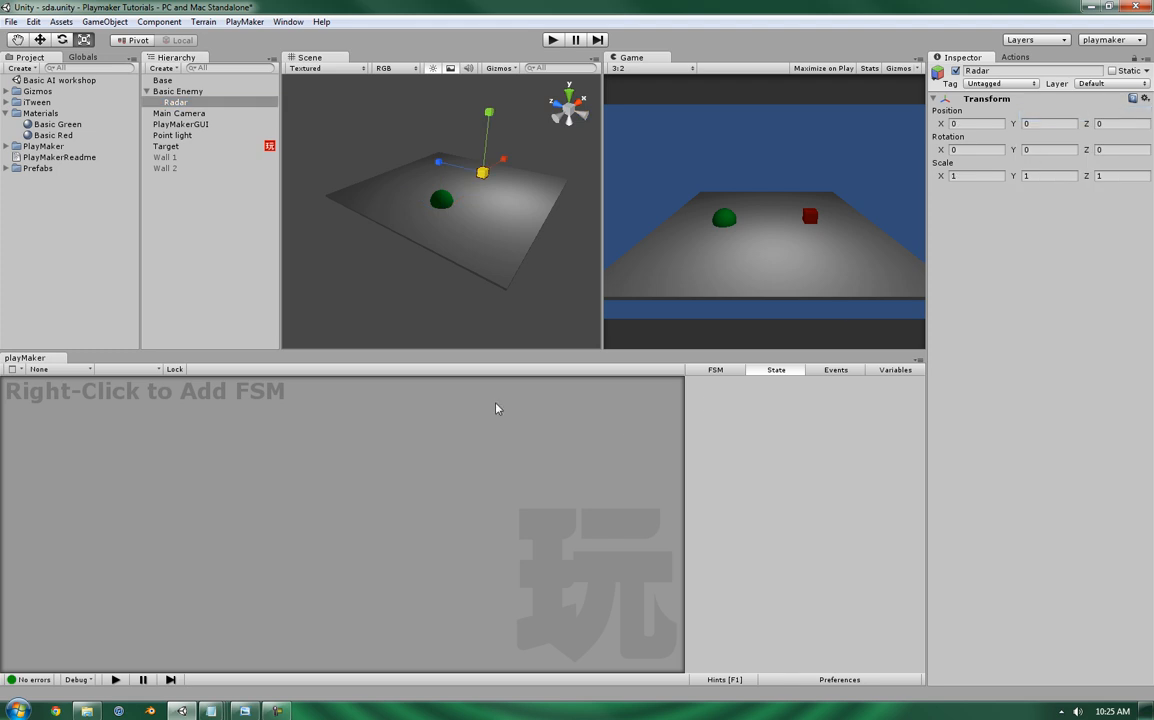
mouse_move(168, 486)
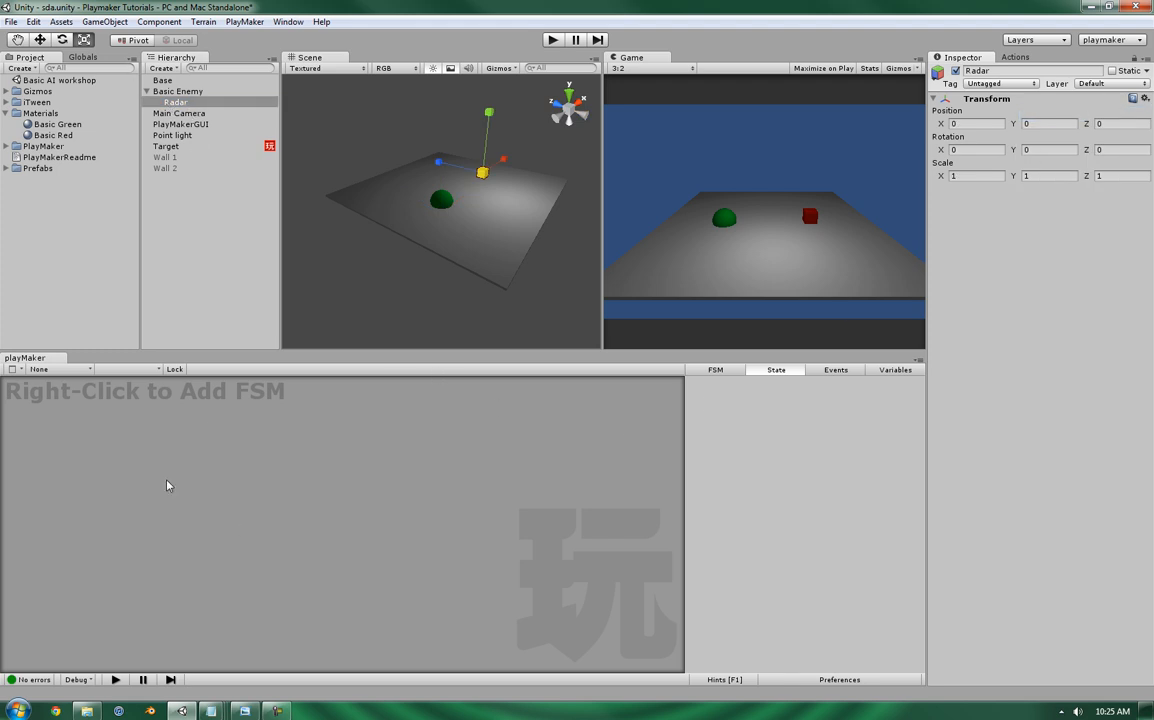
- Add an FSM to Radar named Orientation and nudge State 1 into place
right_click(168, 486)
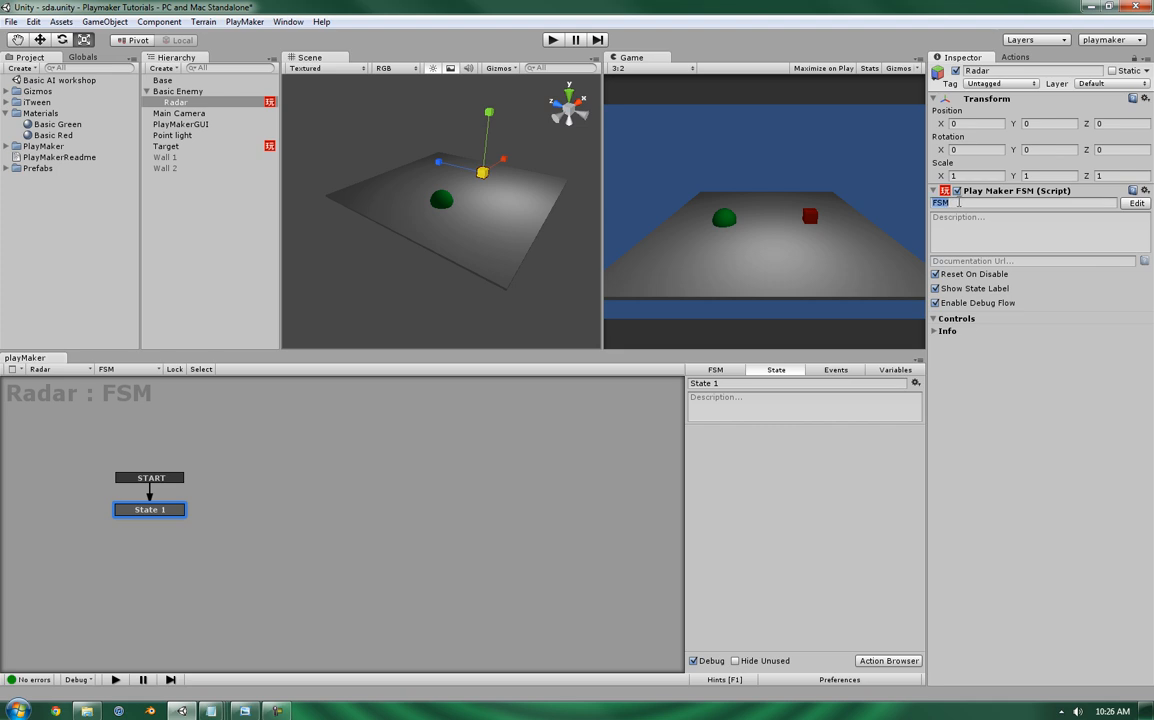
text(Orientation)
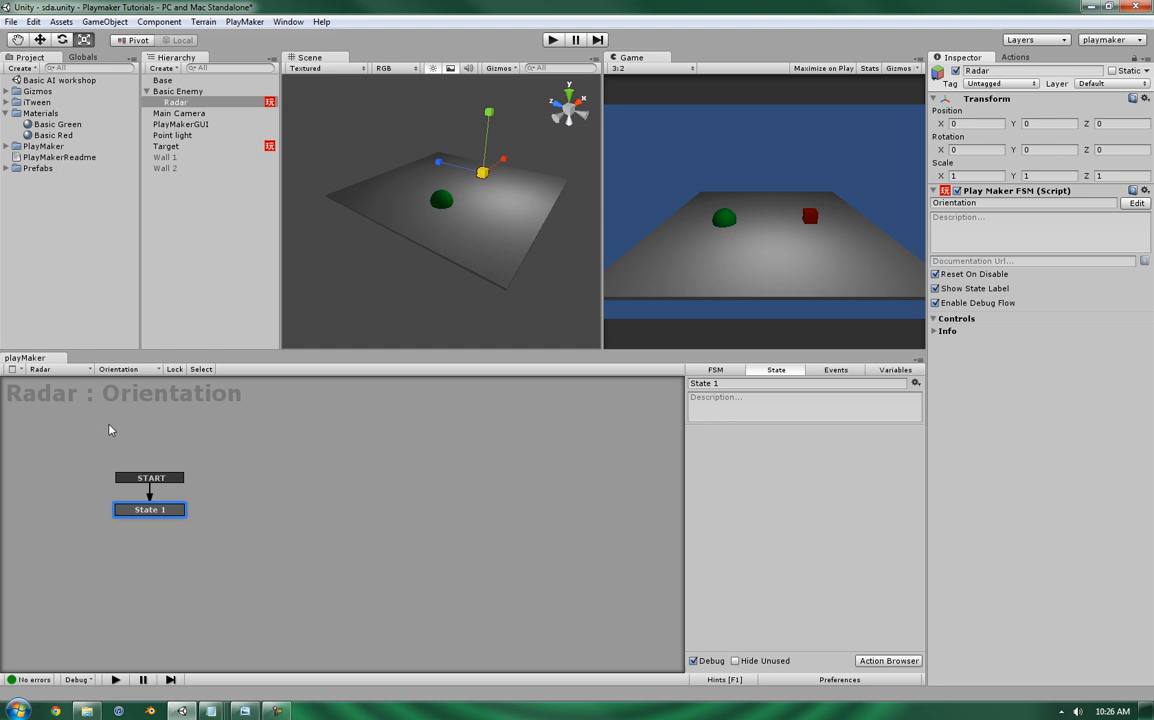
drag(150, 510, 160, 488)
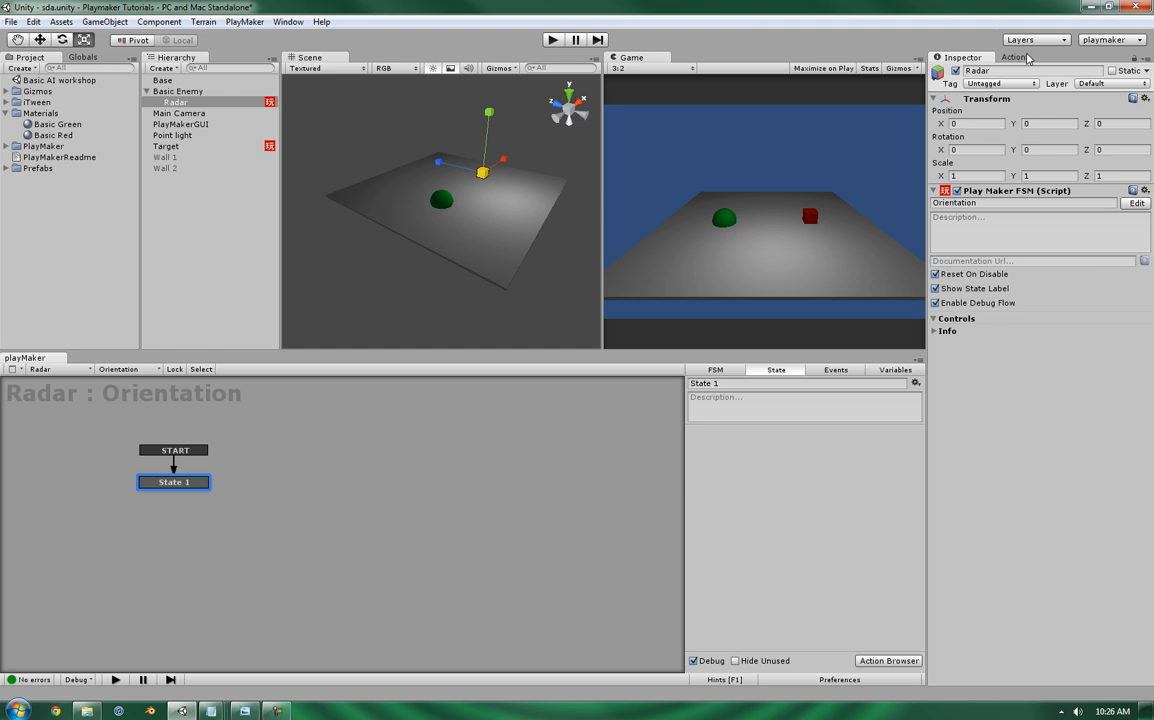
- Add a Look At action aimed at Target with Draw Debug Line on, then enter play mode
click(1012, 56)
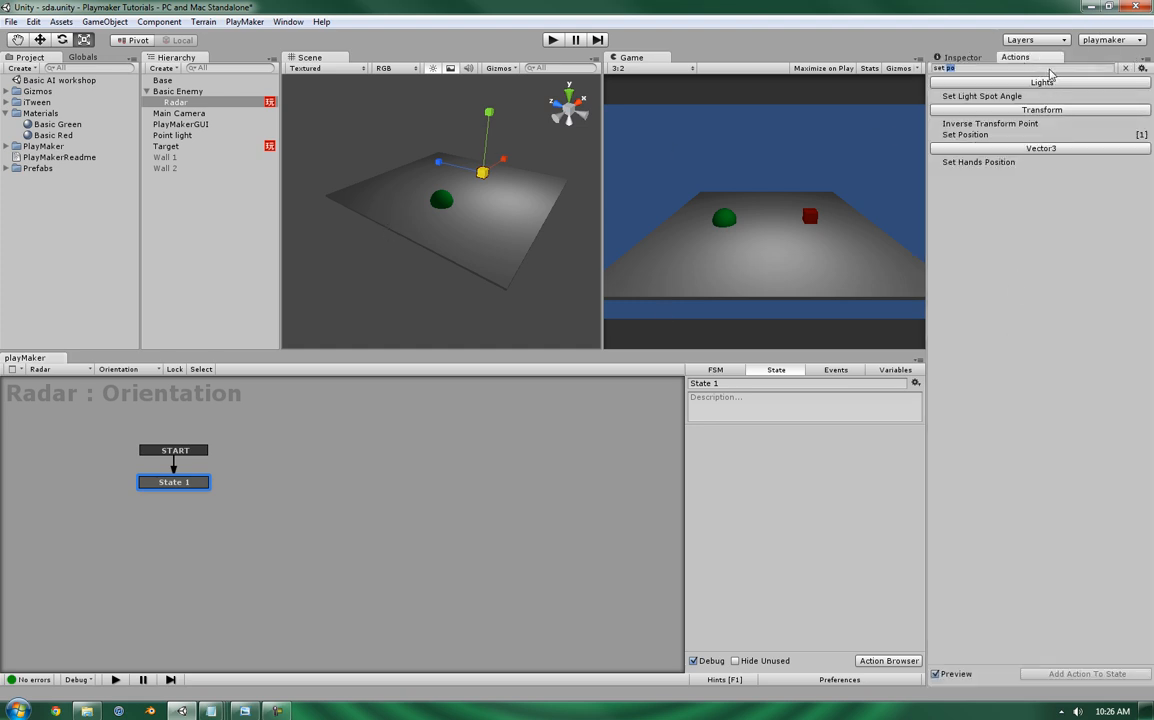
text(look)
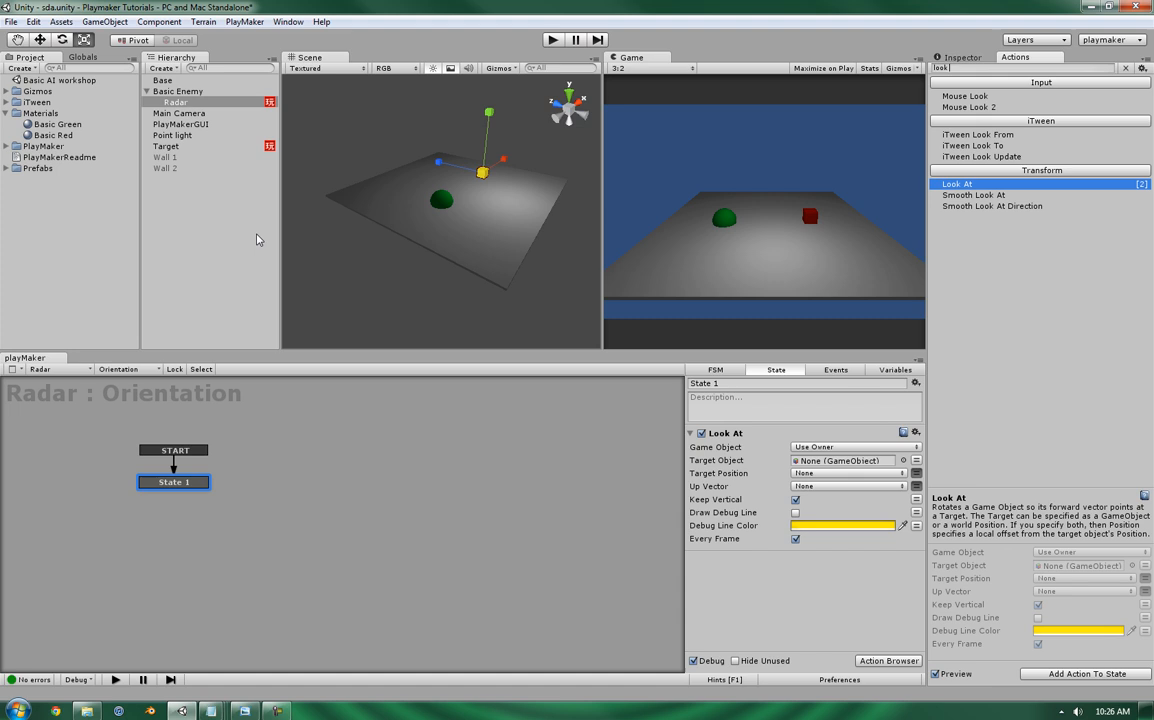
click(844, 460)
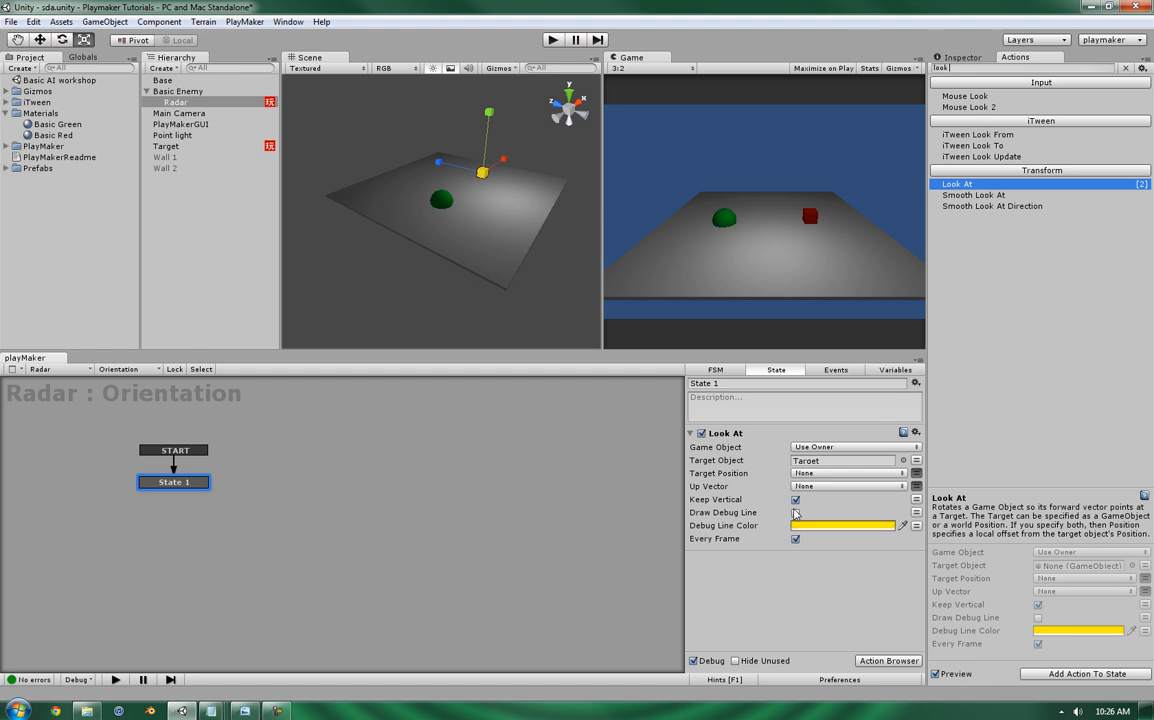
click(796, 512)
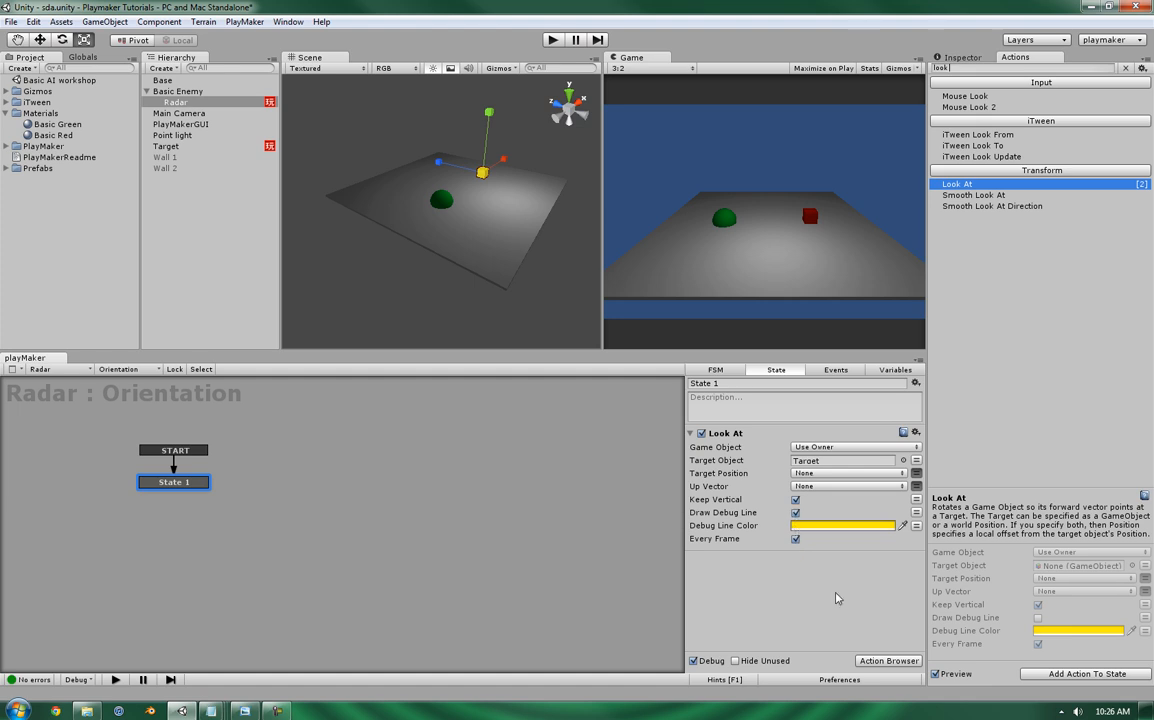
click(552, 40)
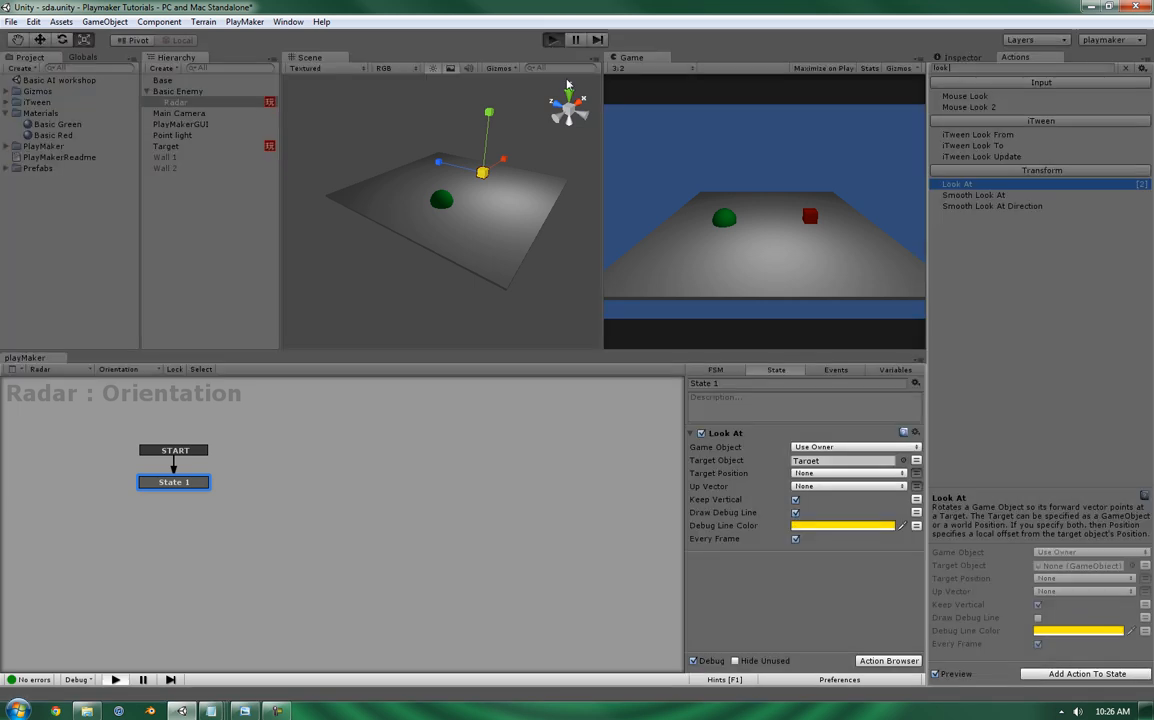
click(552, 40)
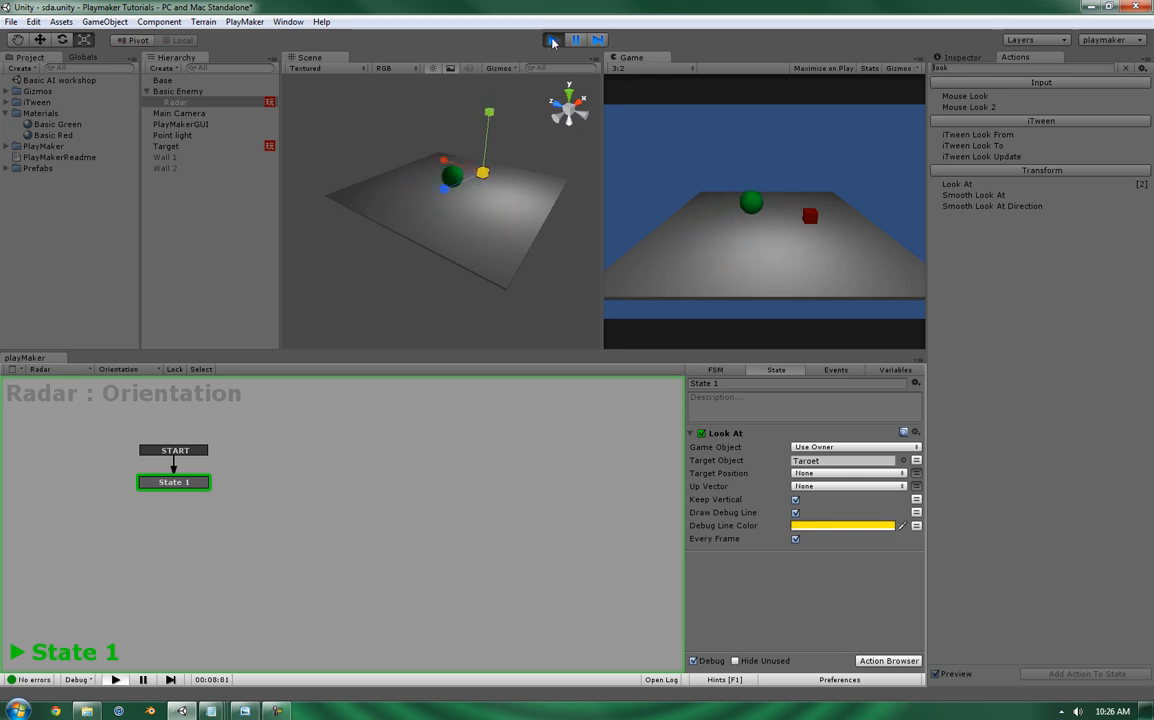
- Stop play mode and select State 1 to view its actions
click(552, 40)
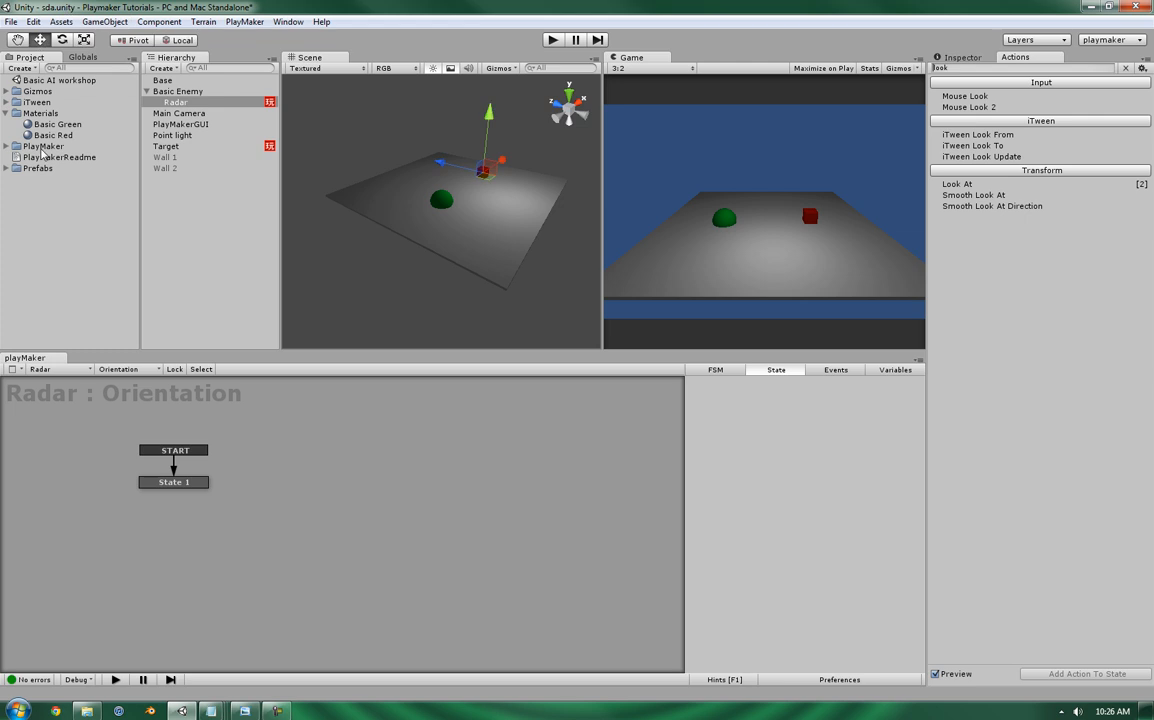
click(172, 480)
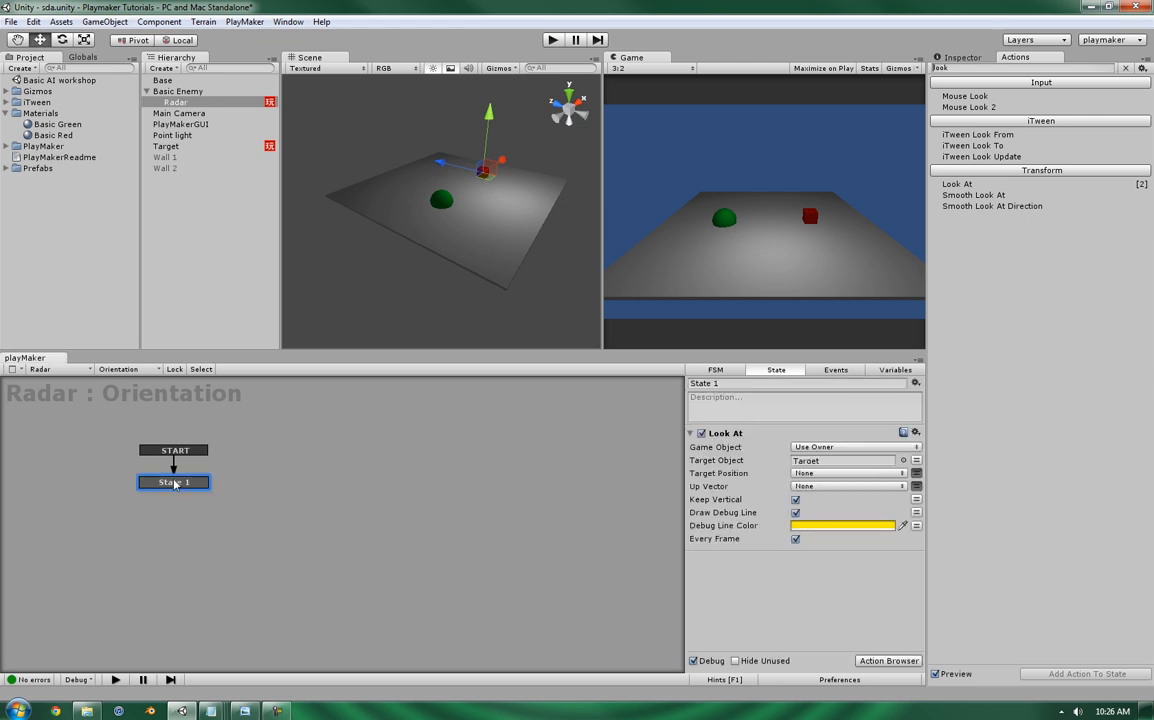
mouse_move(844, 570)
text(ray)
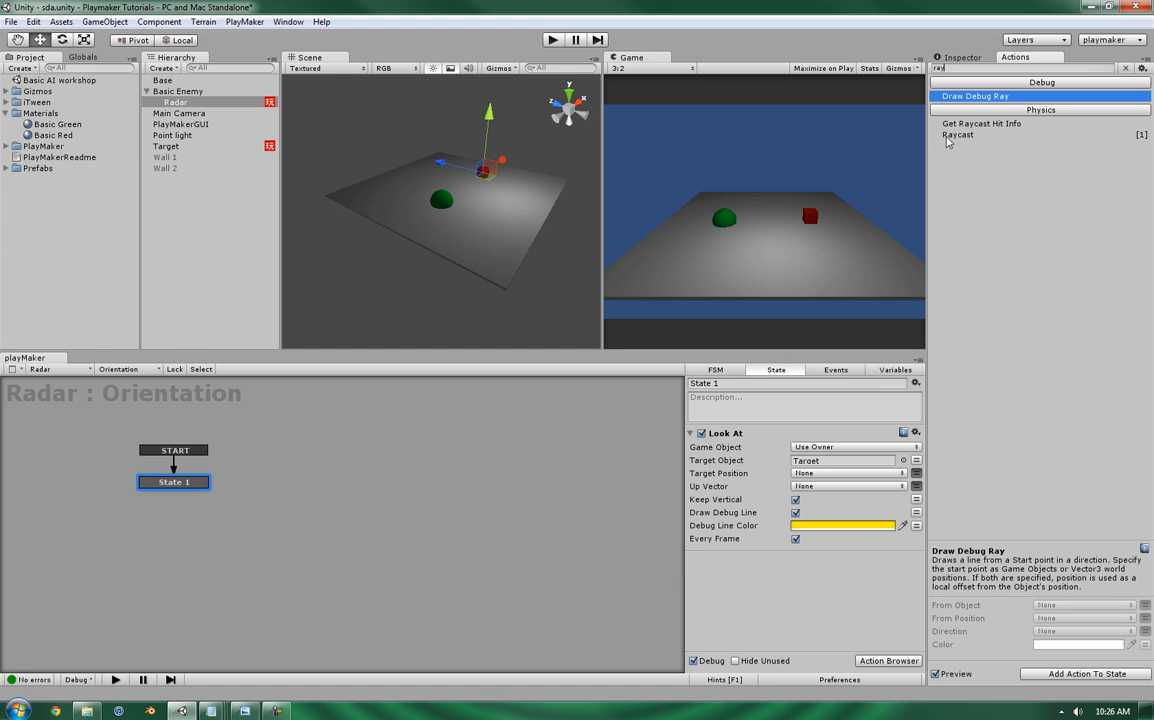
- Add a Raycast action casting from the owner with a direction vector along Z
click(958, 134)
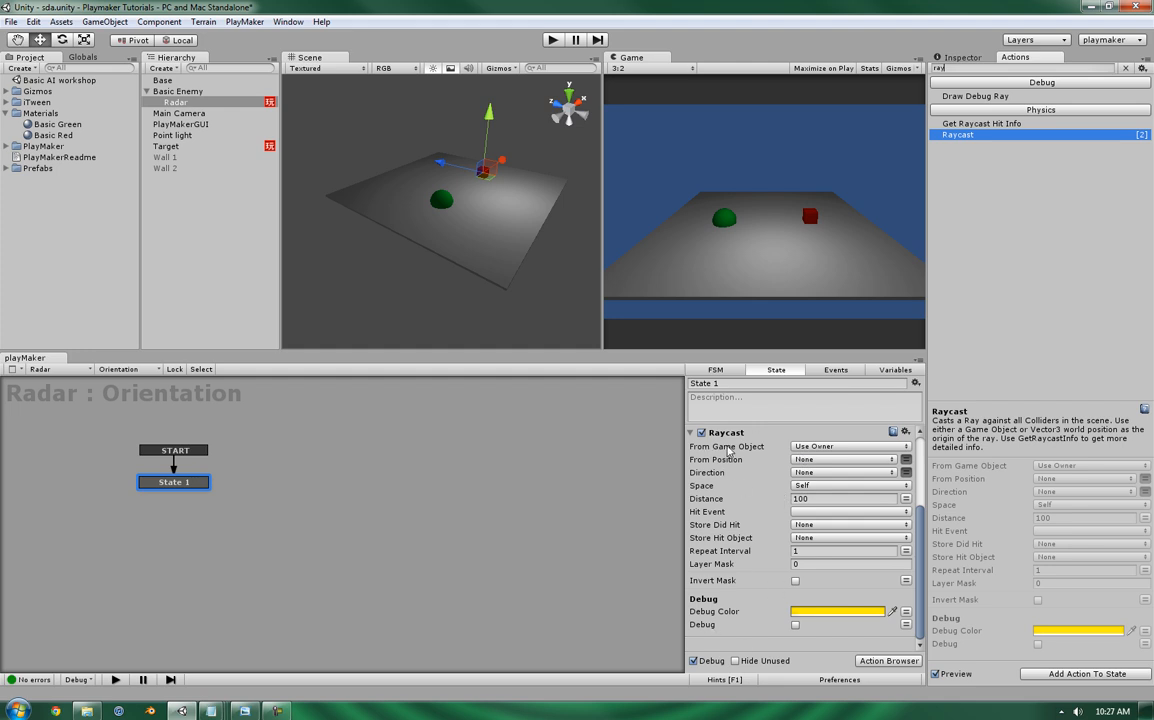
mouse_move(824, 452)
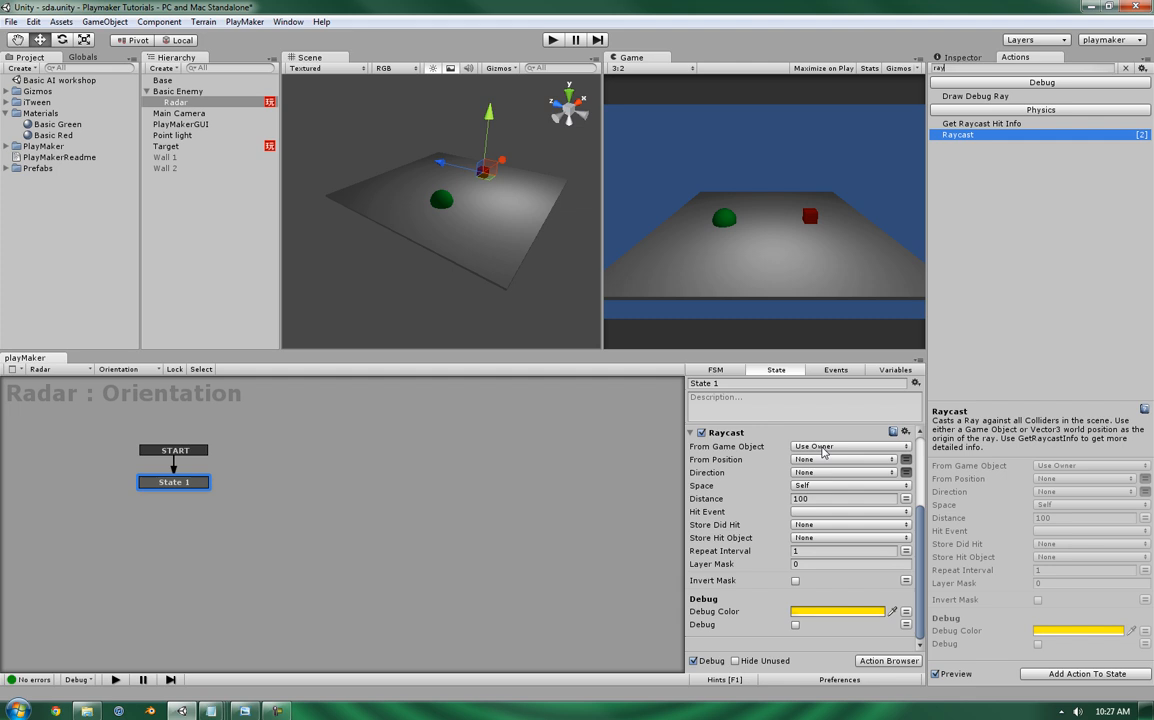
mouse_move(830, 452)
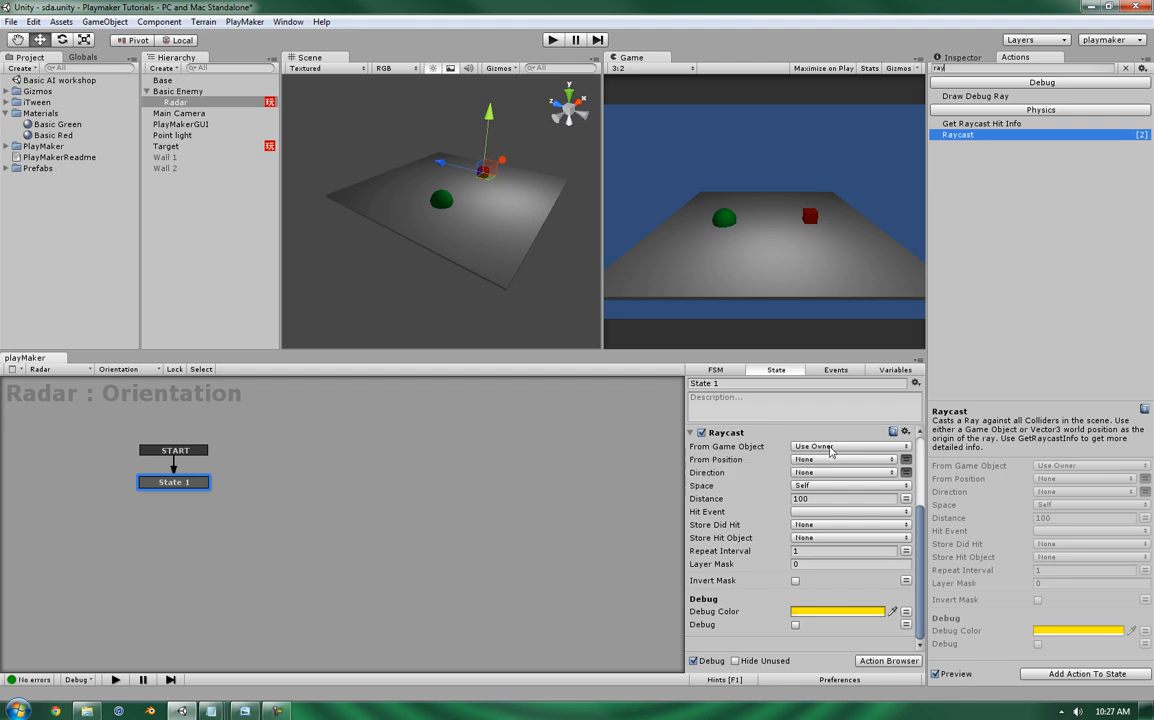
click(848, 446)
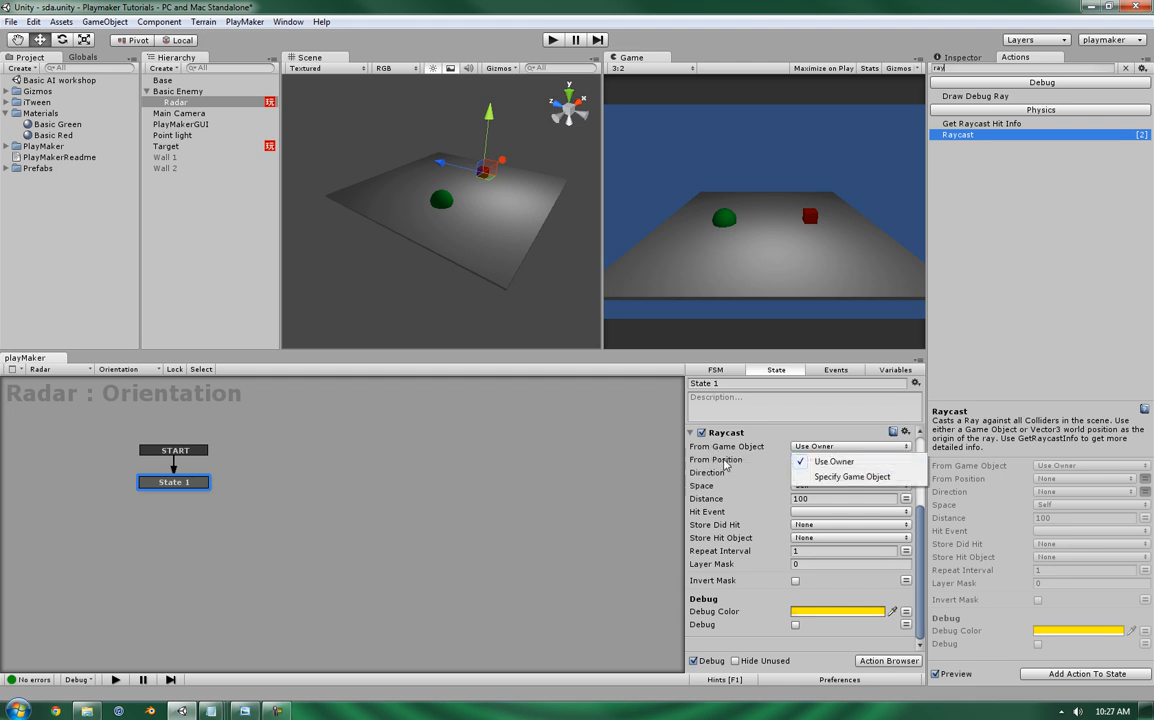
click(834, 460)
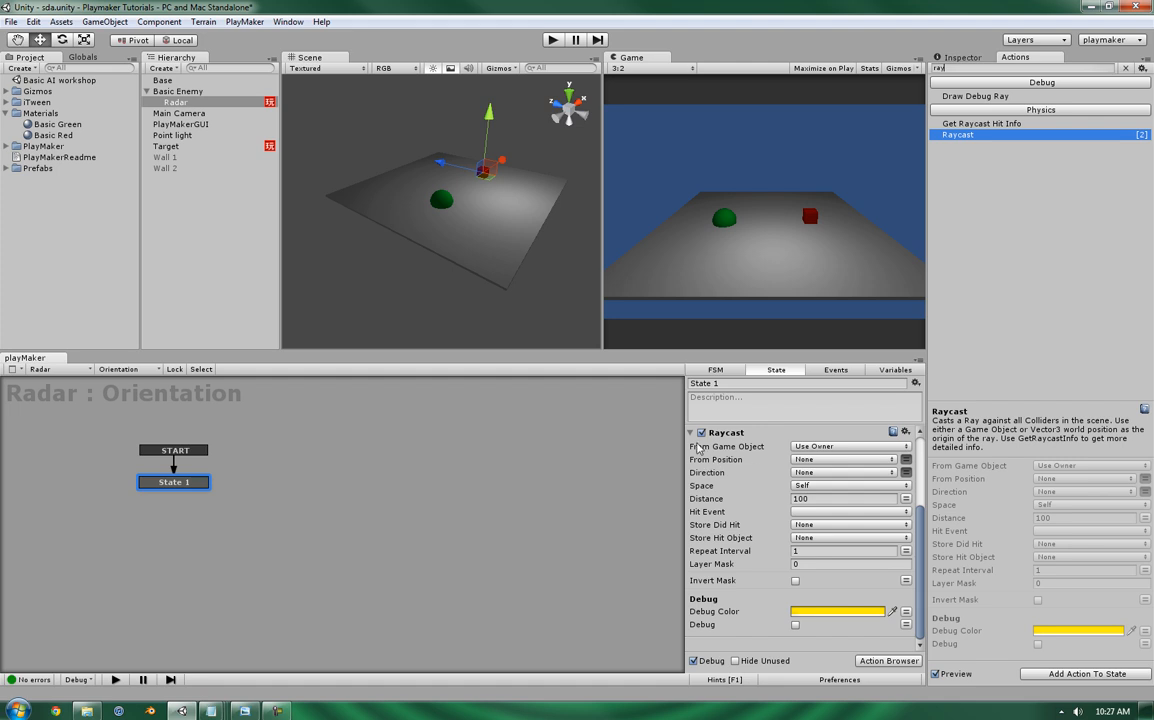
click(850, 446)
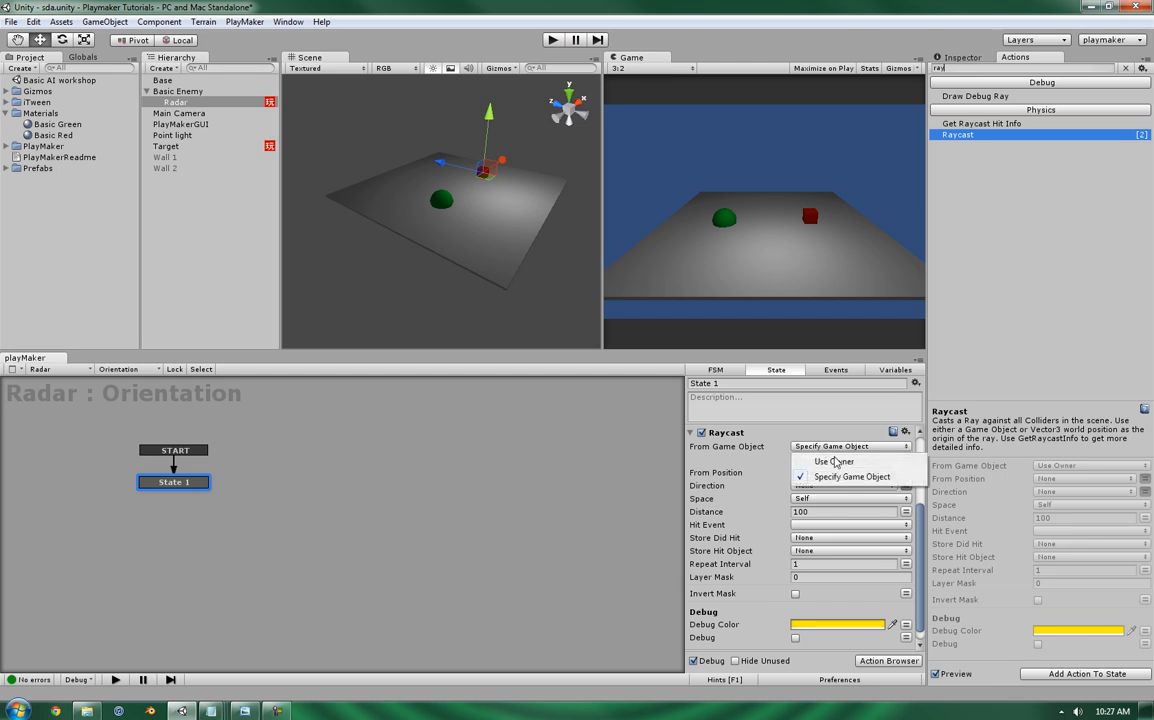
click(836, 460)
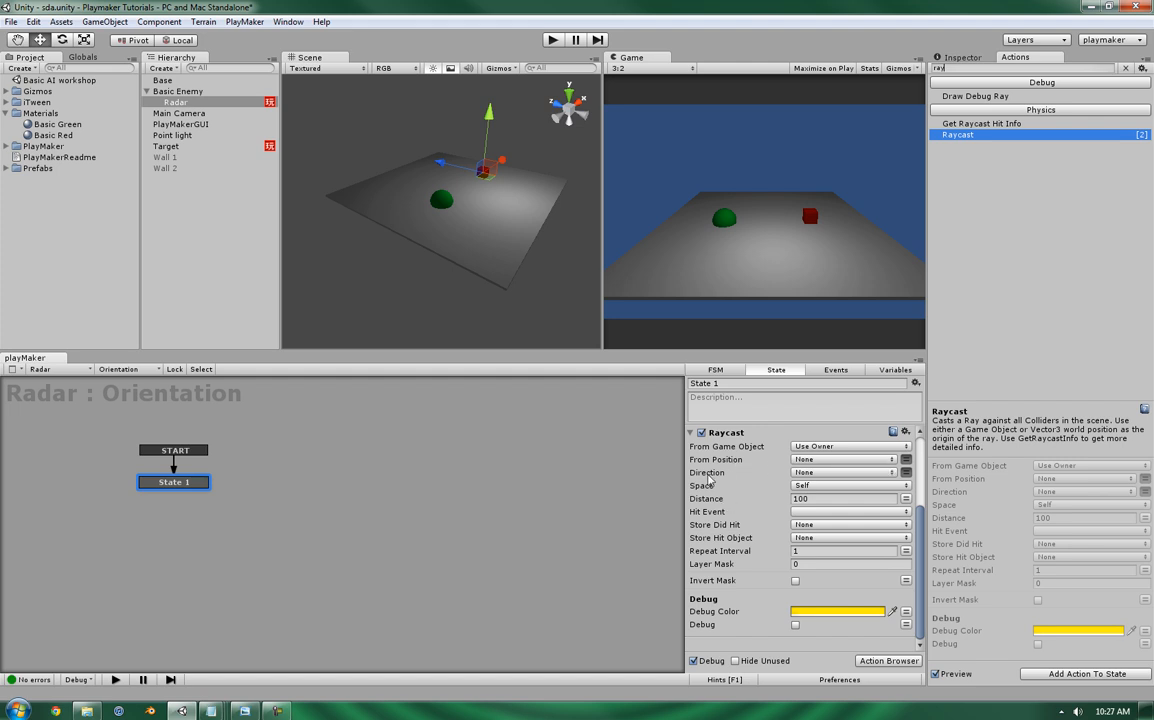
click(906, 472)
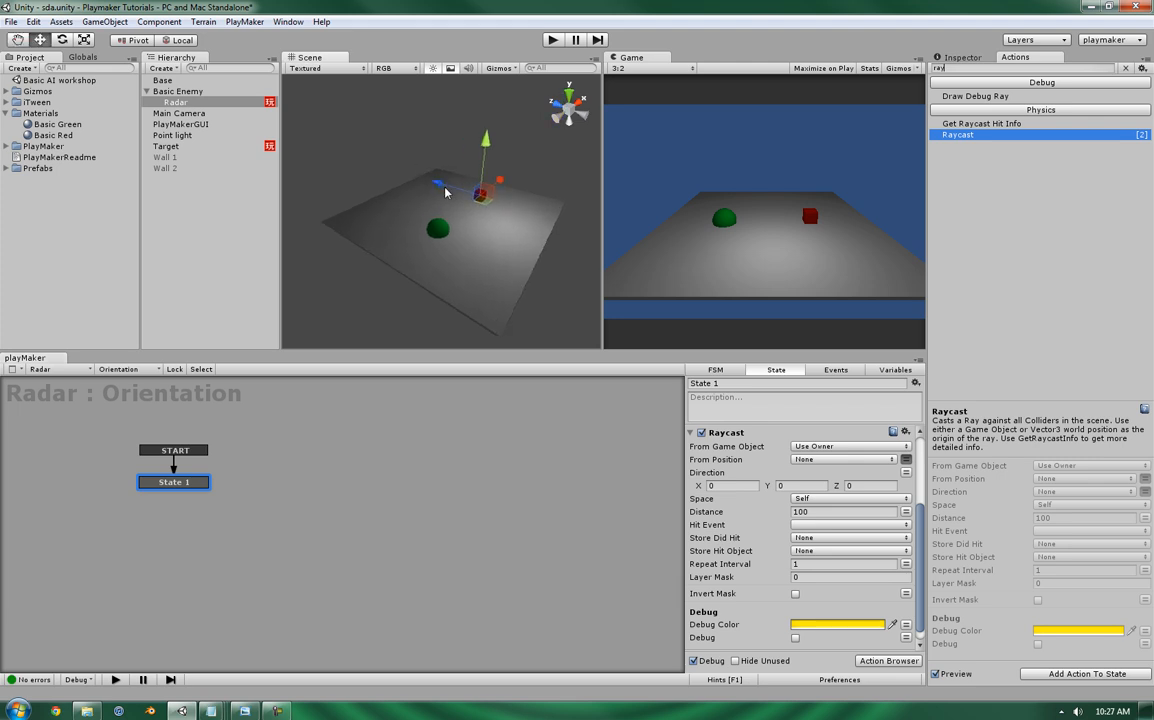
mouse_move(492, 198)
text(1)
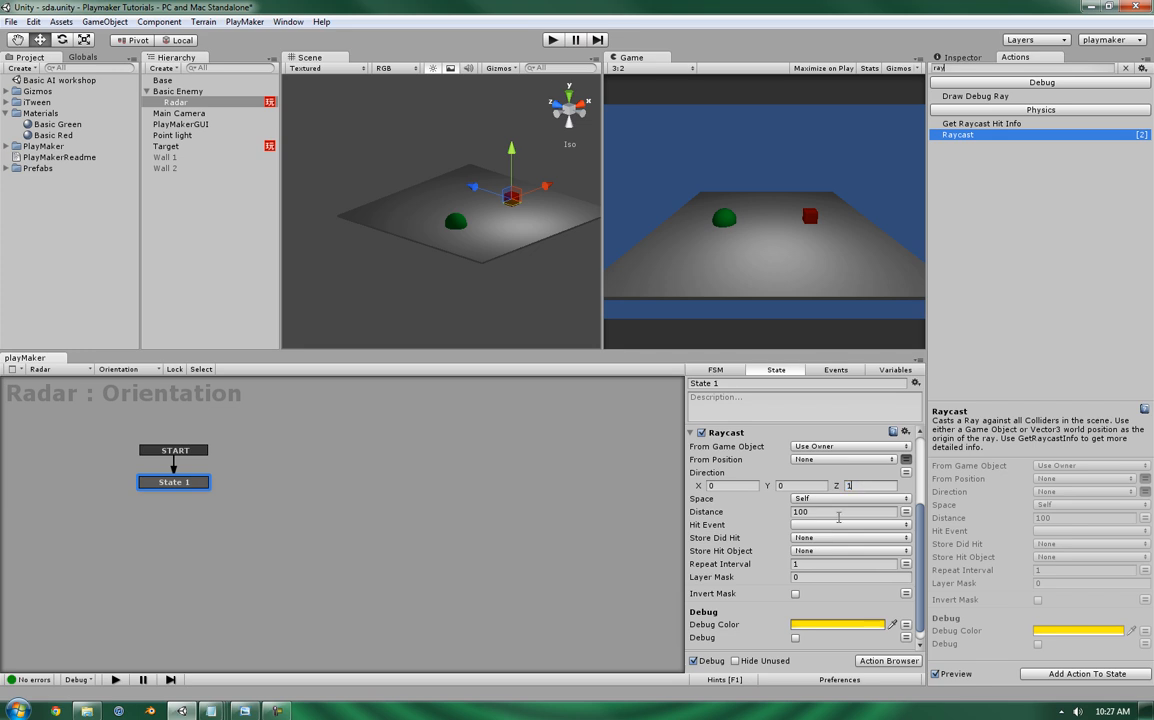
click(838, 624)
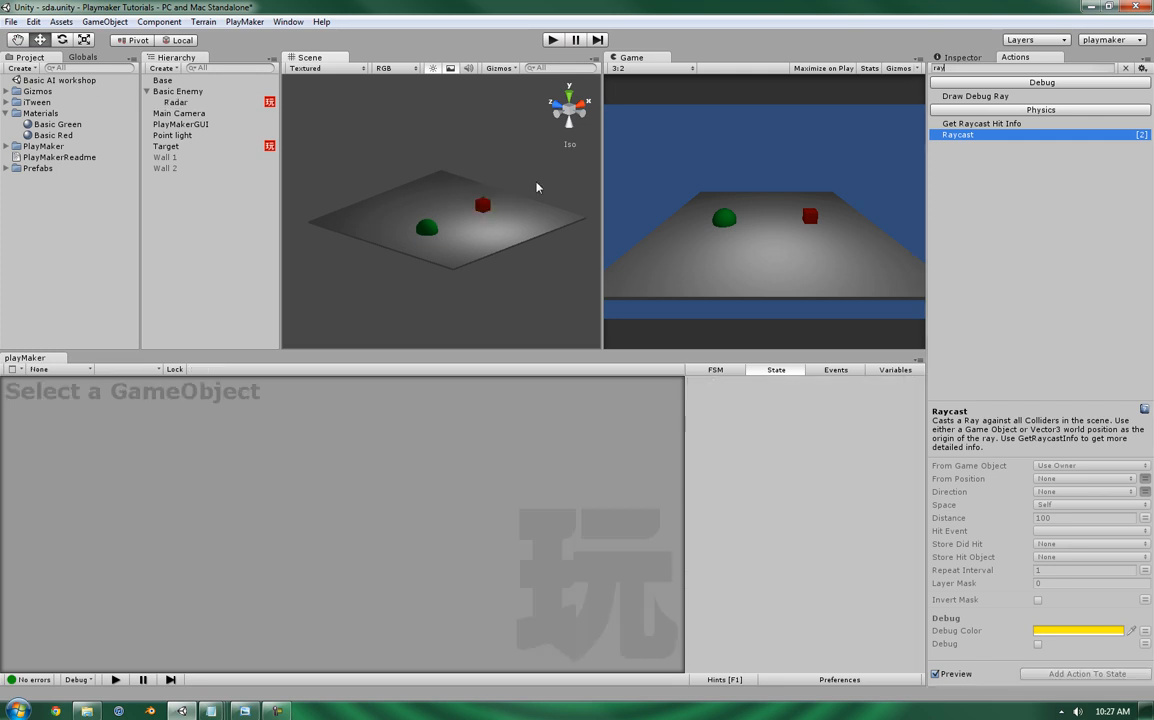
- Test the ray in play mode, then return to Radar's State 1 and its FSM variables
click(552, 40)
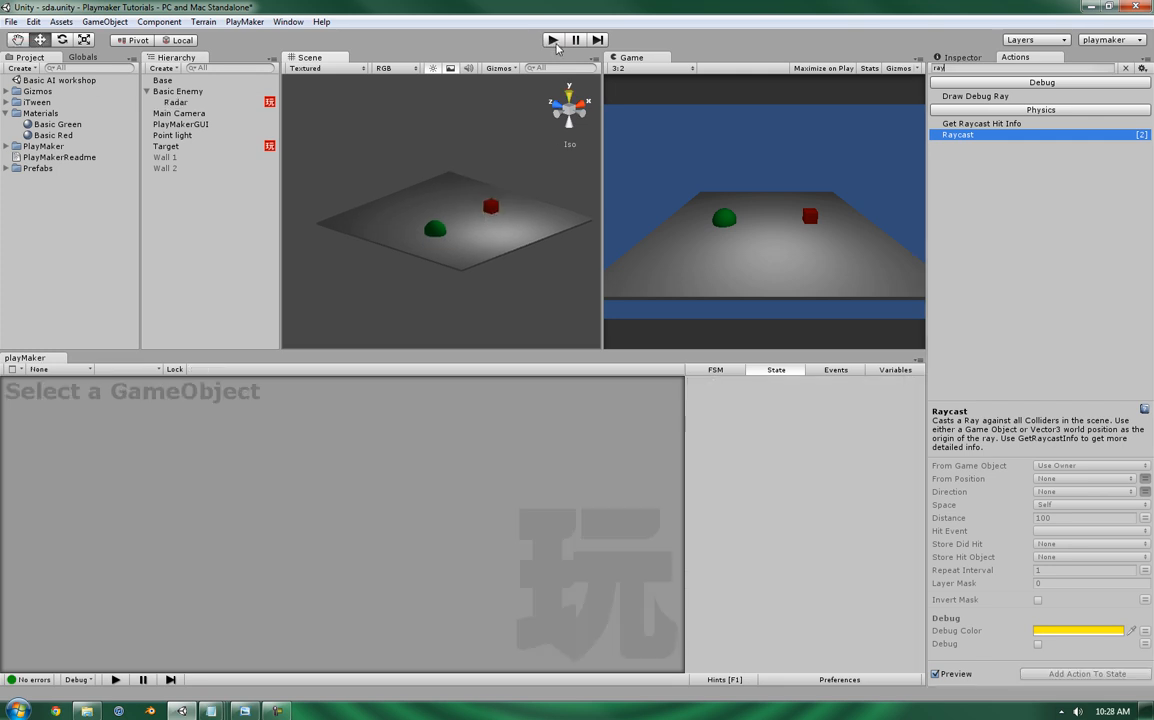
click(552, 40)
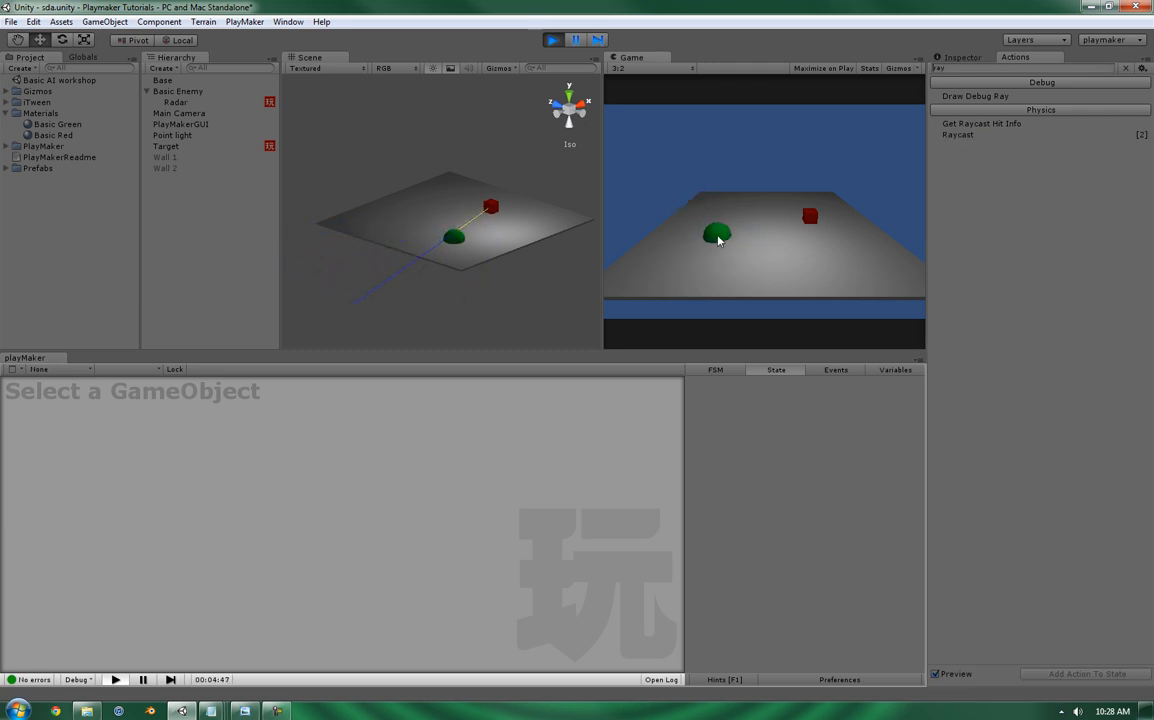
click(552, 40)
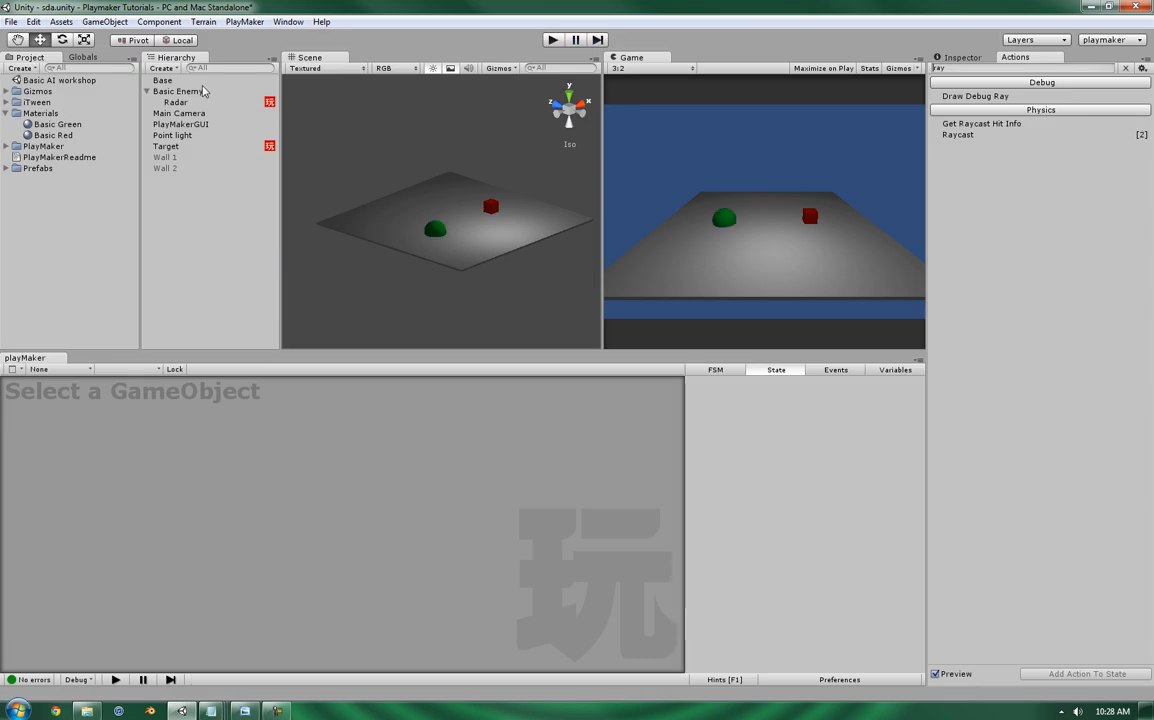
click(176, 100)
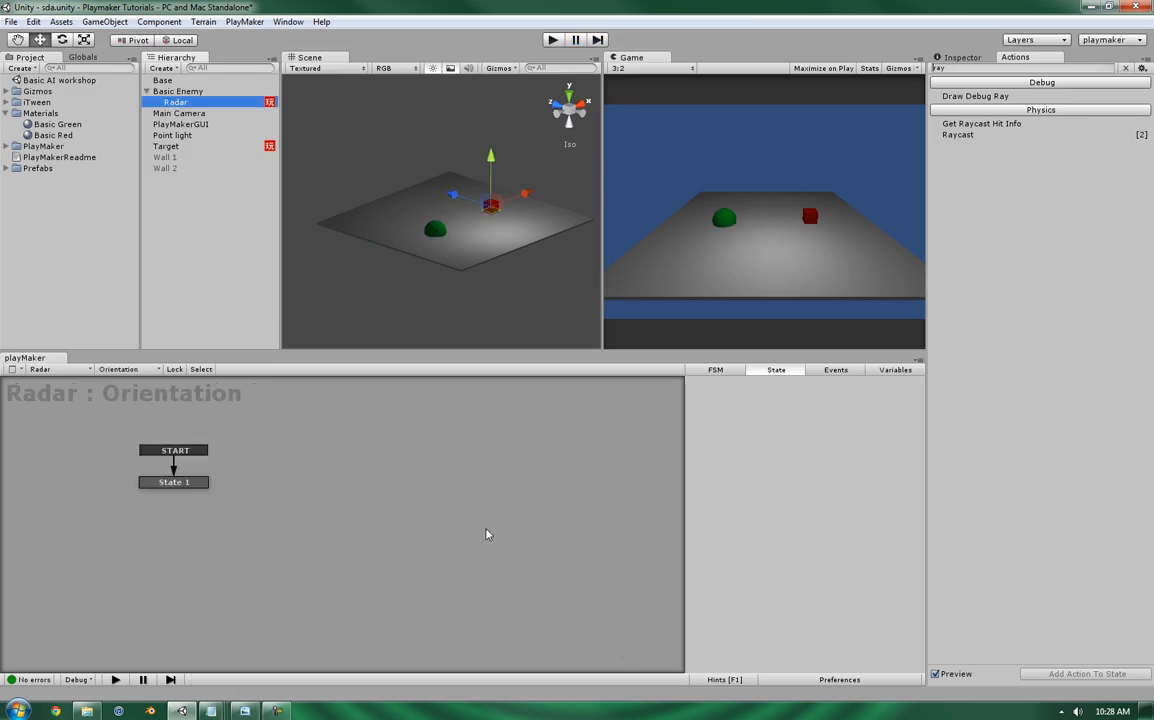
mouse_move(650, 222)
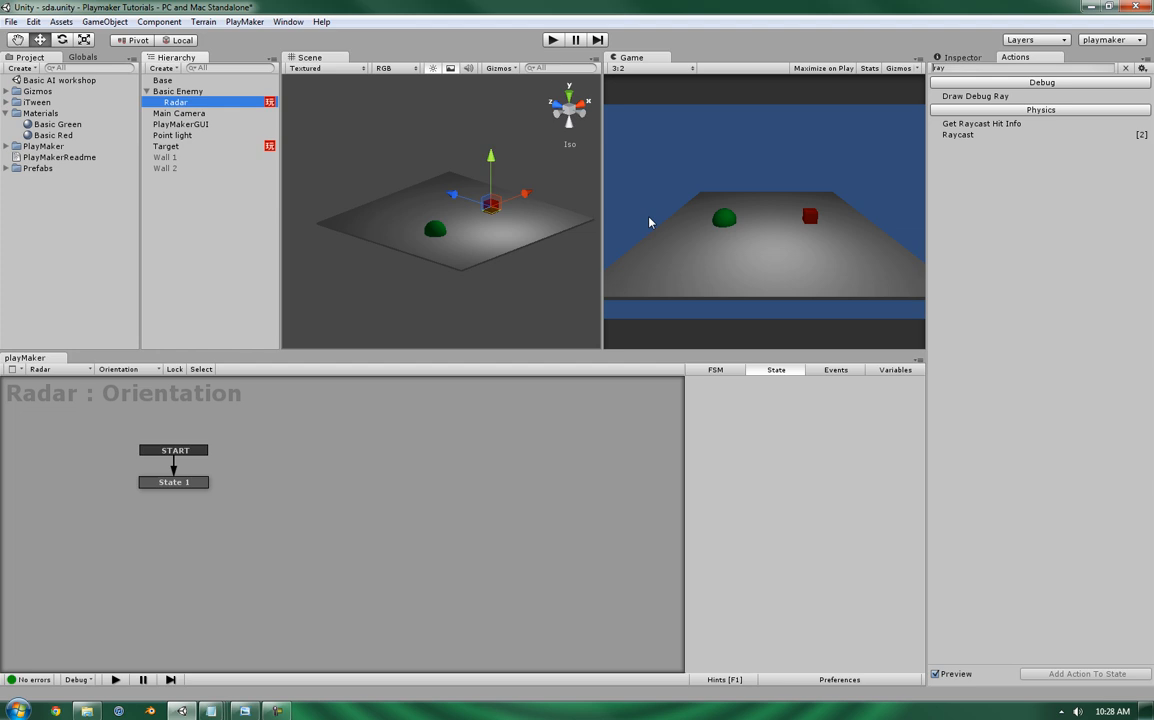
click(172, 482)
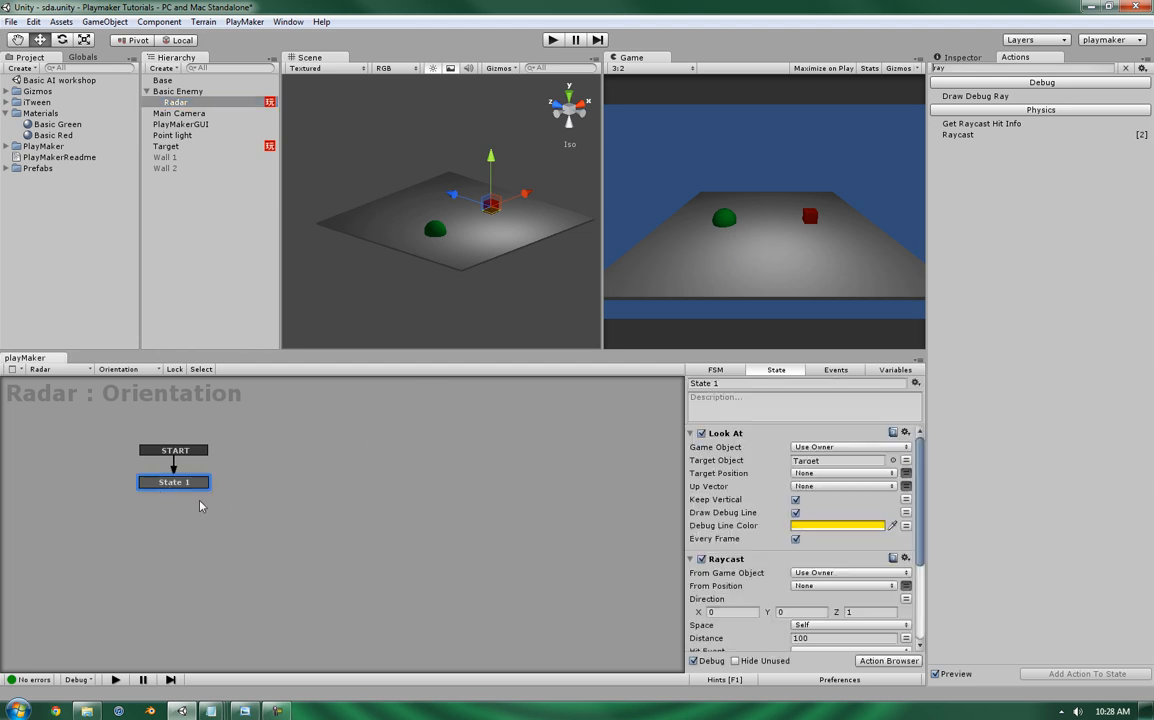
scroll(down, 3)
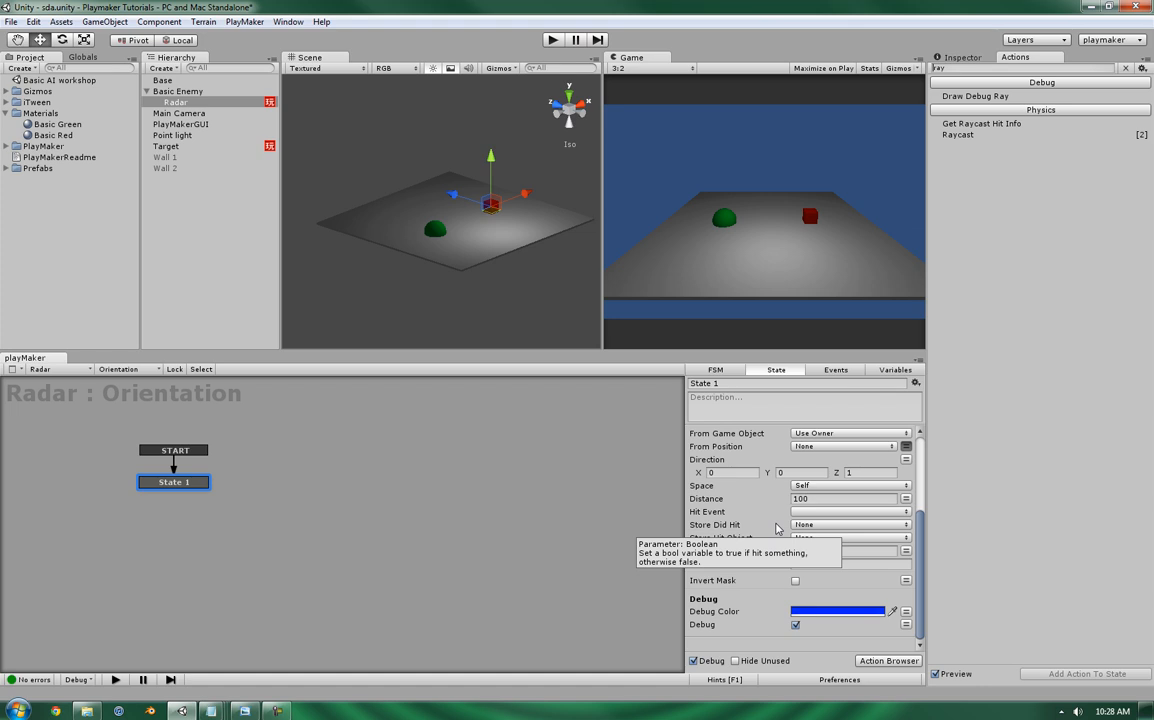
click(894, 370)
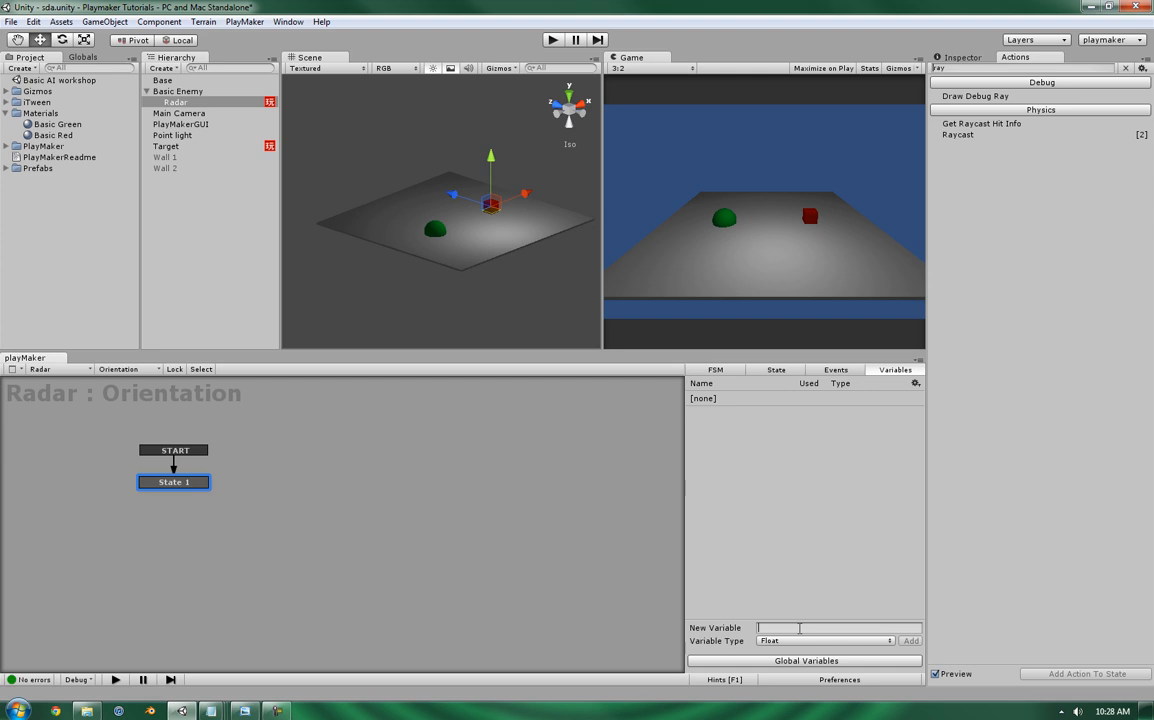
- Create a GameObject variable named Hit Object for the Radar FSM
text(Hit O)
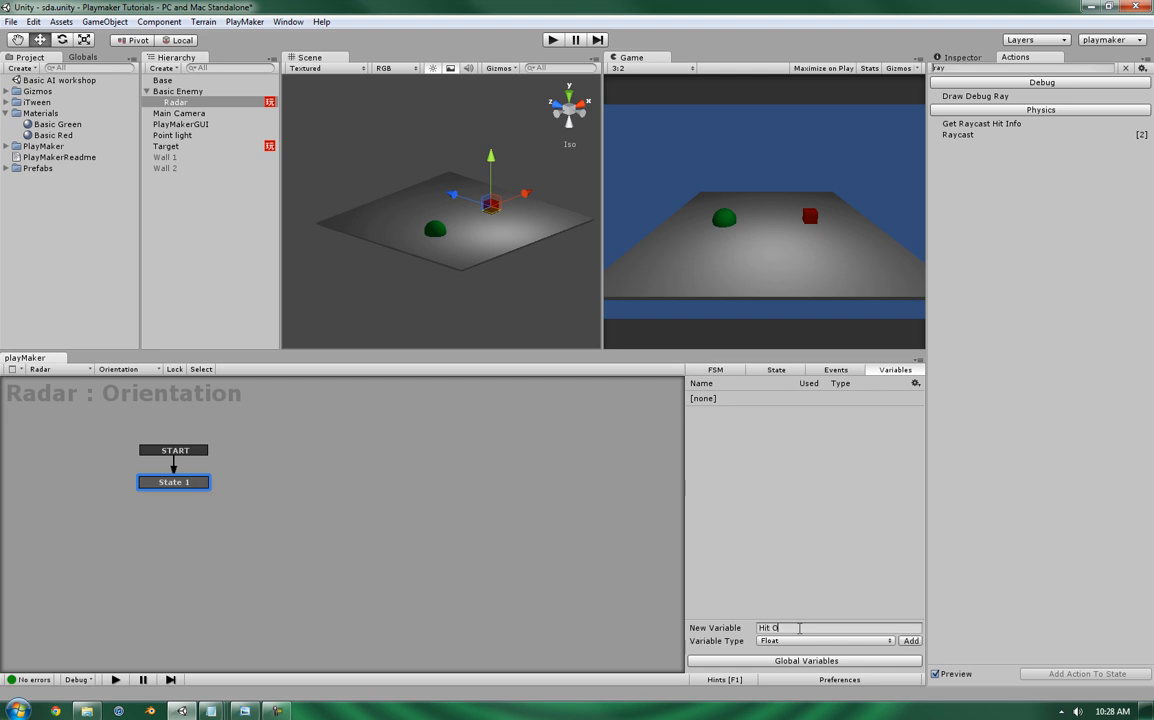
text(bject)
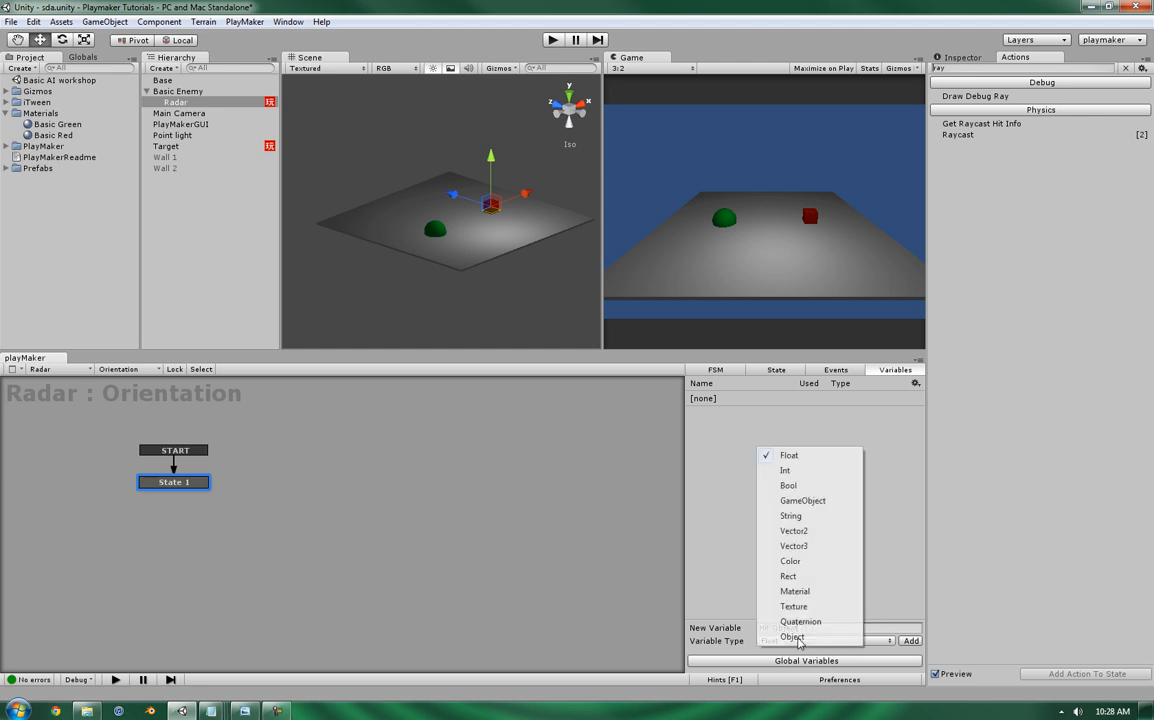
click(804, 500)
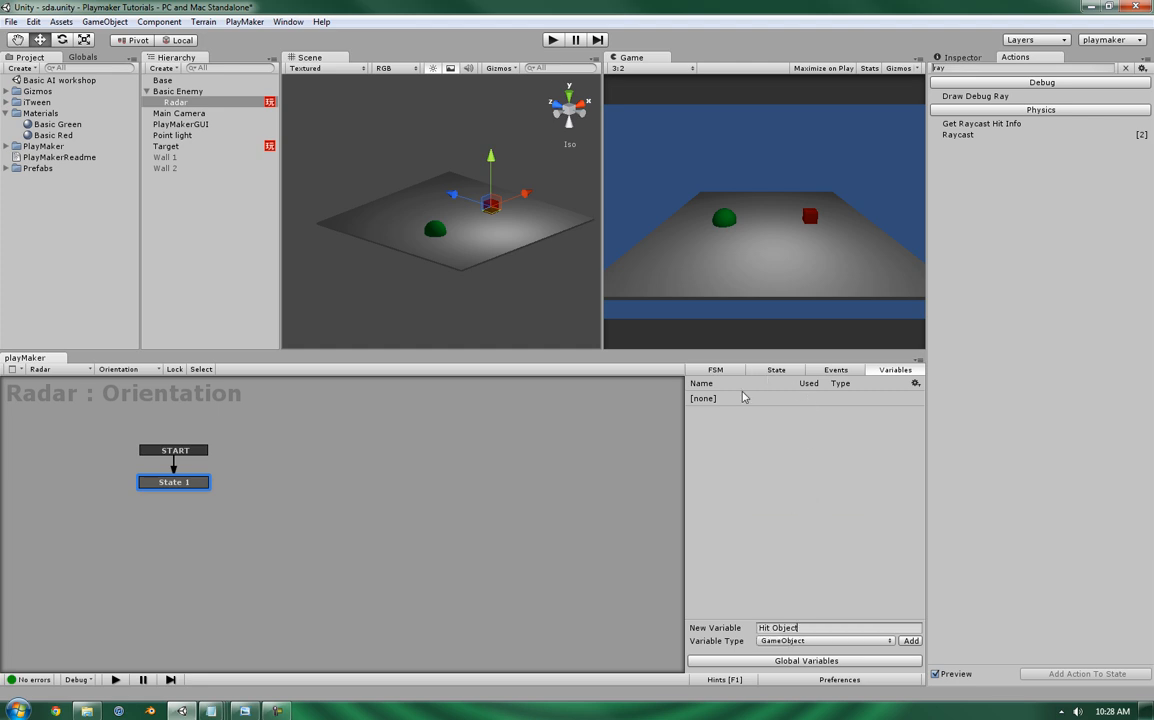
click(836, 370)
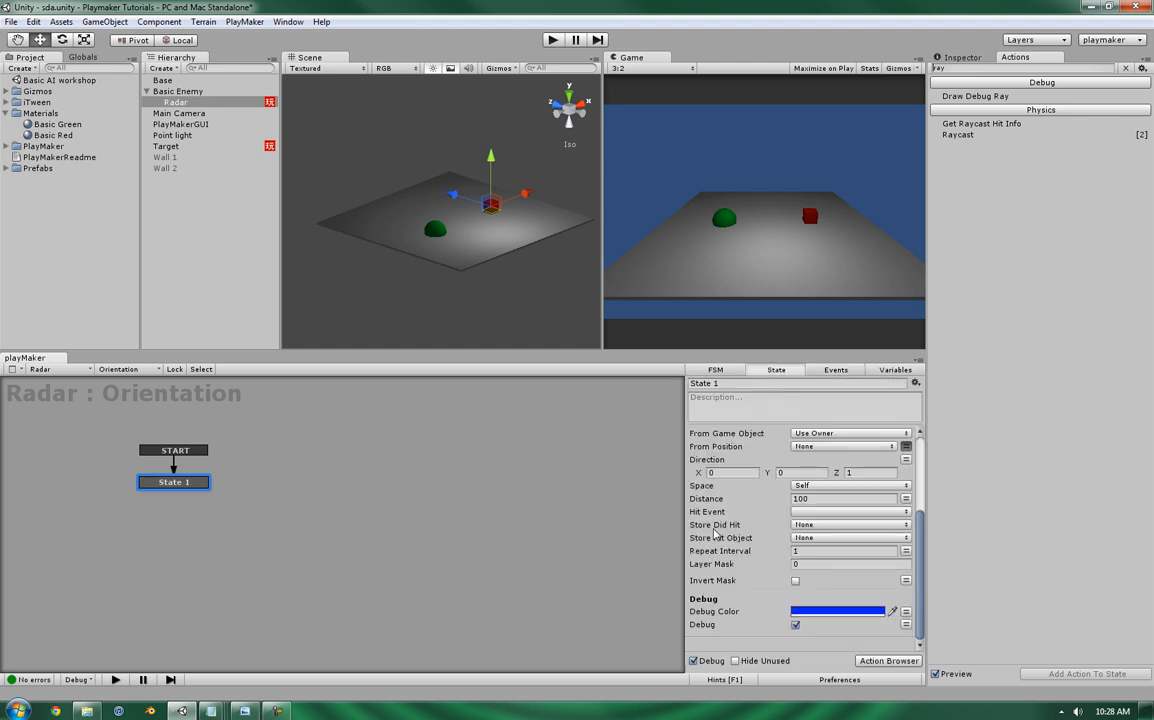
- Add a Hit Object event and make it the Raycast's hit event
click(836, 368)
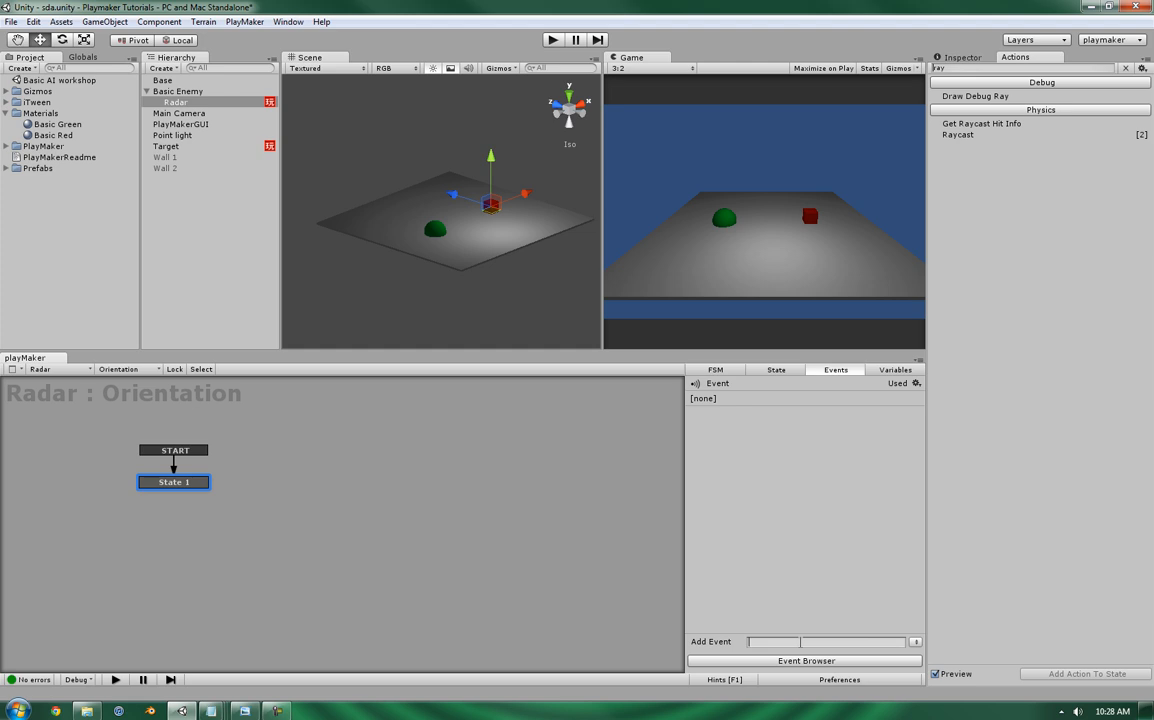
text(Hit Obje)
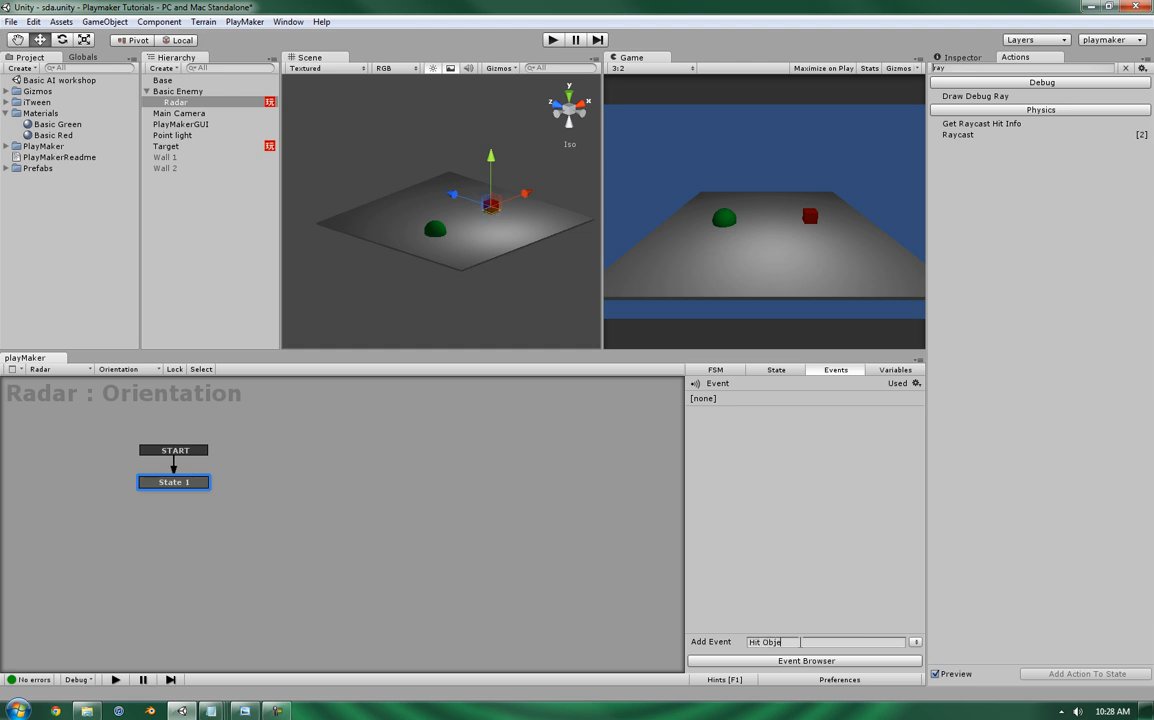
click(916, 642)
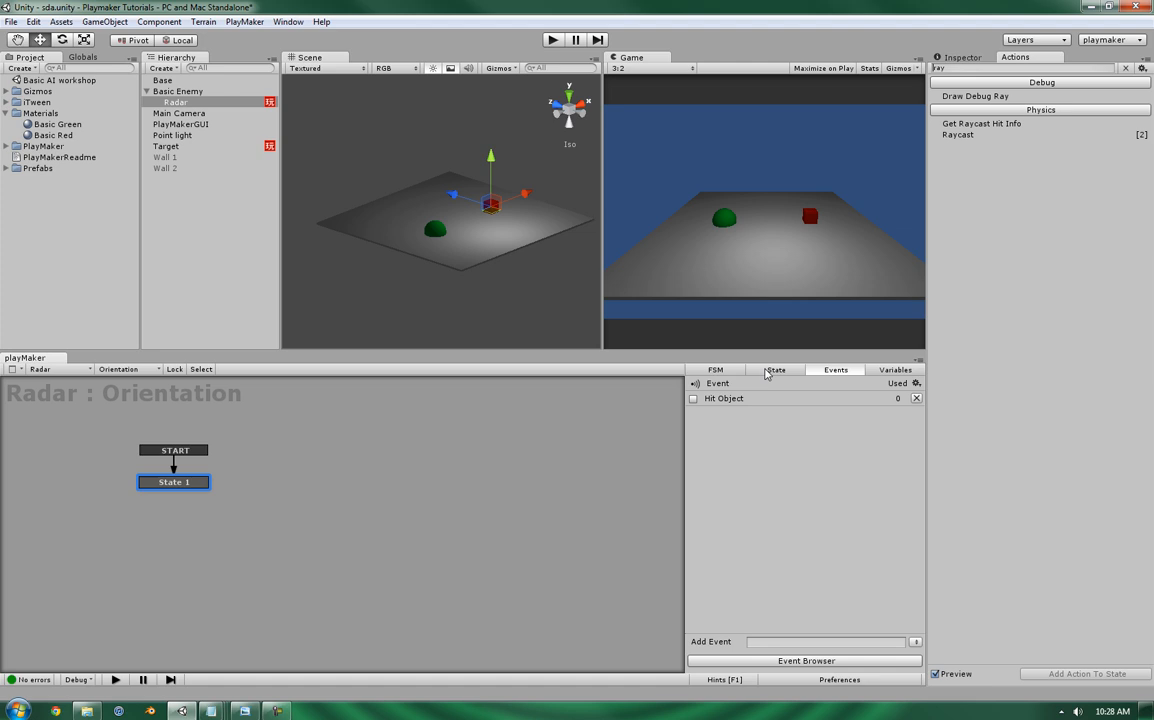
click(776, 368)
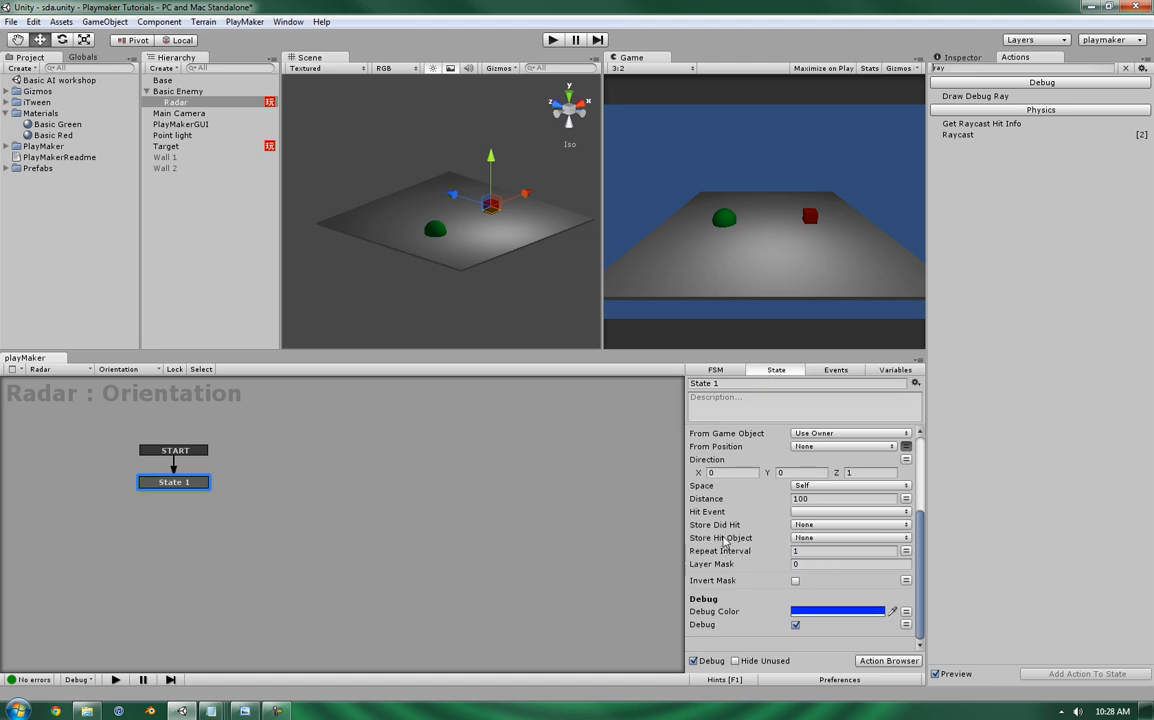
click(894, 370)
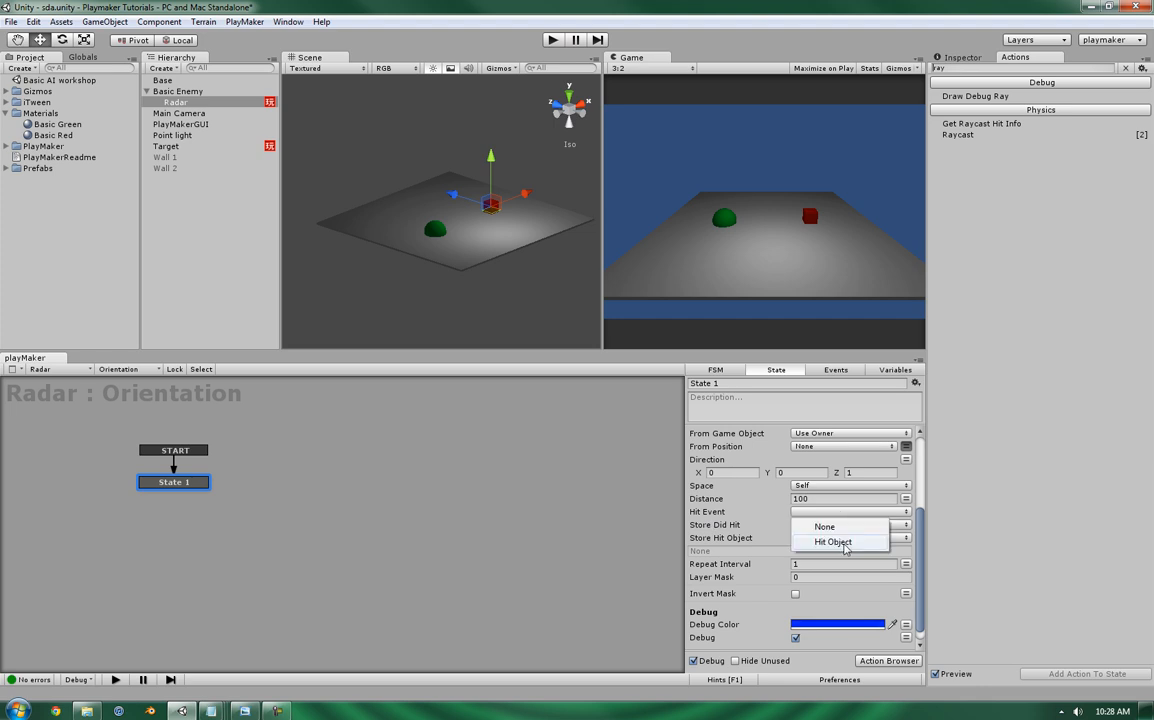
right_click(174, 480)
text(Raycast)
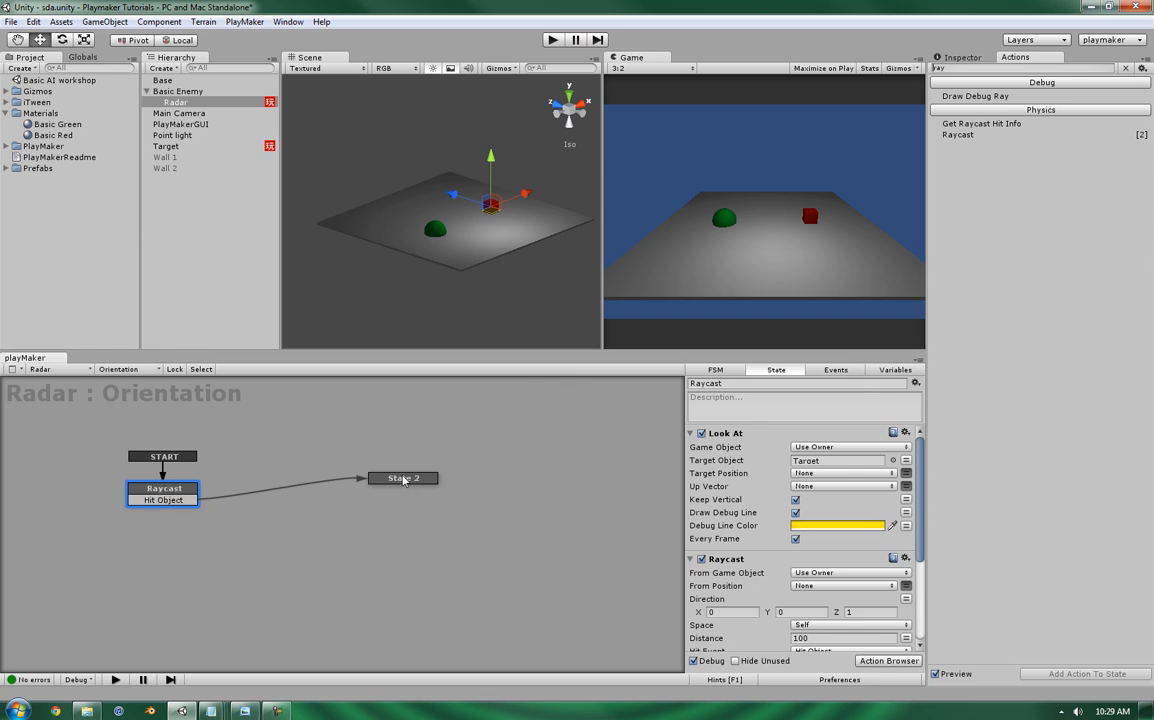
- Select State 2, then select Wall 1 in the Hierarchy
click(404, 478)
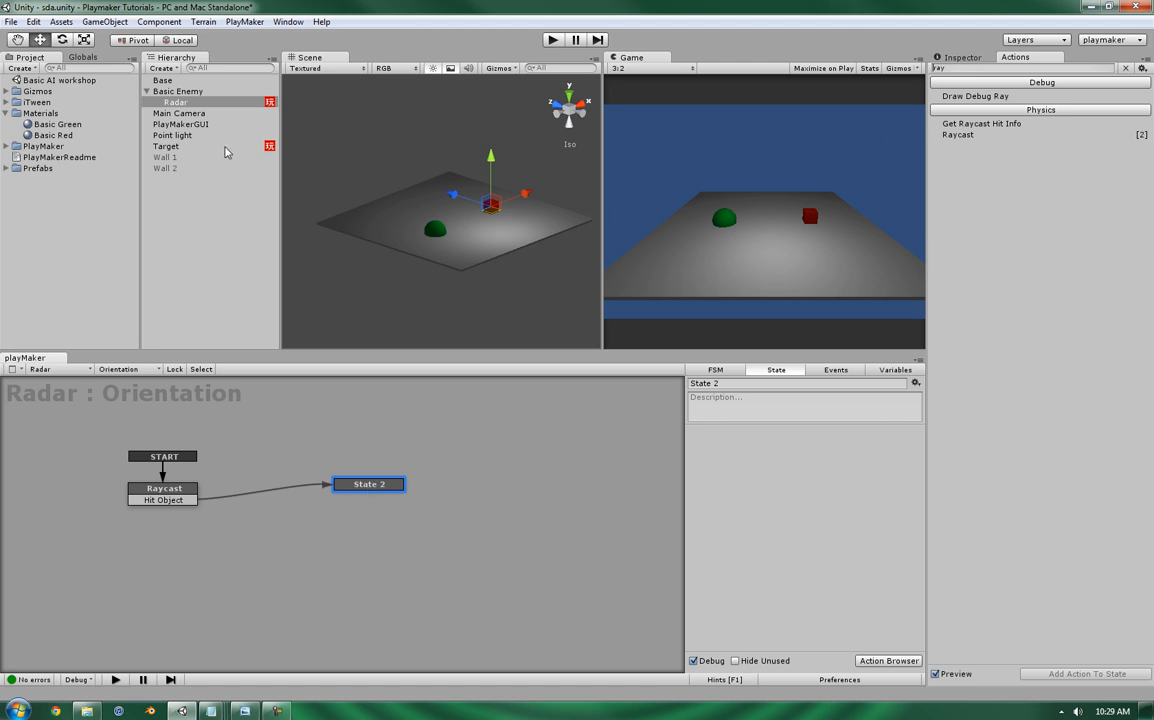
click(164, 156)
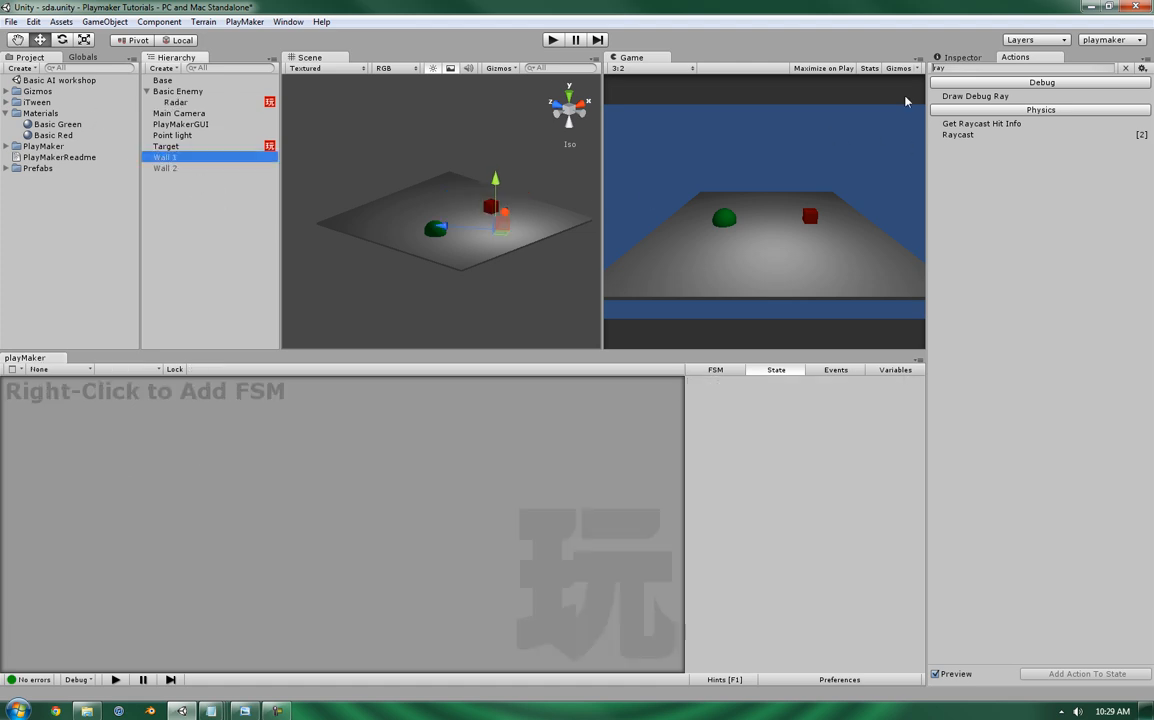
- Select the wall objects, then Radar to show its Orientation FSM
click(164, 156)
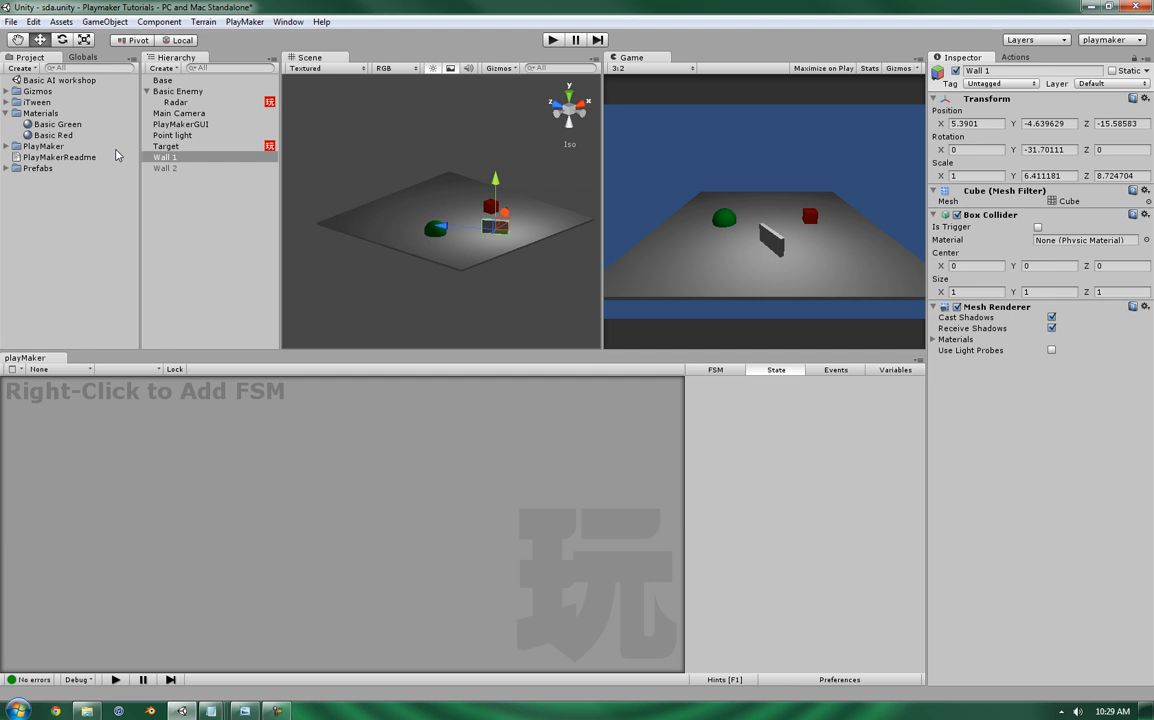
click(164, 168)
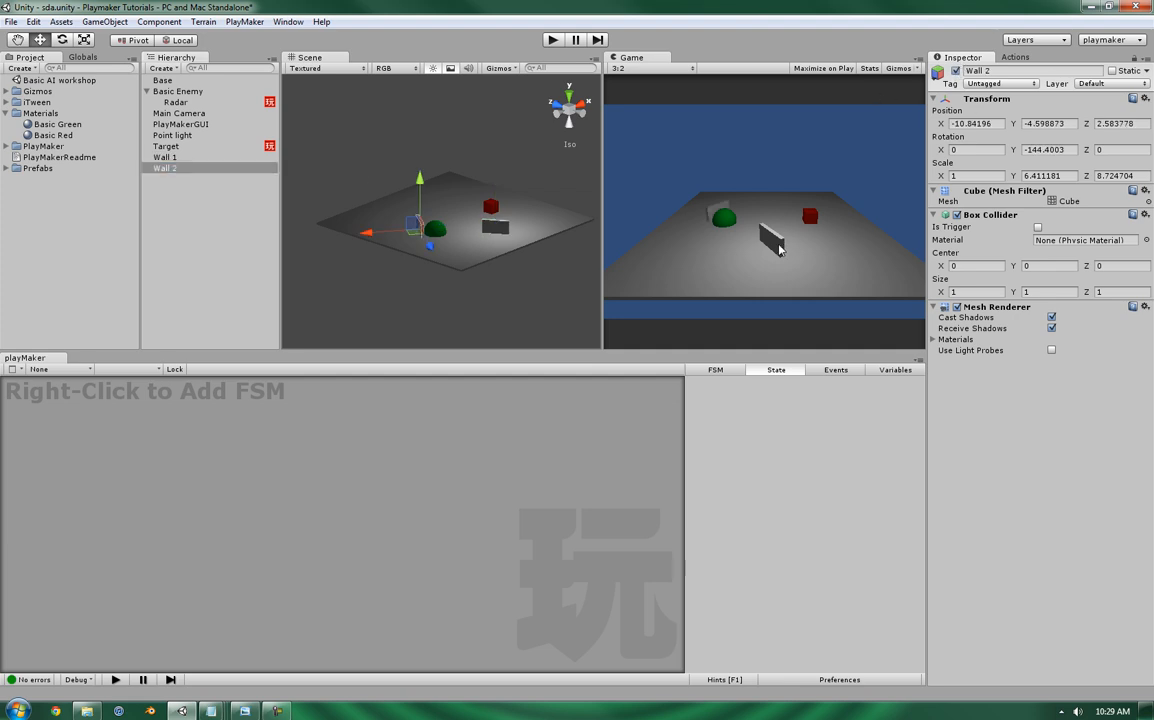
mouse_move(704, 206)
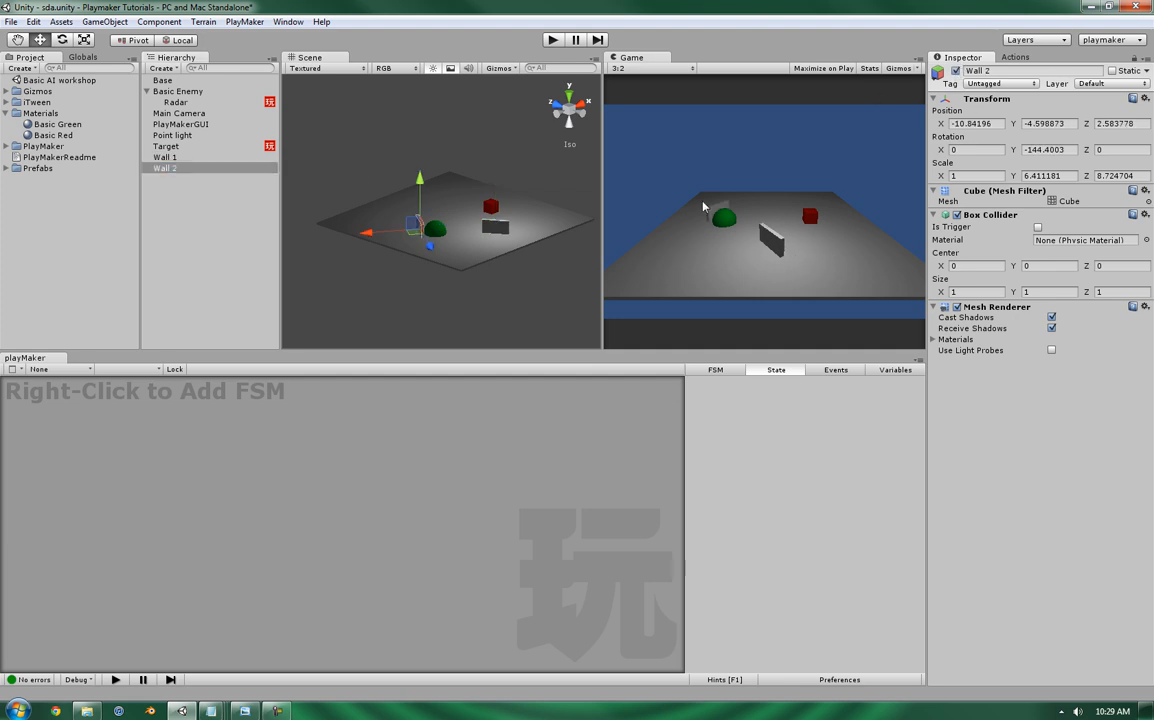
mouse_move(728, 222)
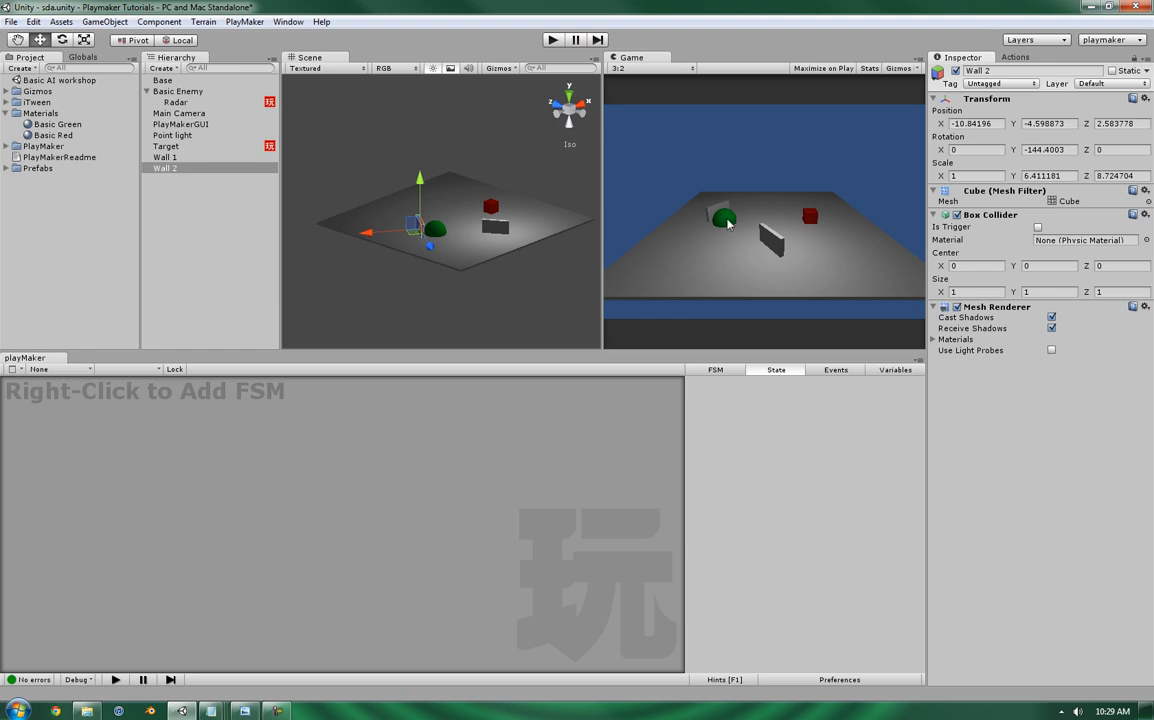
mouse_move(772, 250)
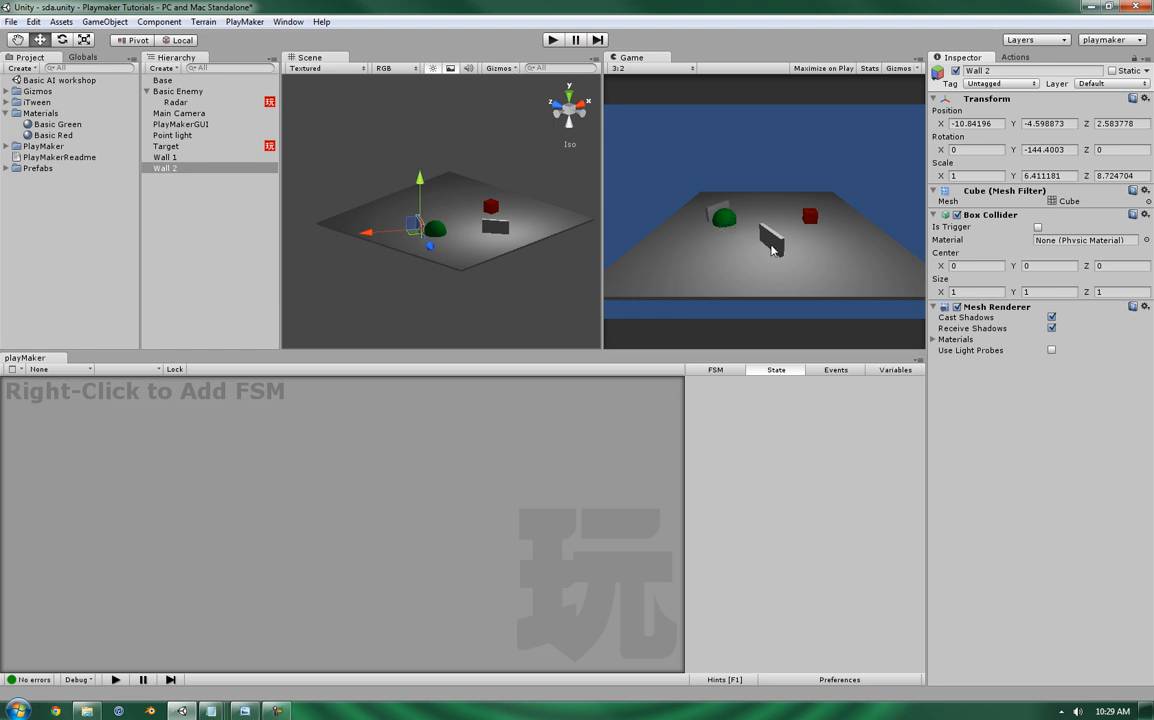
click(176, 102)
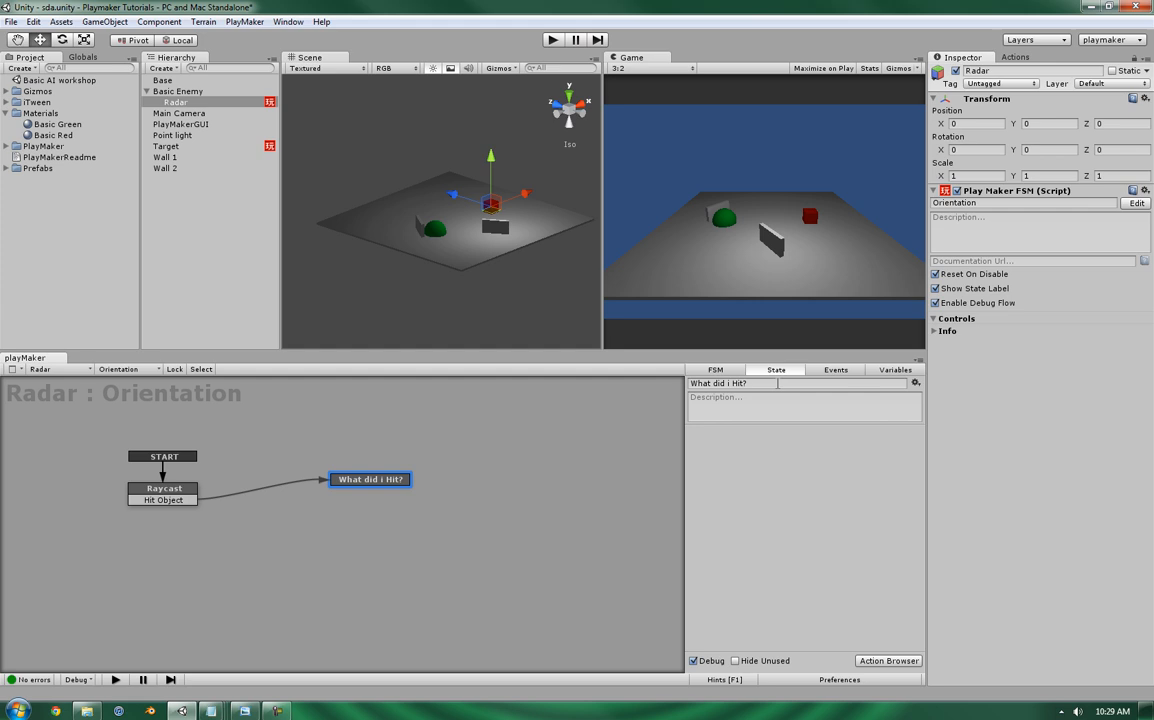
- Add 'is Player' and 'not Player' events to the Radar FSM
click(836, 368)
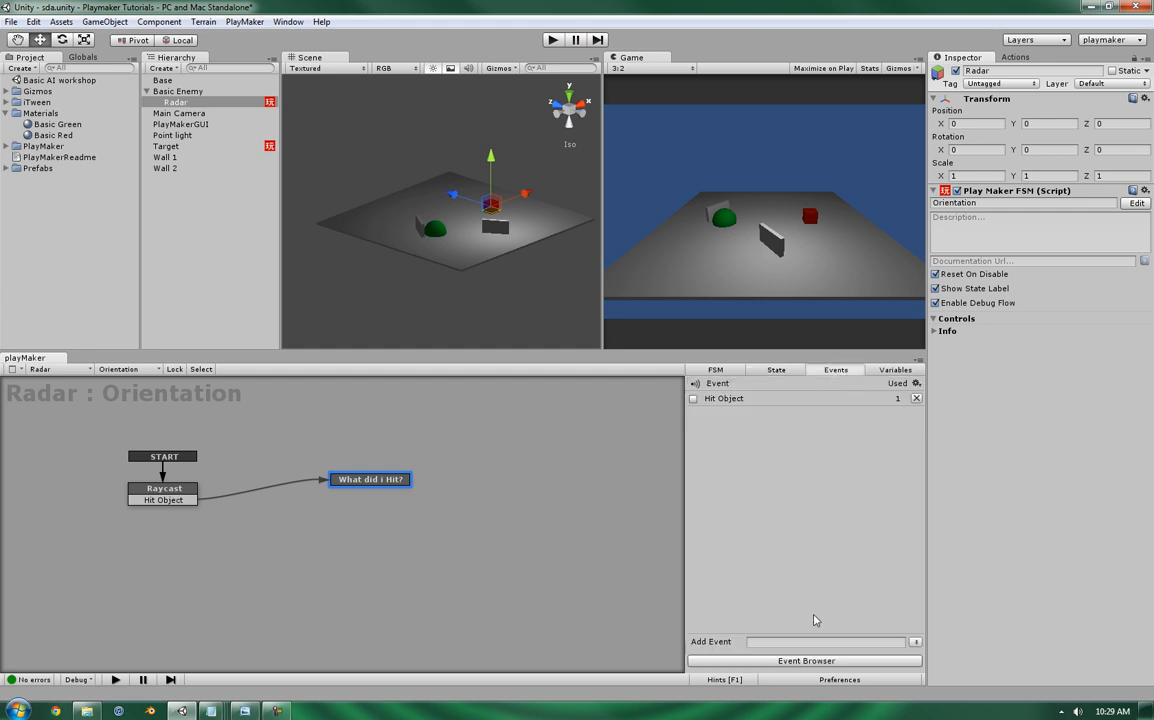
click(824, 640)
text(not Palyer)
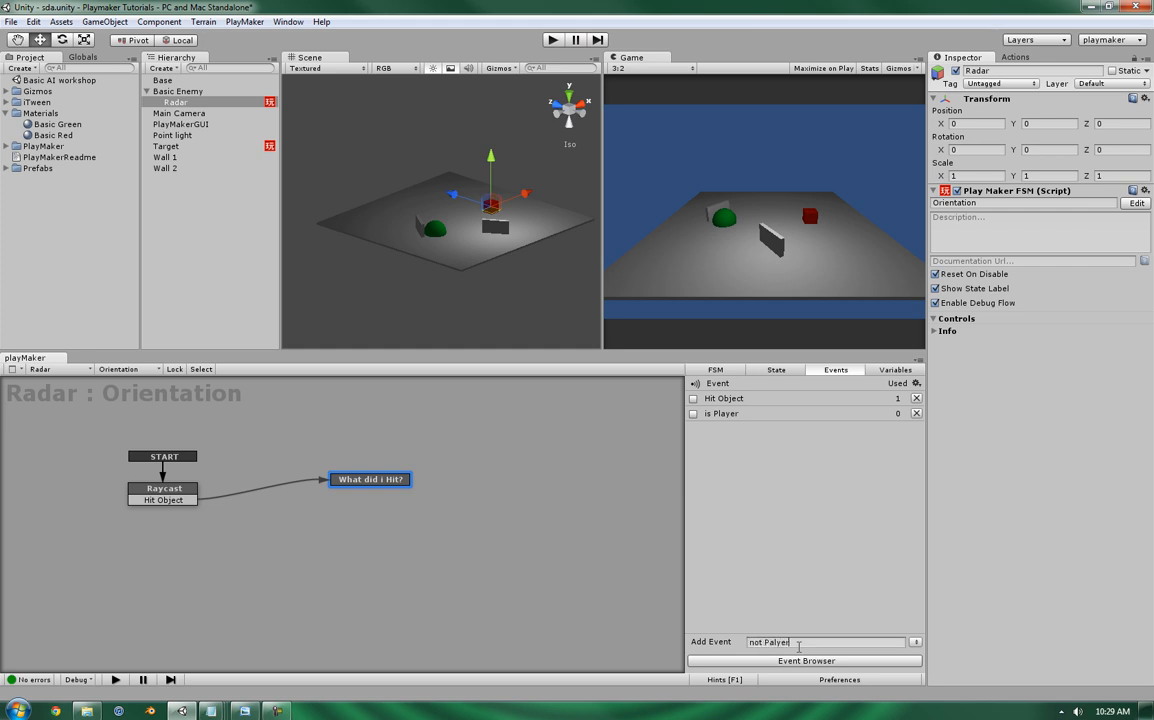
key(Backspace)
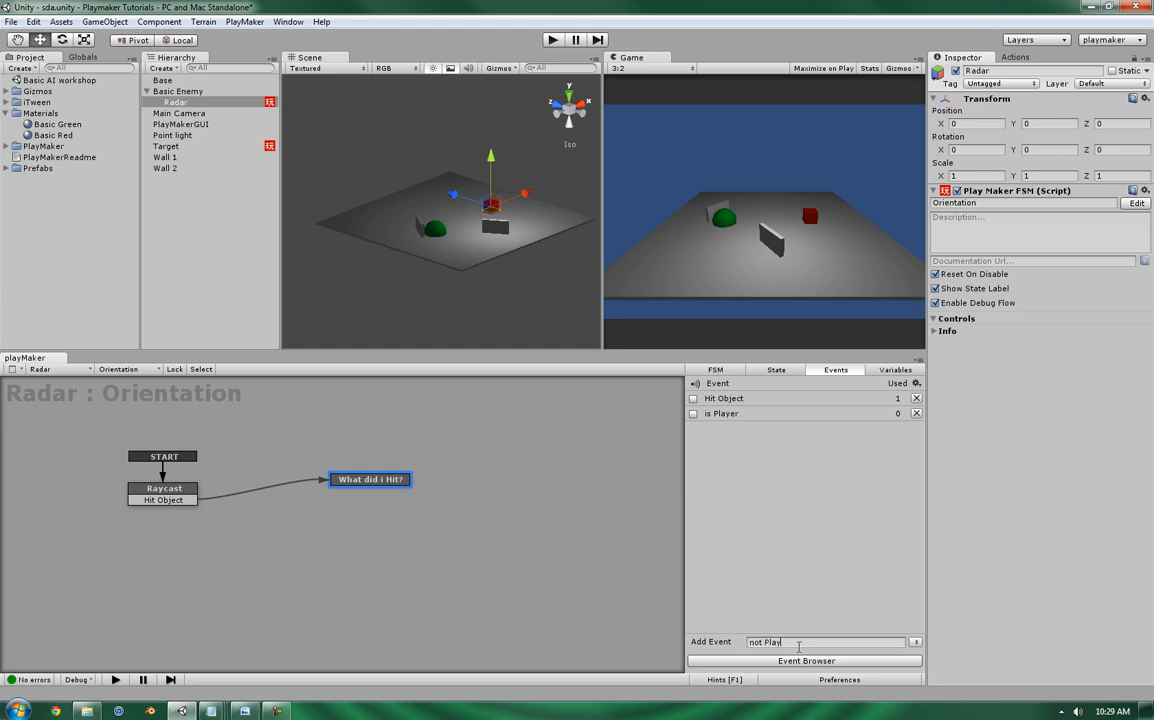
key(Return)
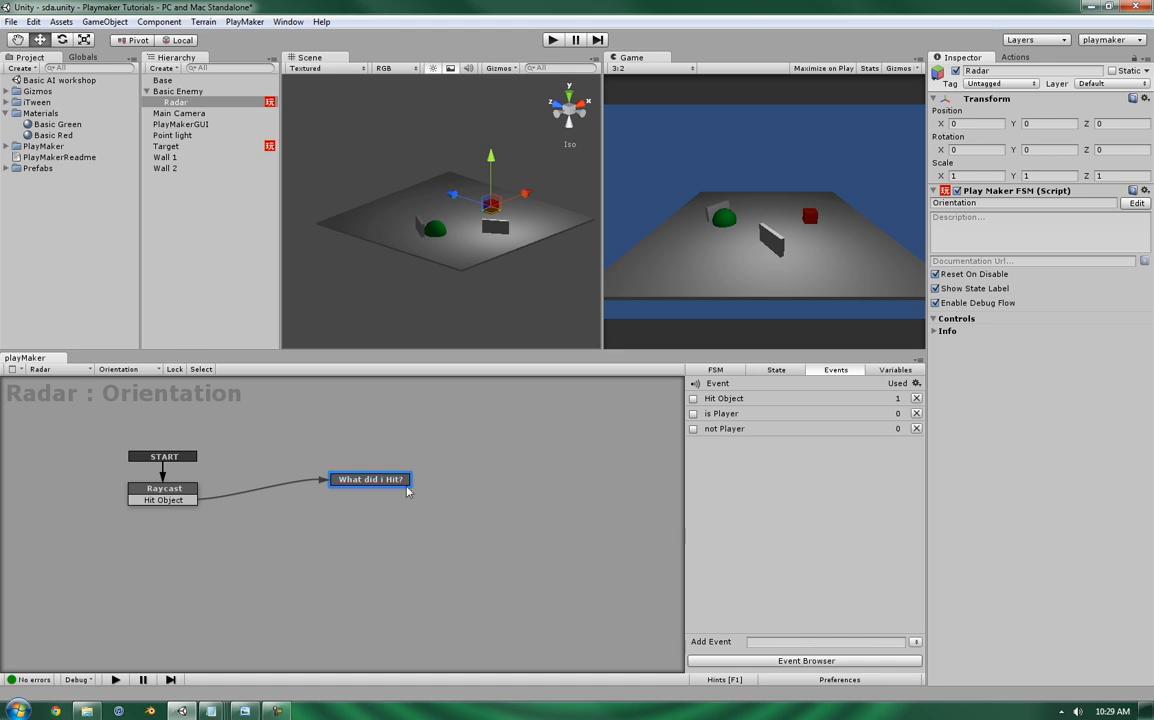
- Add transitions to What did I Hit? and assign their events
click(370, 480)
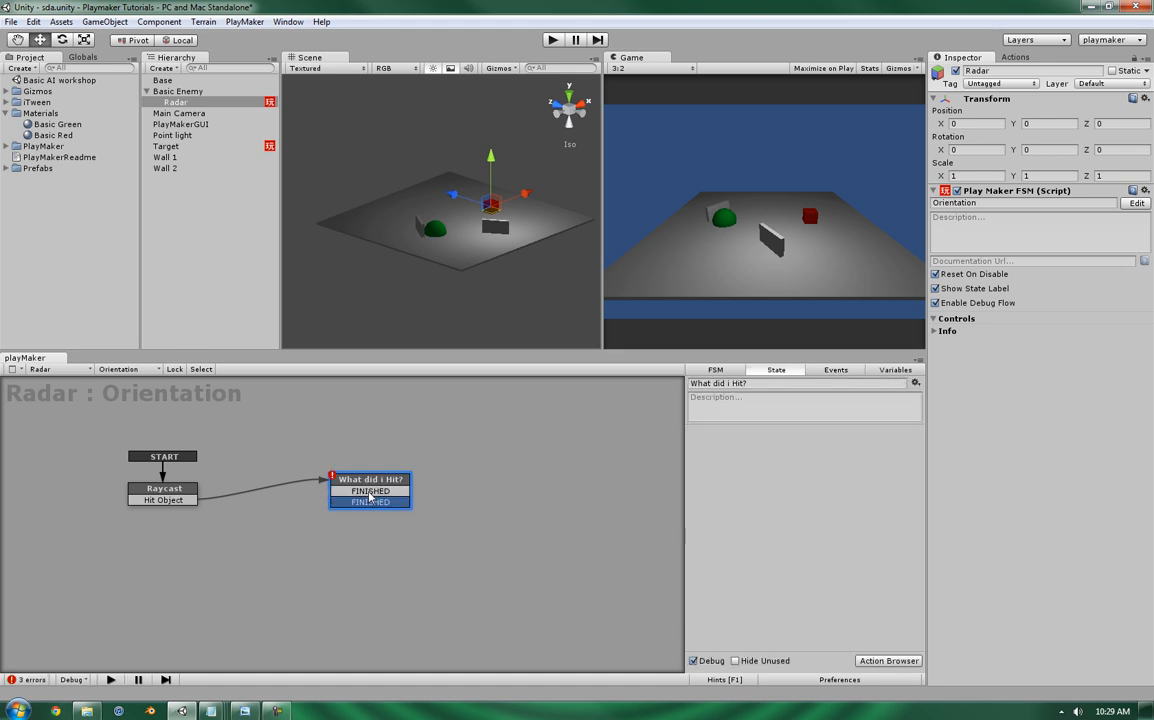
right_click(370, 500)
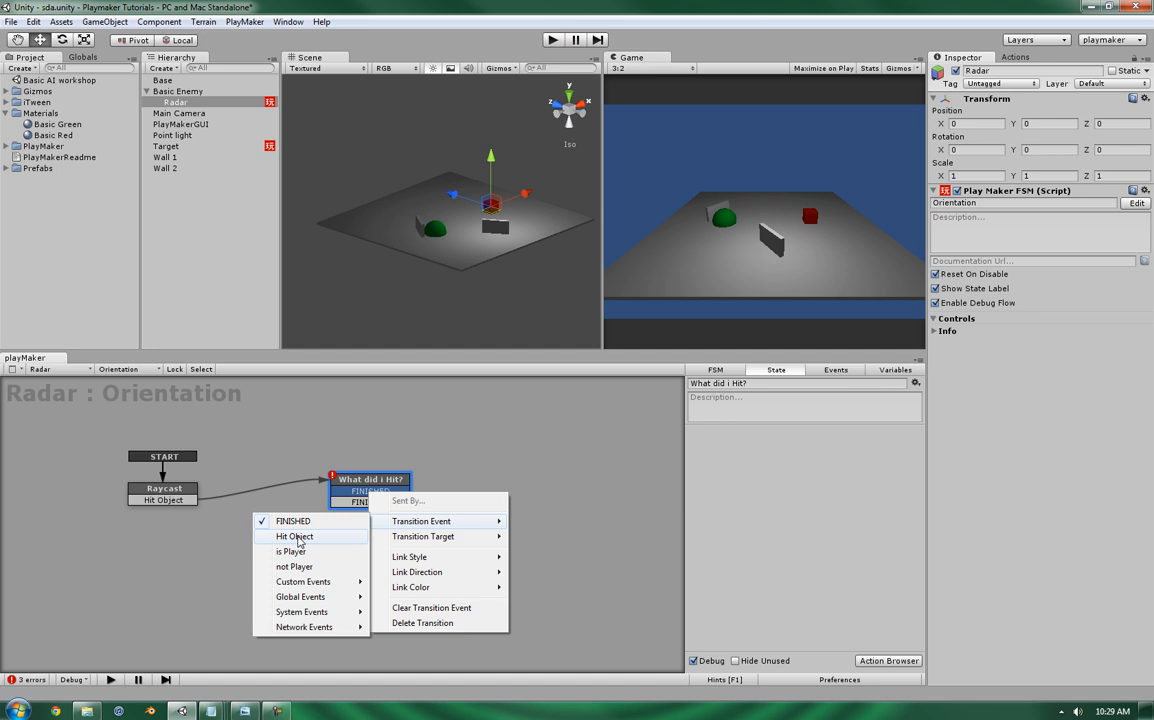
click(292, 552)
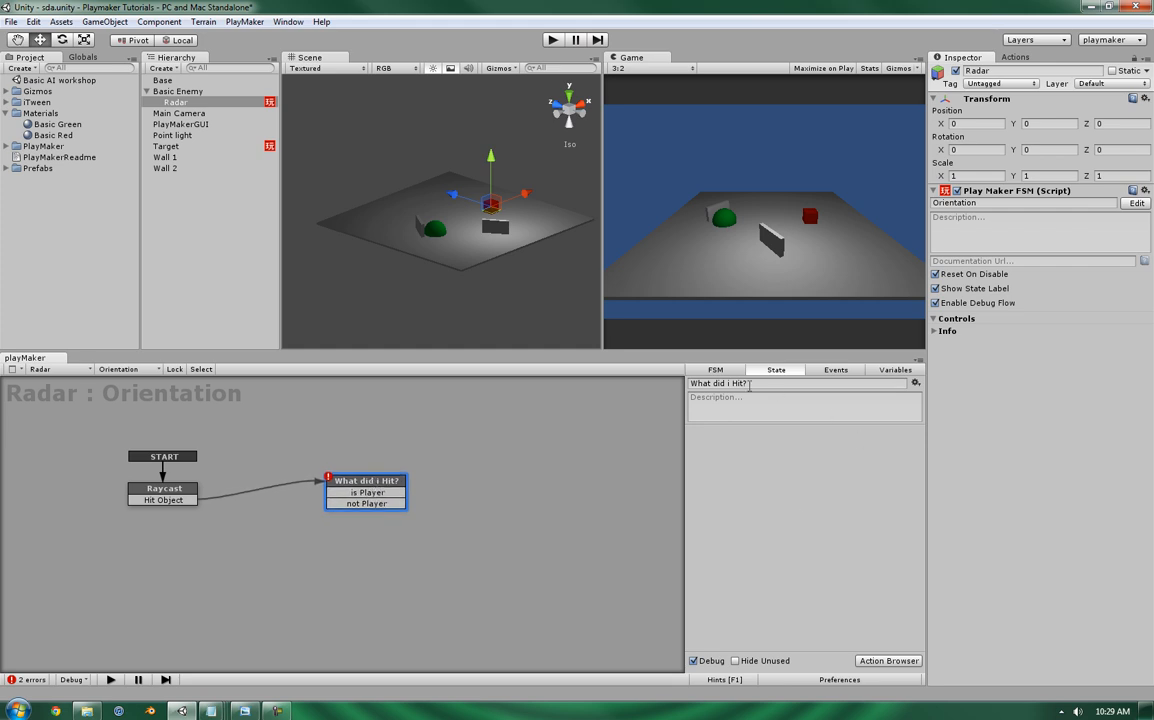
mouse_move(378, 472)
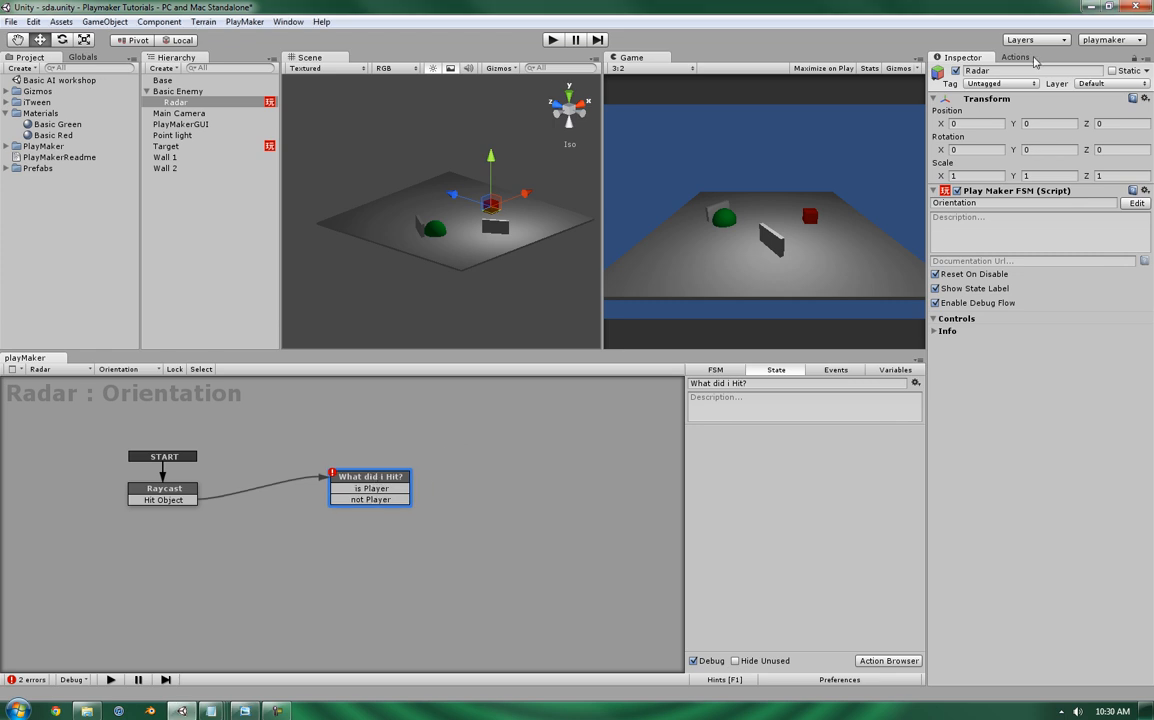
- Add a Game Object Compare Tag action and tag the Target sphere as Player
click(1016, 56)
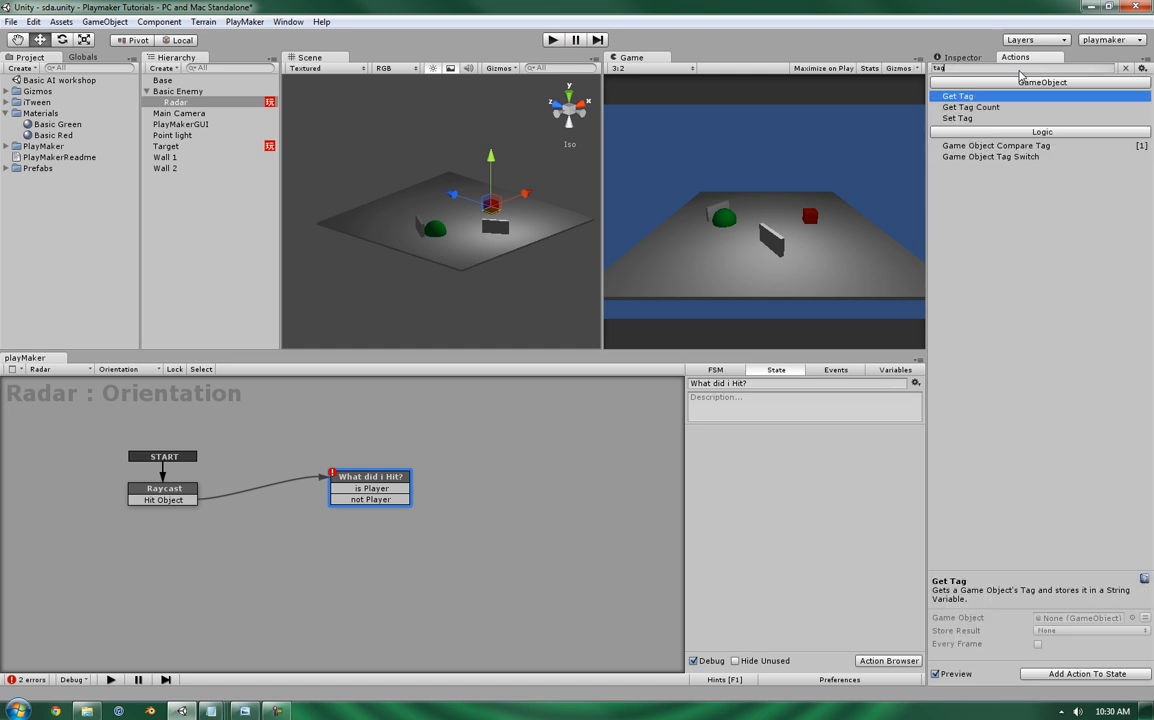
click(996, 144)
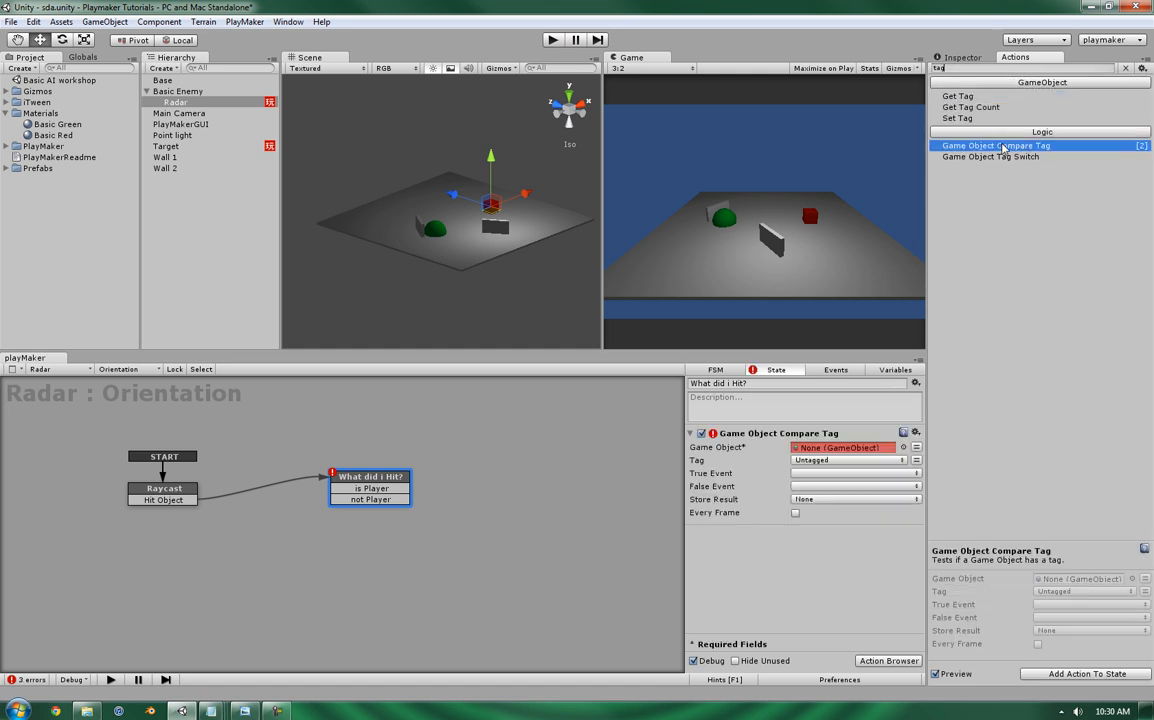
click(960, 56)
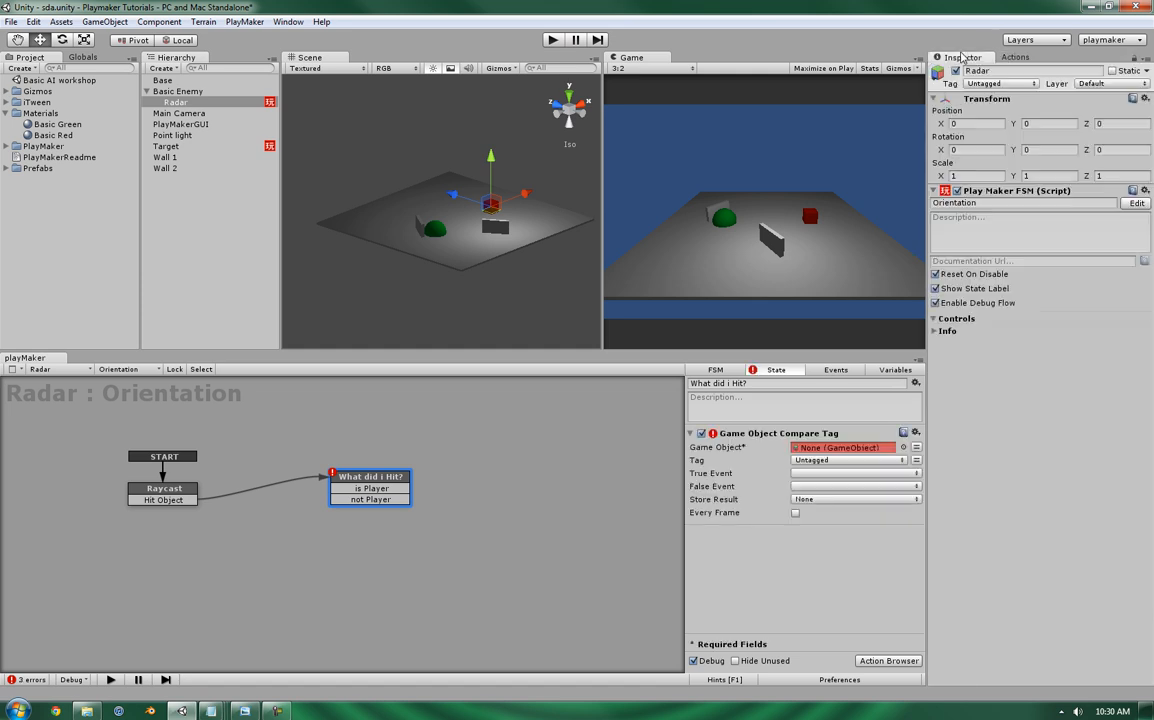
click(164, 146)
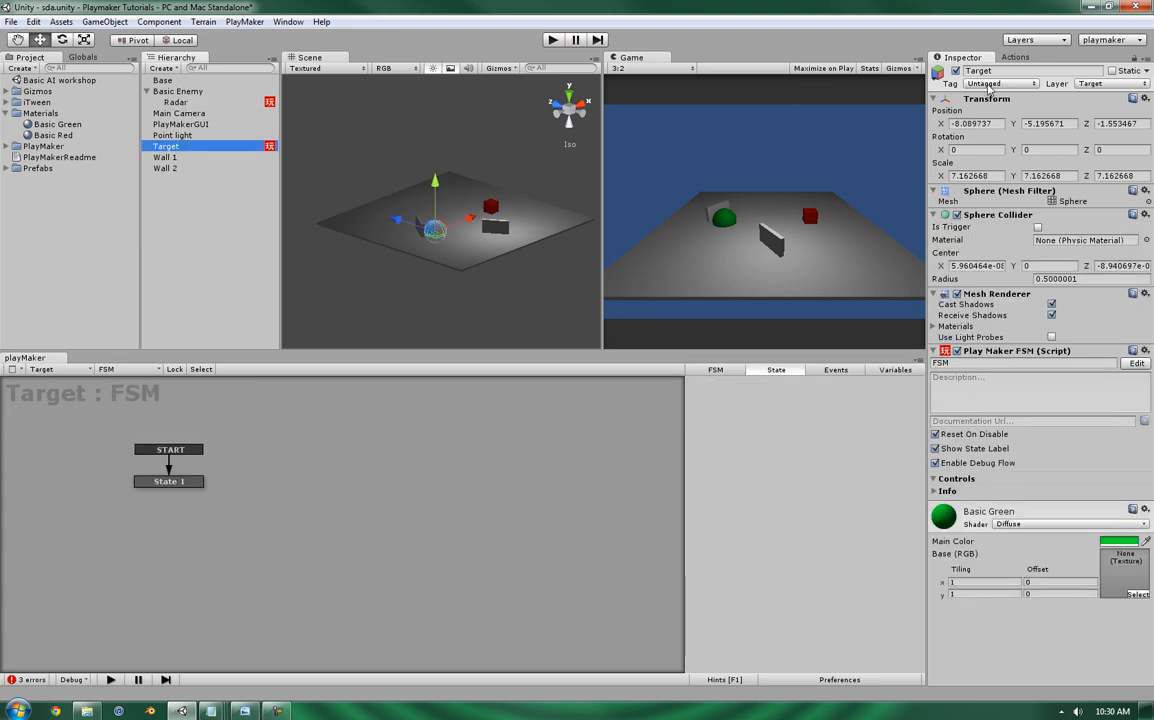
click(1000, 84)
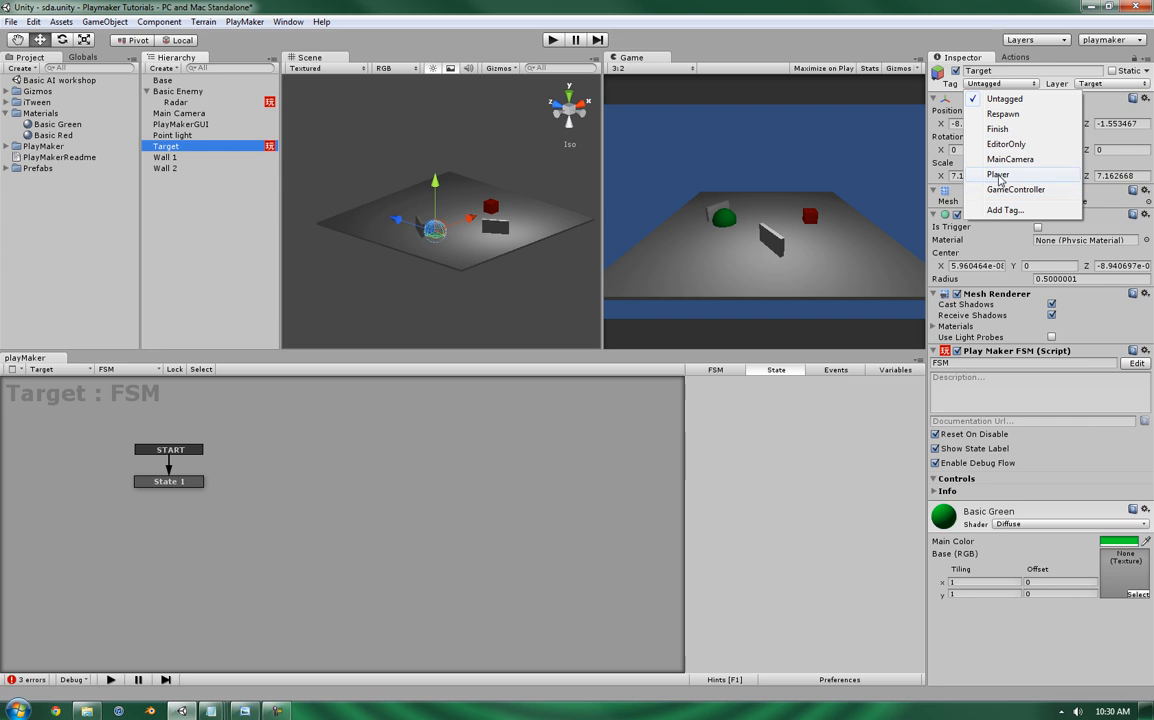
click(996, 174)
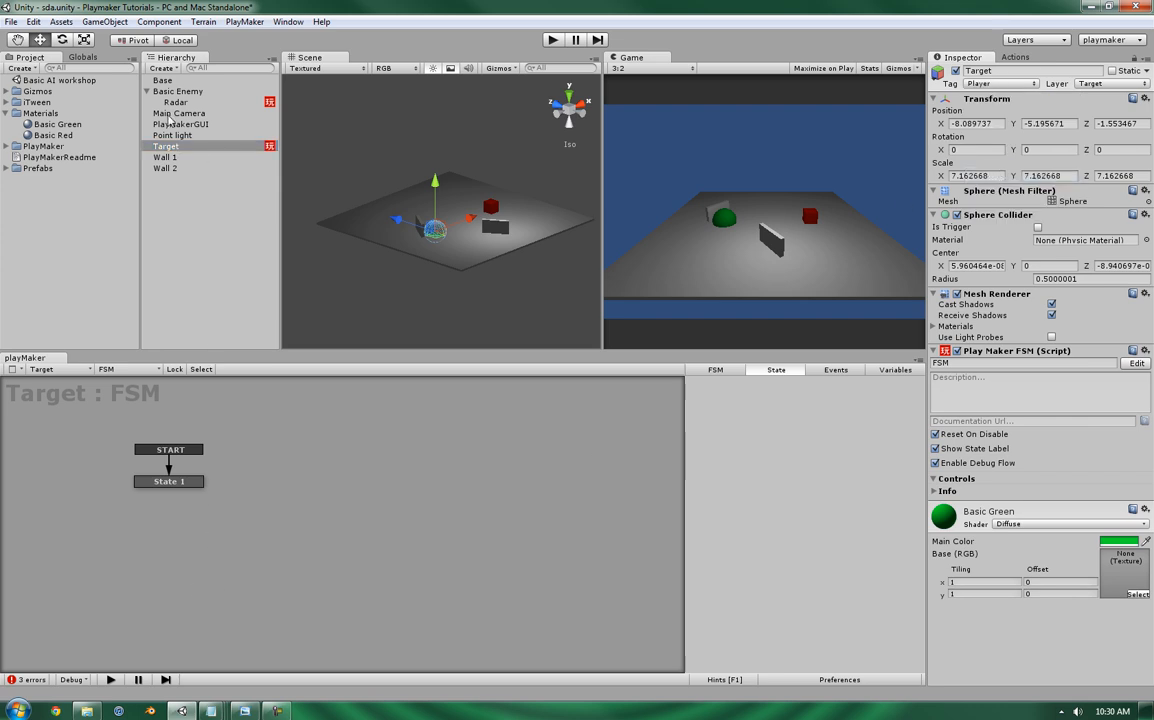
- On Radar, compare Hit Object's tag to Player, sending not Player on False, every frame
click(176, 102)
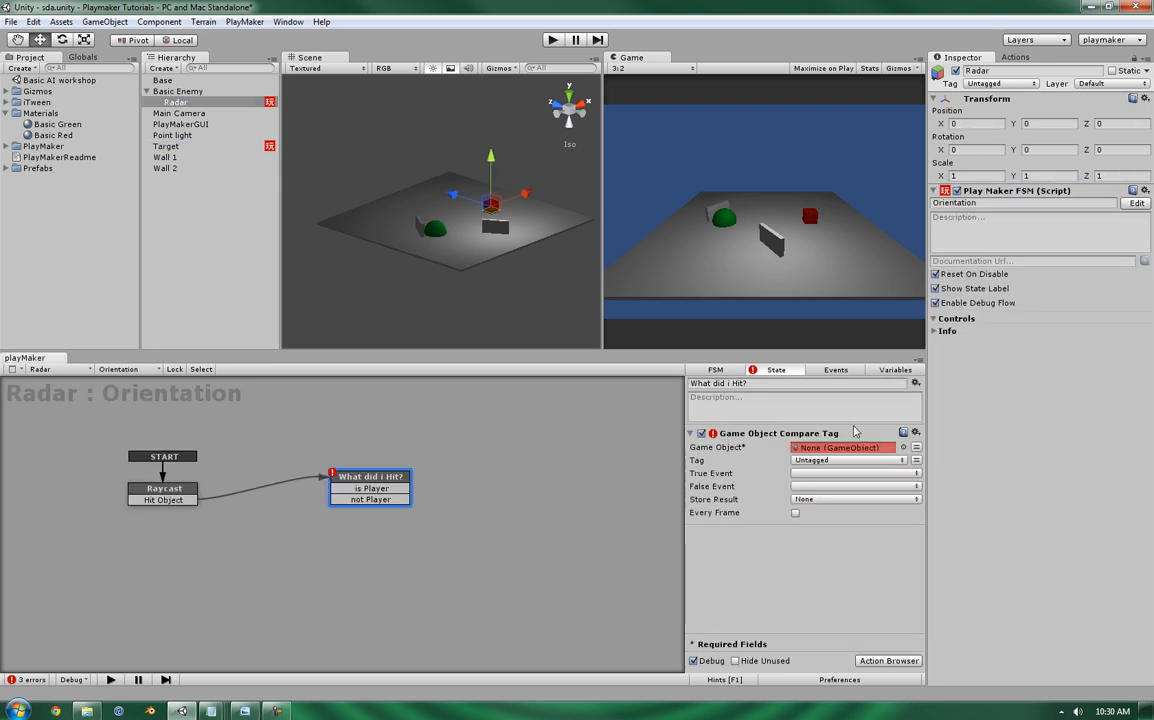
click(844, 448)
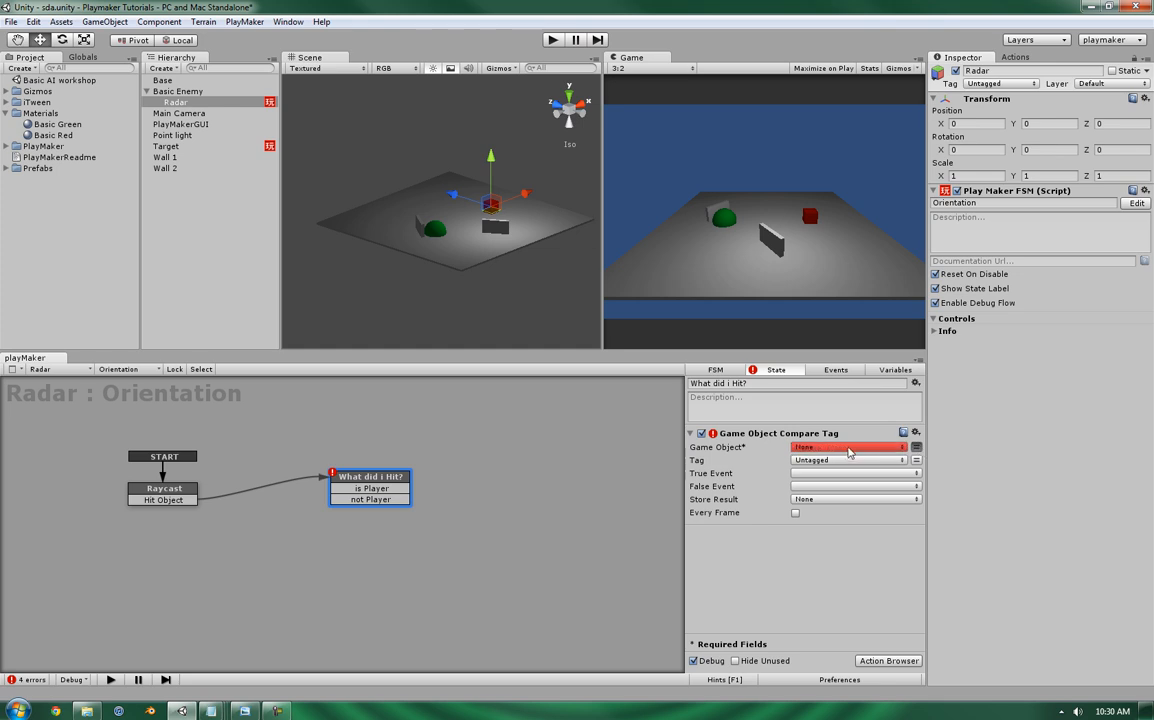
click(850, 448)
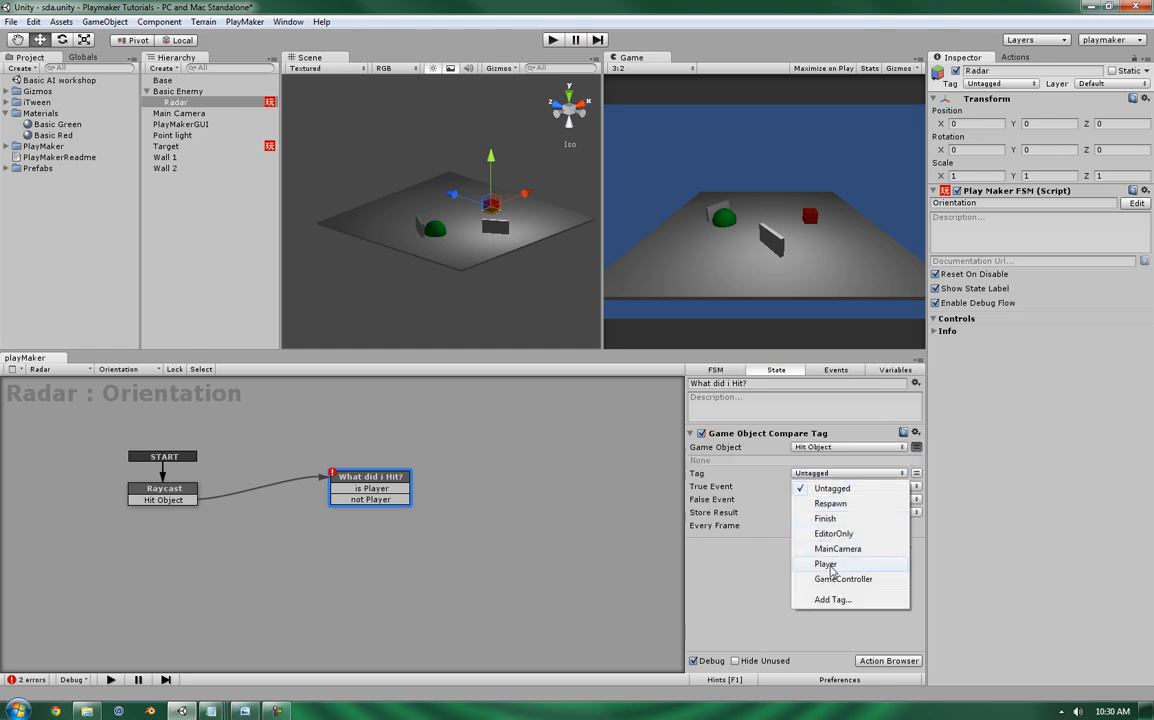
click(824, 564)
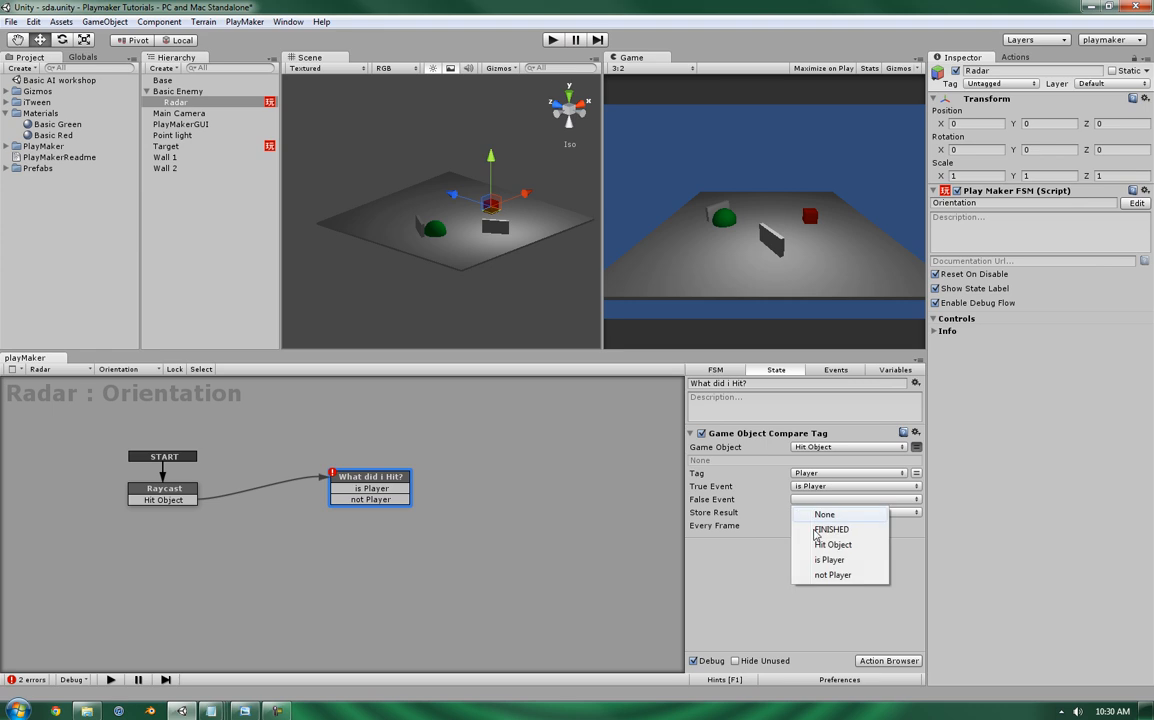
click(832, 574)
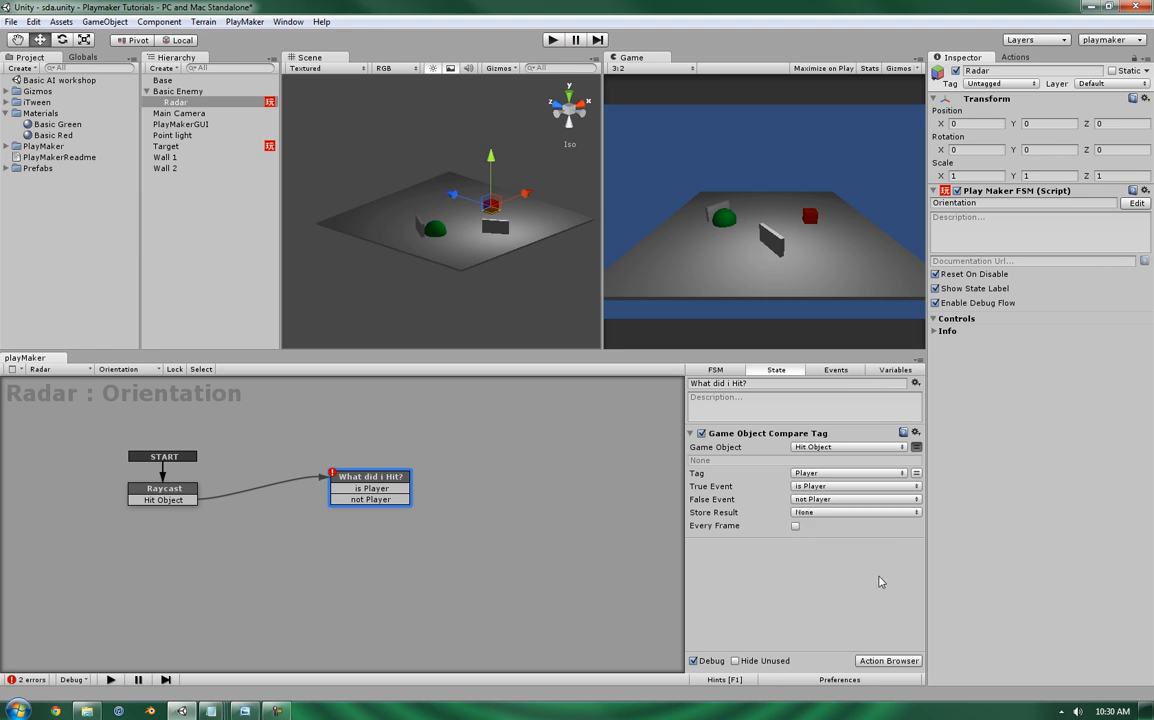
click(796, 526)
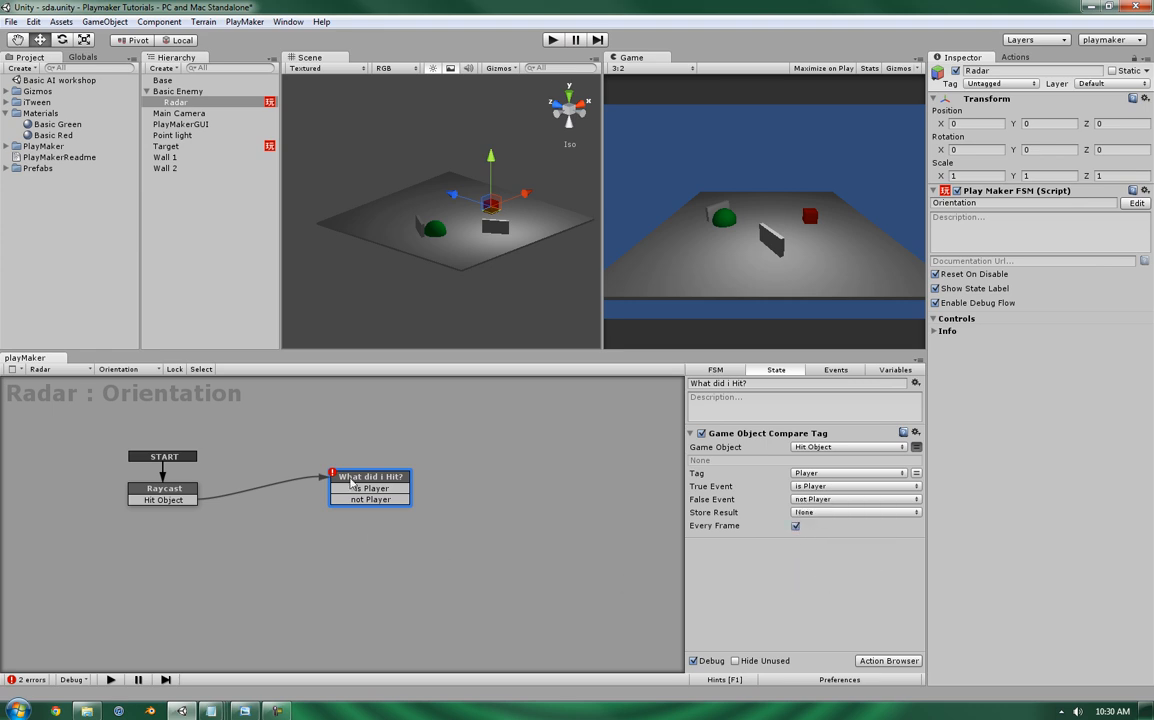
drag(370, 476, 360, 470)
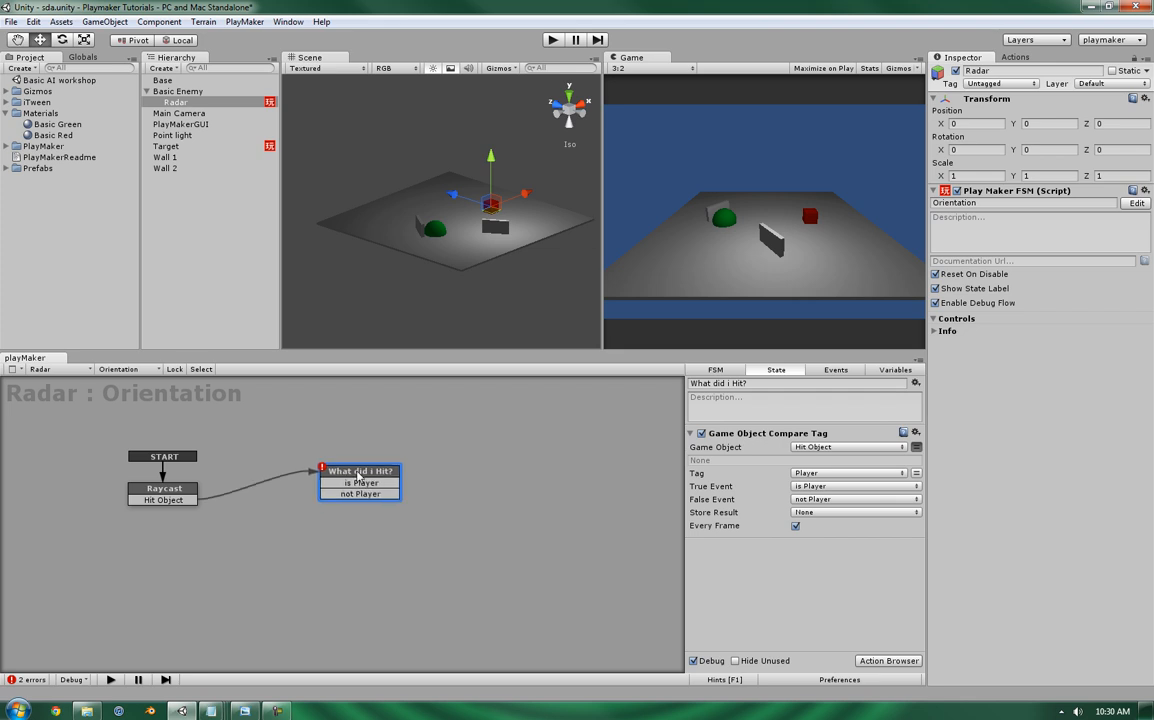
mouse_move(490, 444)
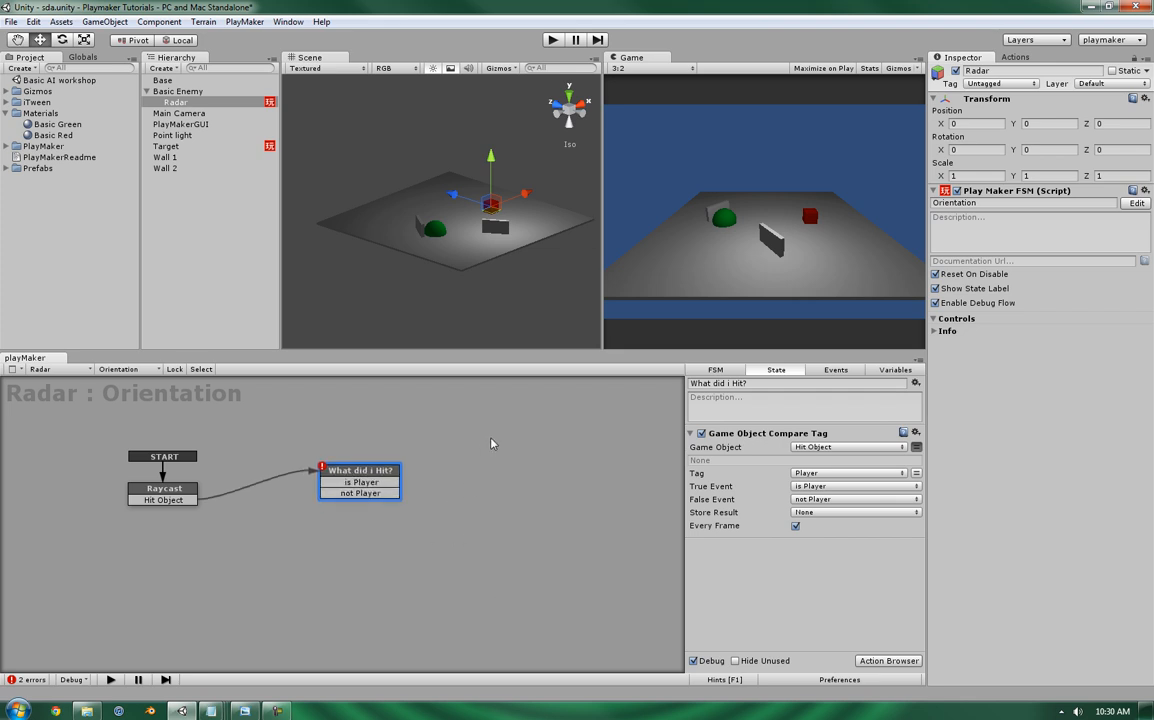
- Create a Hit Player state in the Radar FSM with a Set Fsm Bool action
double_click(528, 442)
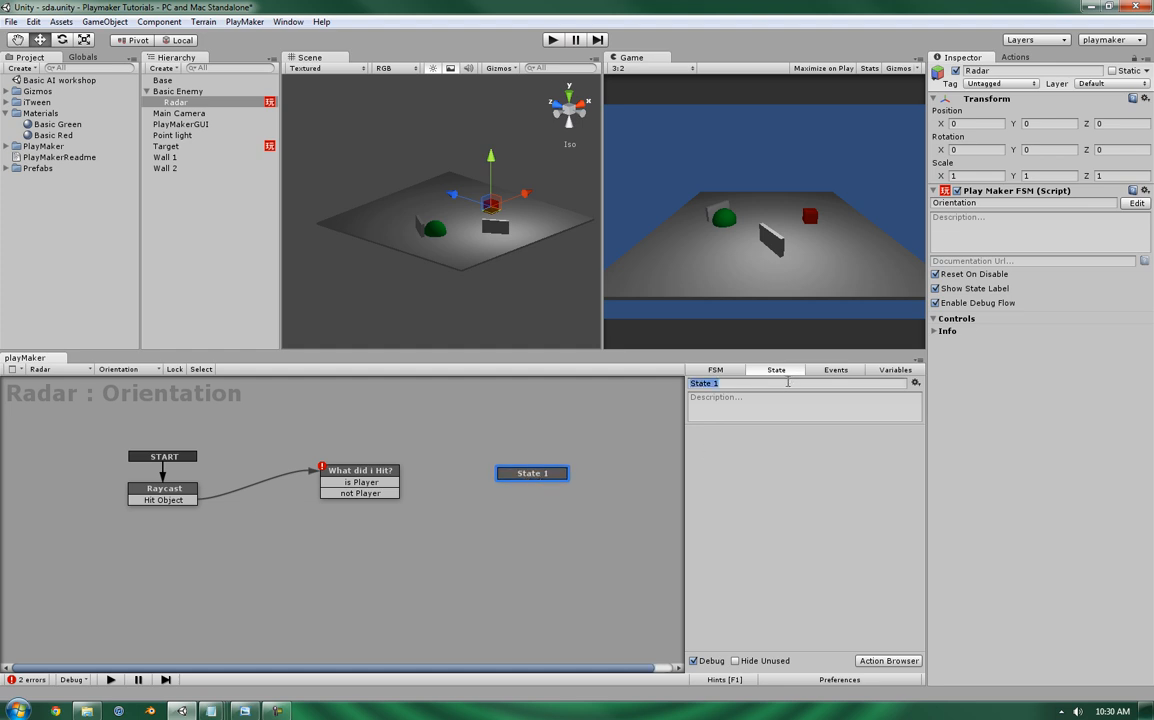
text(Hit Player)
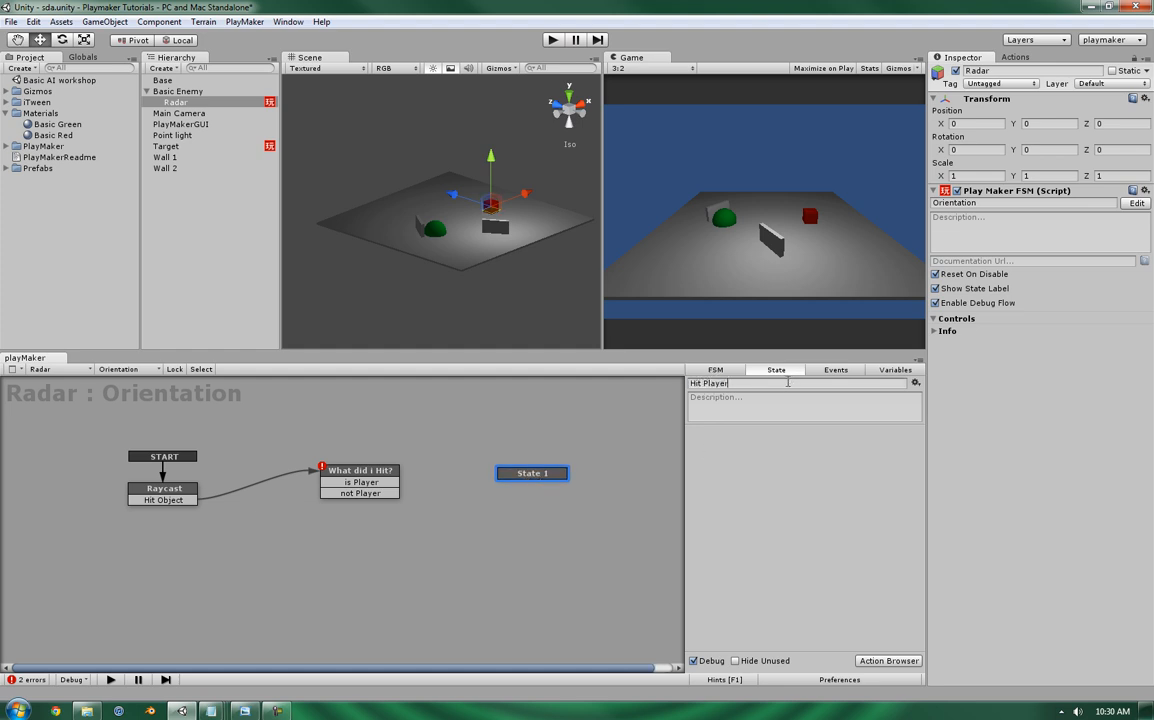
click(532, 472)
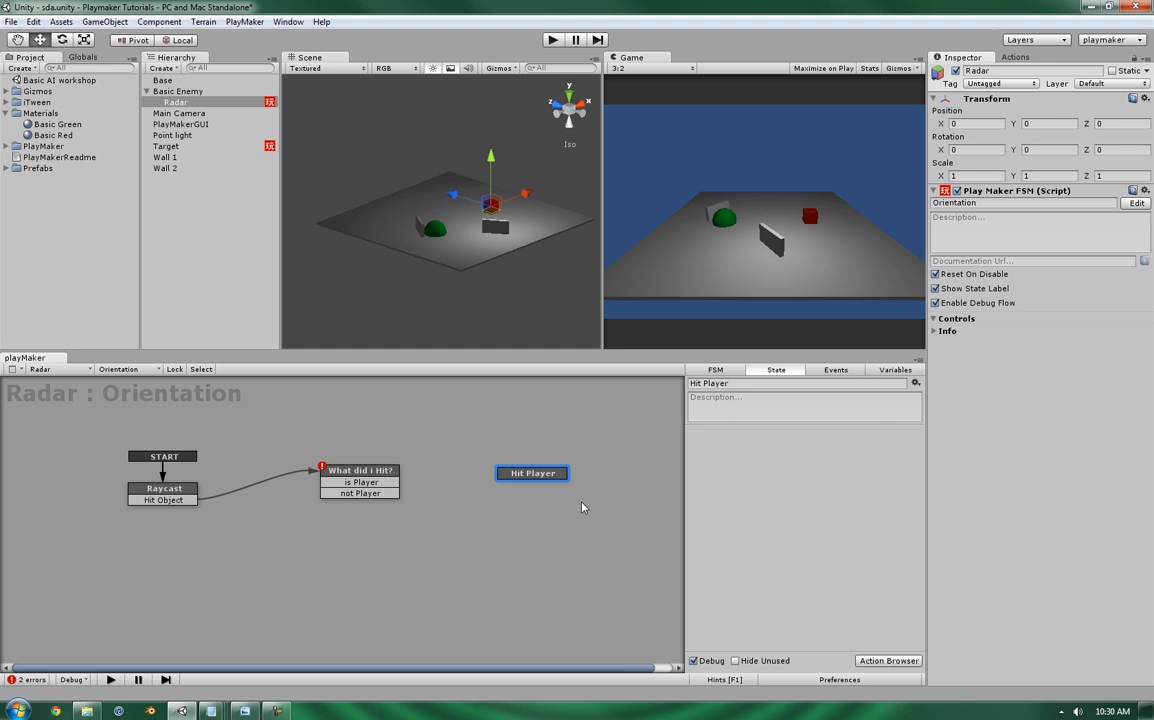
mouse_move(216, 450)
text(set fs)
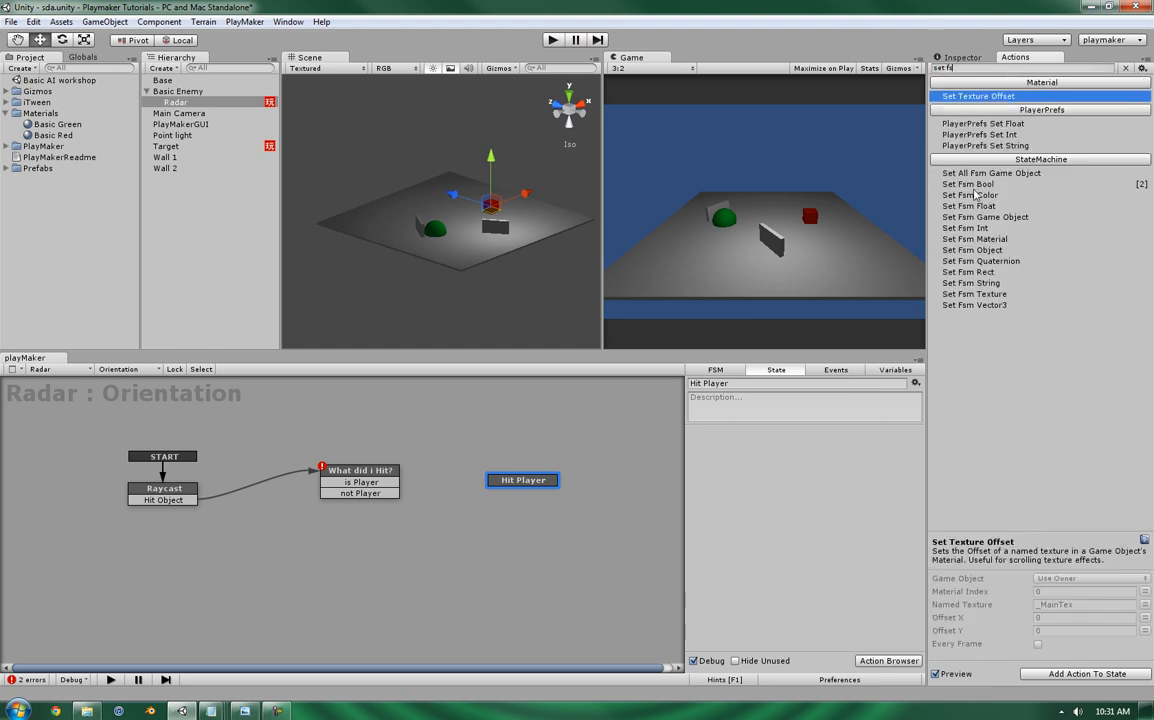
click(968, 184)
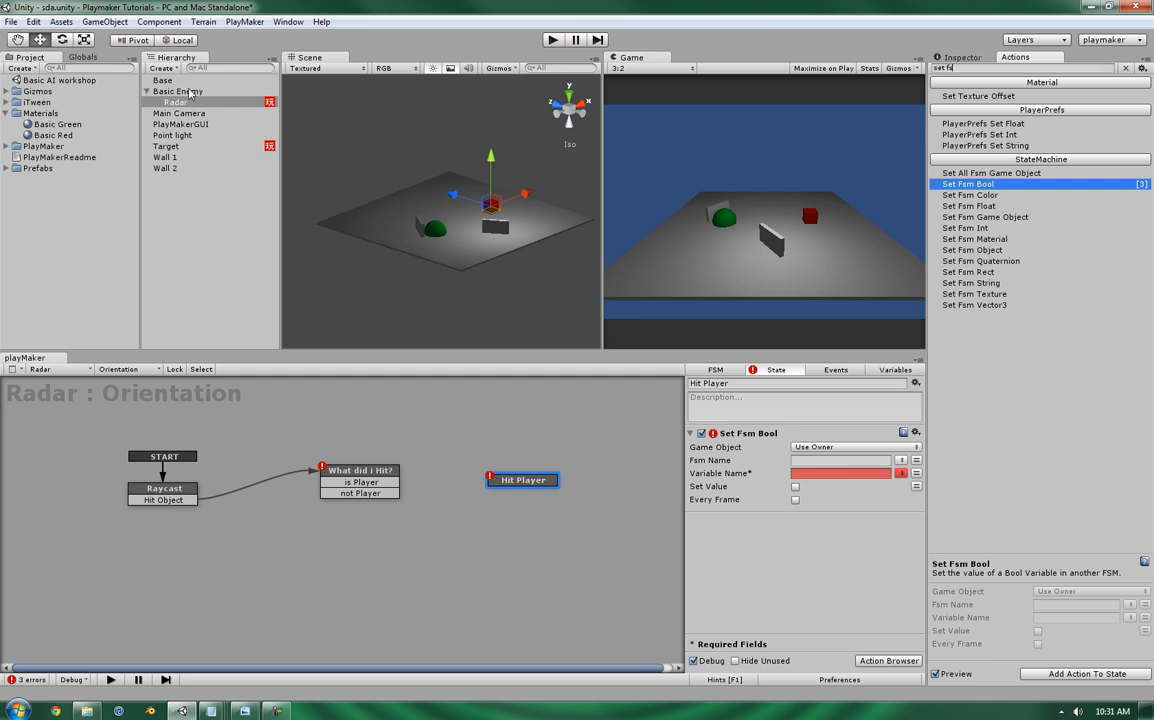
- Add a new FSM to Basic Enemy and show its Variables list
click(176, 92)
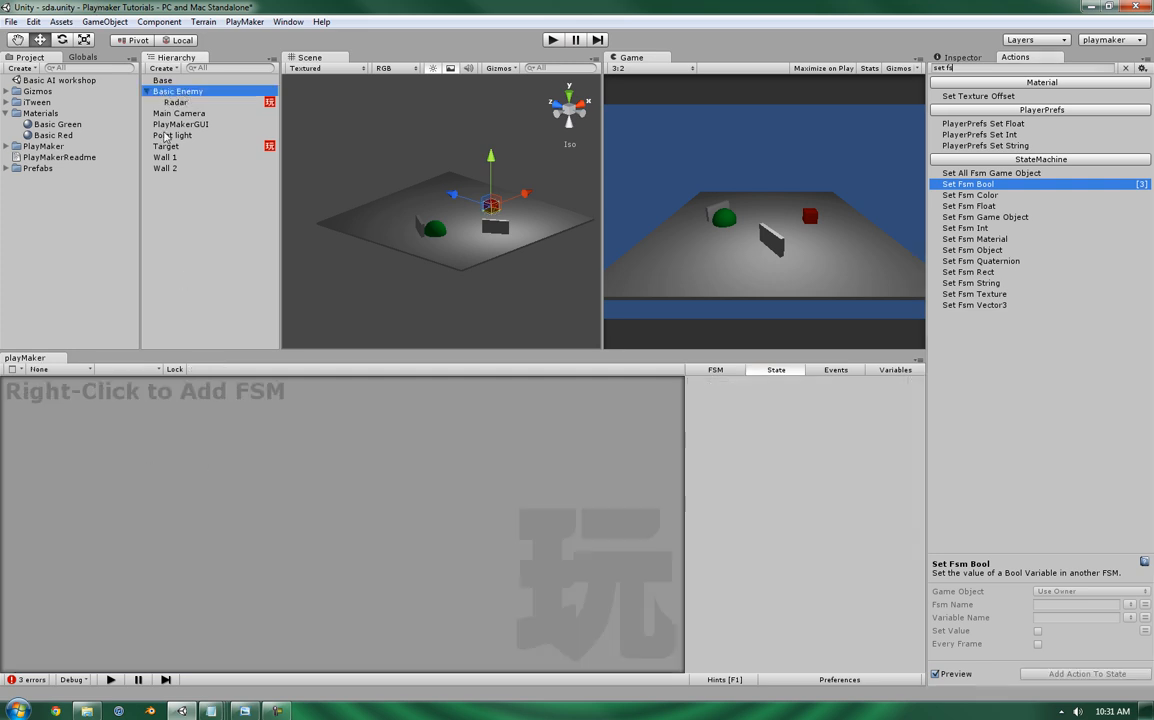
right_click(188, 512)
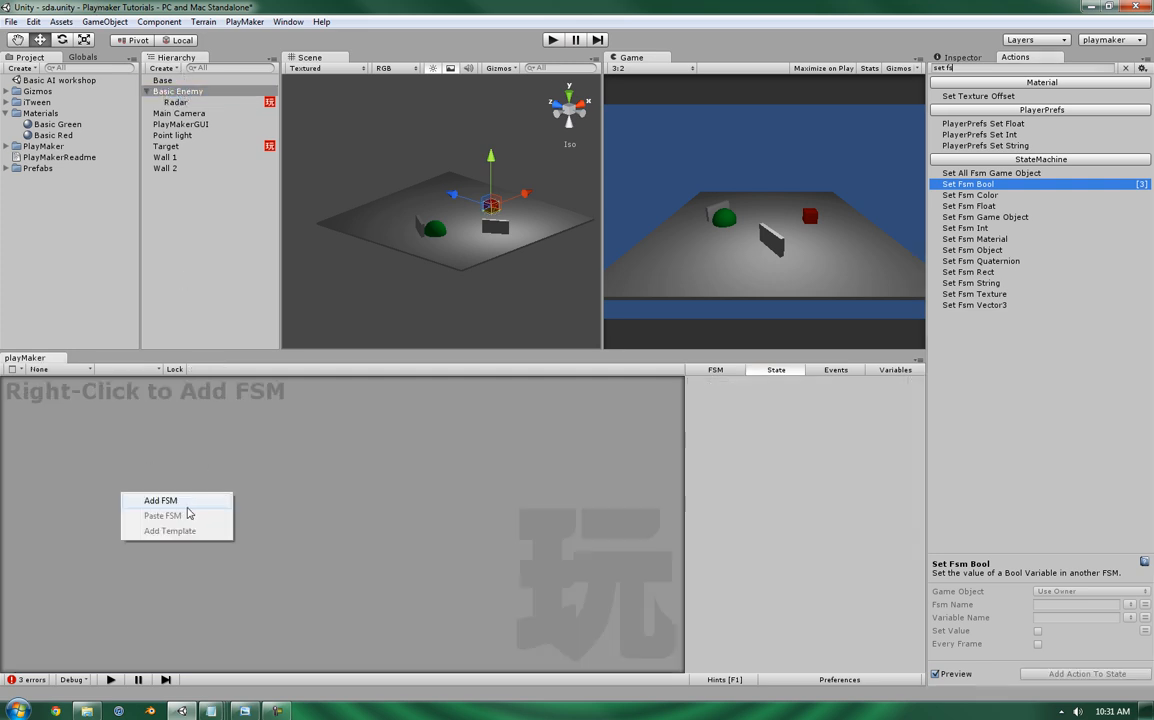
click(160, 500)
text(Conditions)
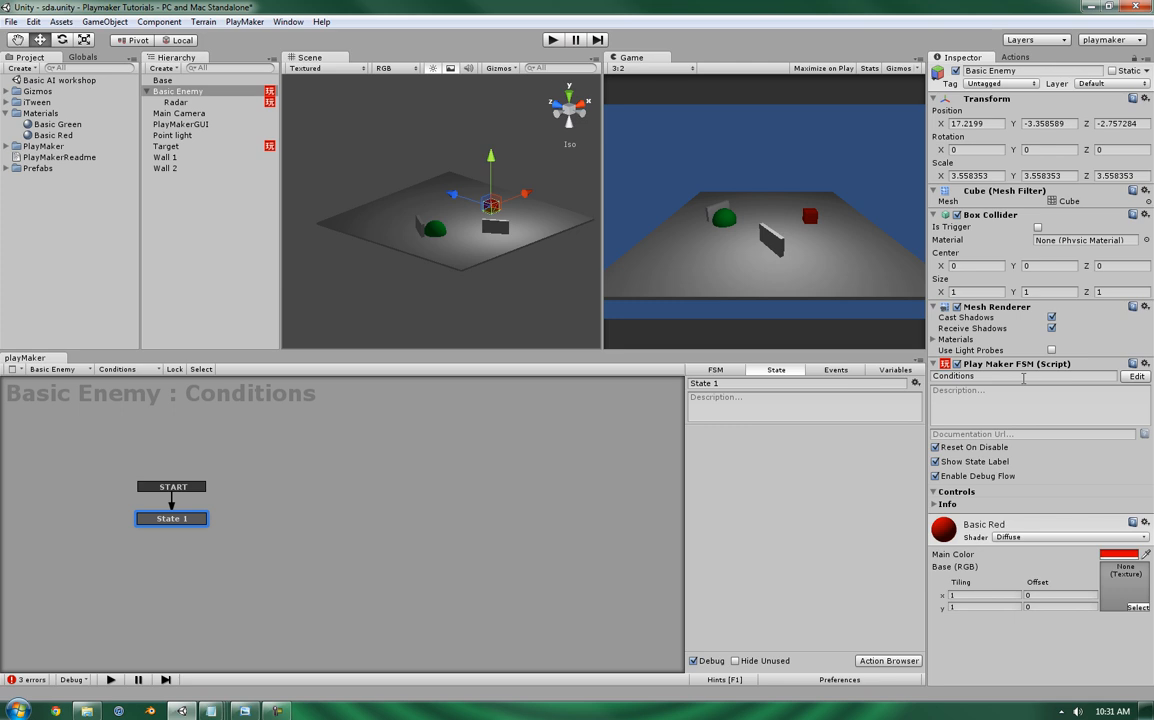
click(894, 368)
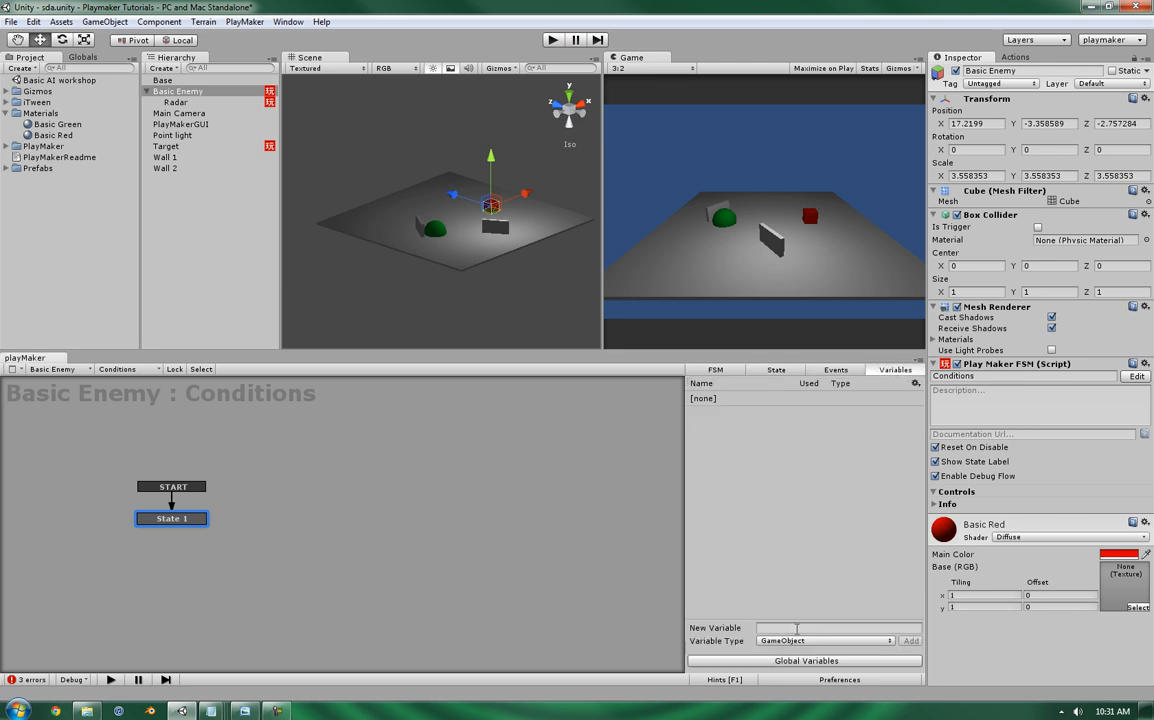
- Add a Player Visible Bool variable to that FSM, then reselect Radar
click(820, 628)
text(Player)
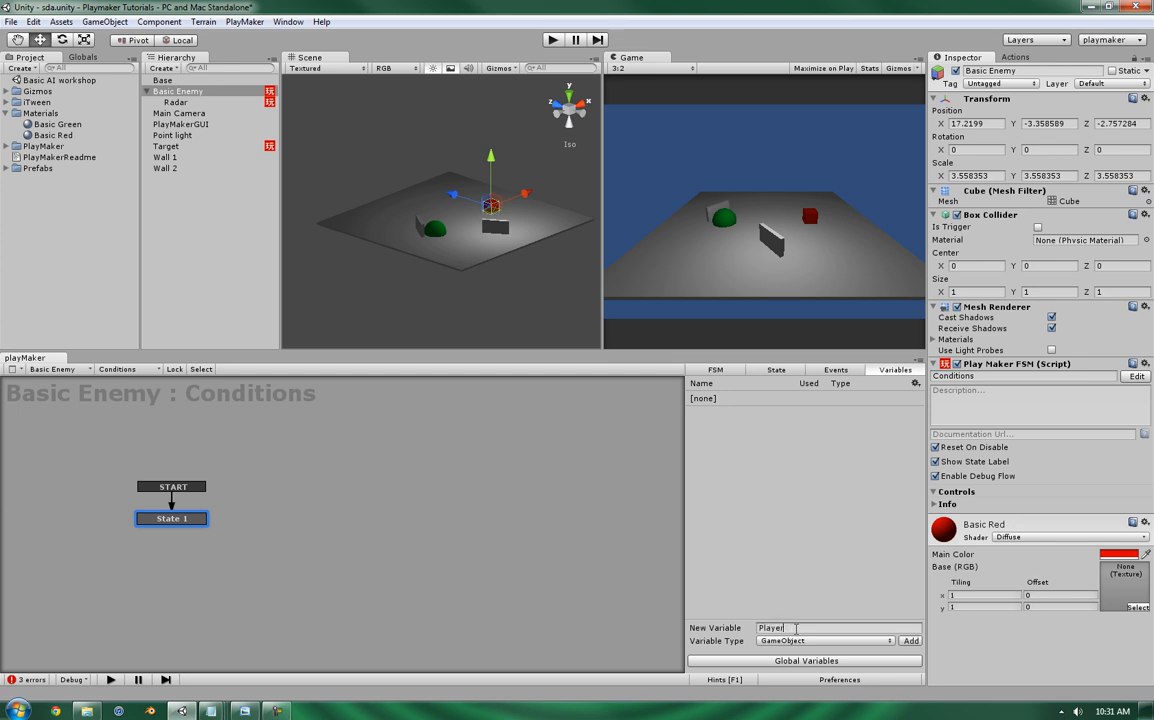
key(Backspace)
text( v)
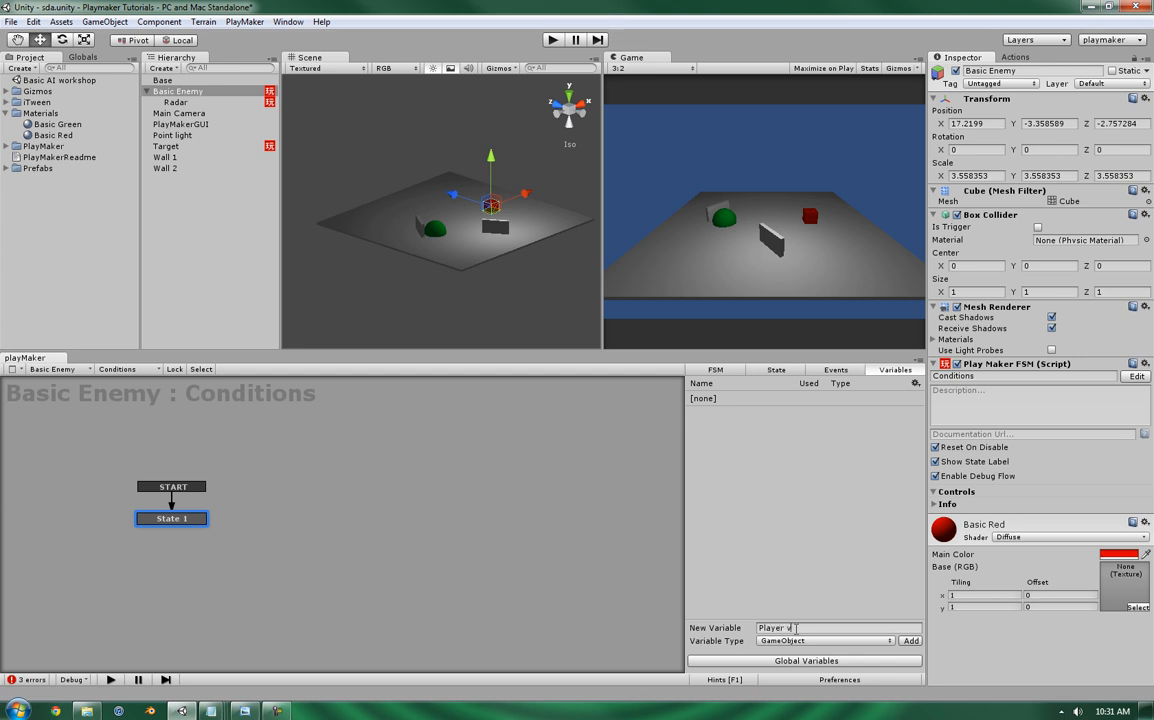
text(isible)
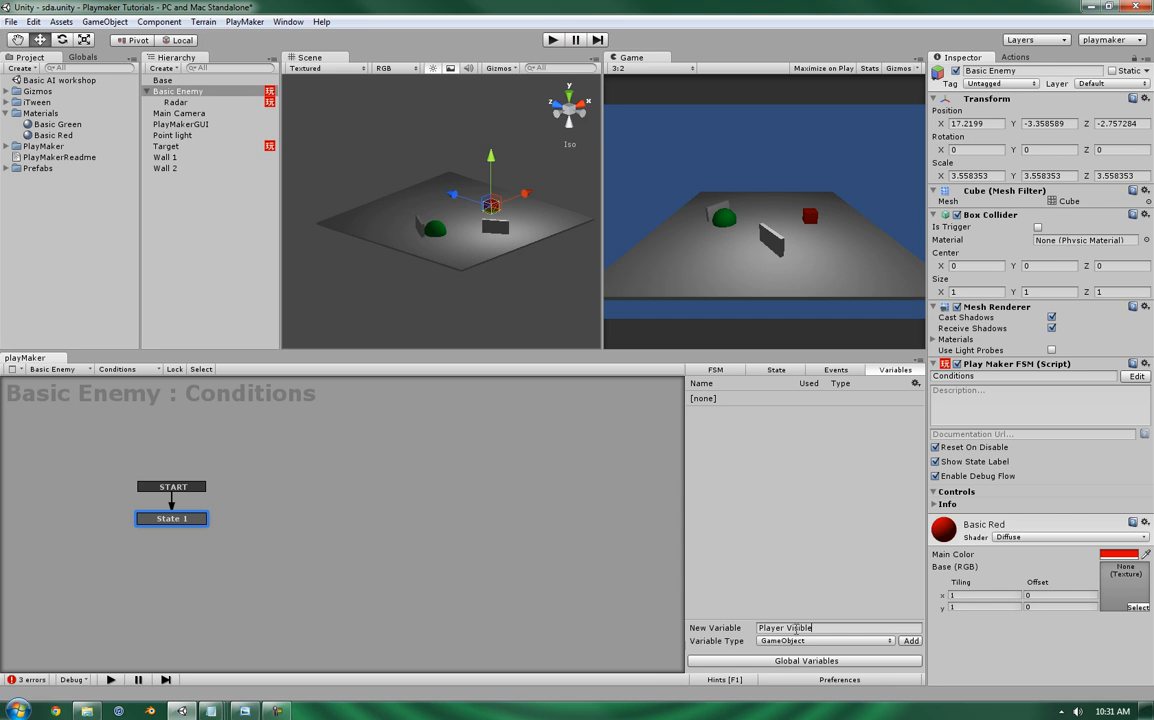
click(820, 640)
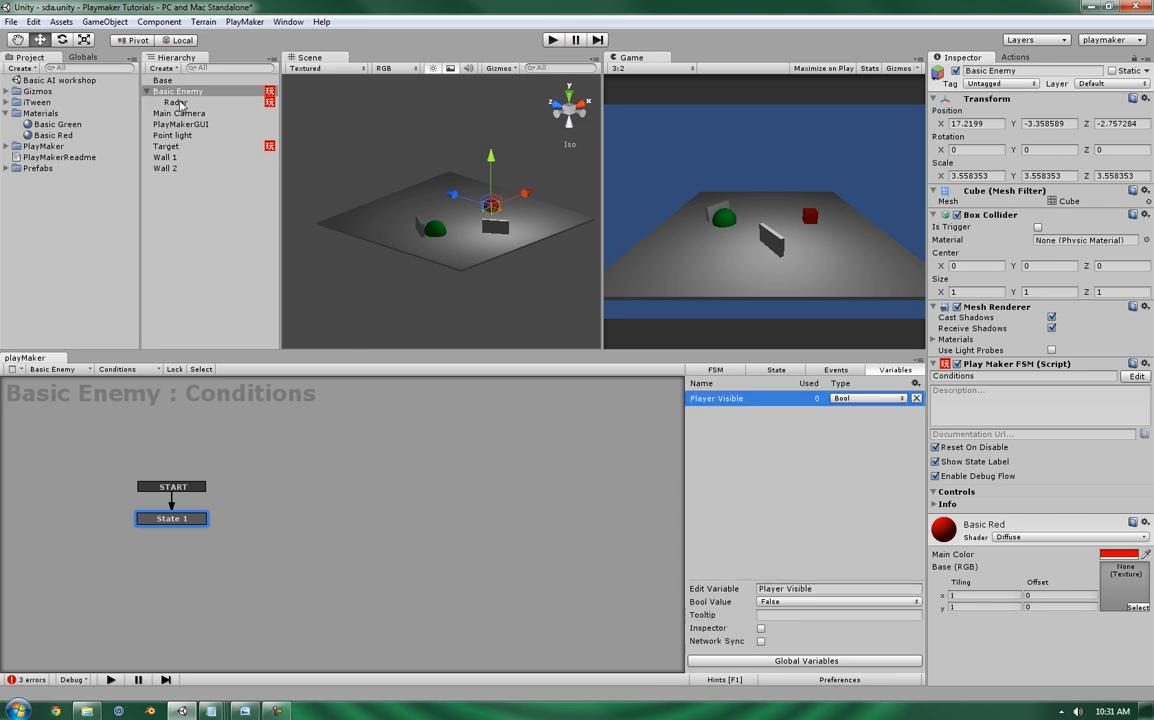
click(176, 102)
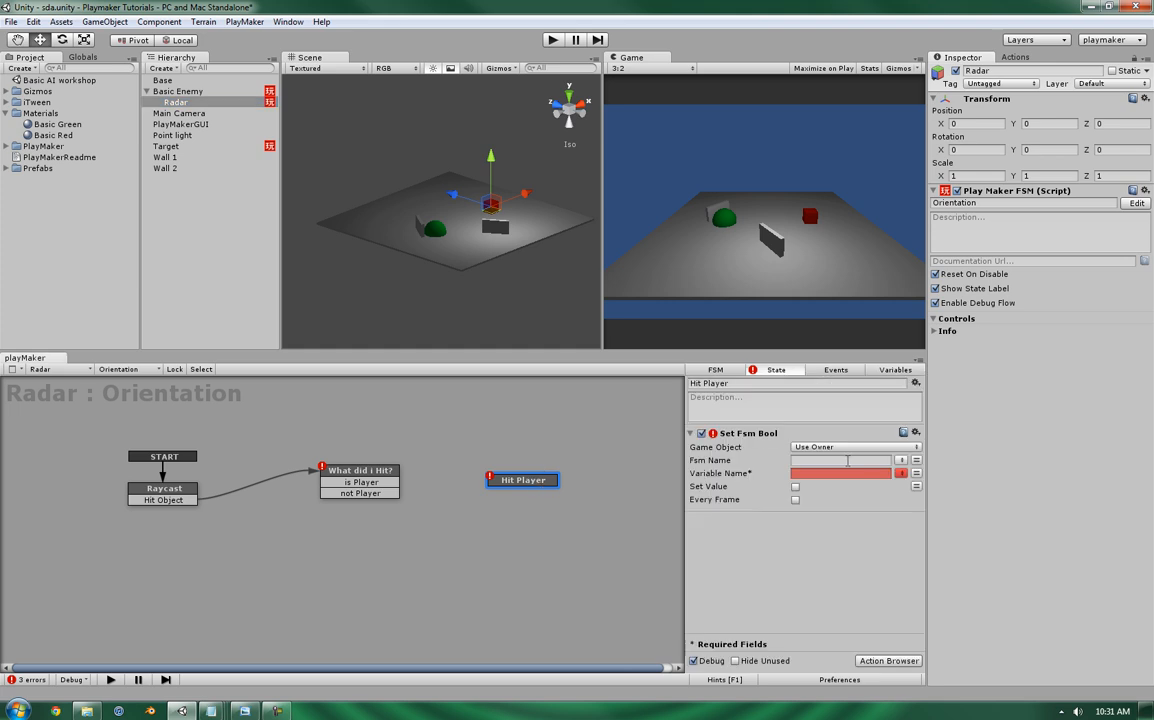
- Point Hit Player's Set Fsm Bool at Basic Enemy's Conditions FSM
click(360, 470)
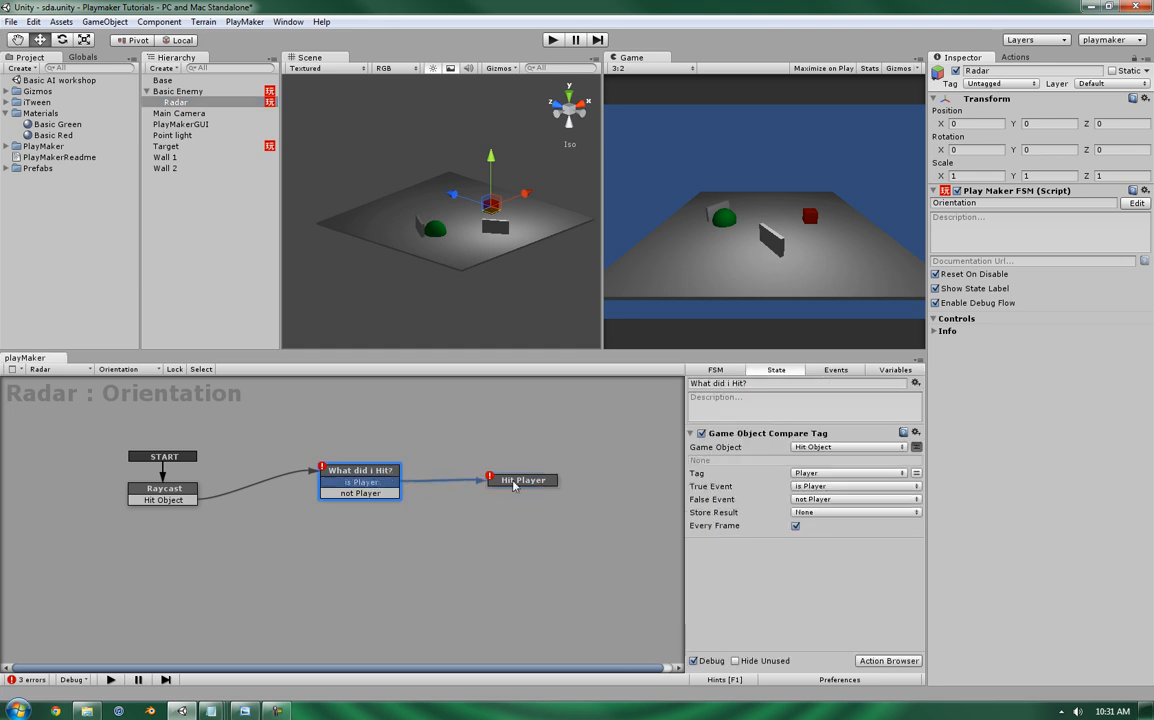
click(520, 480)
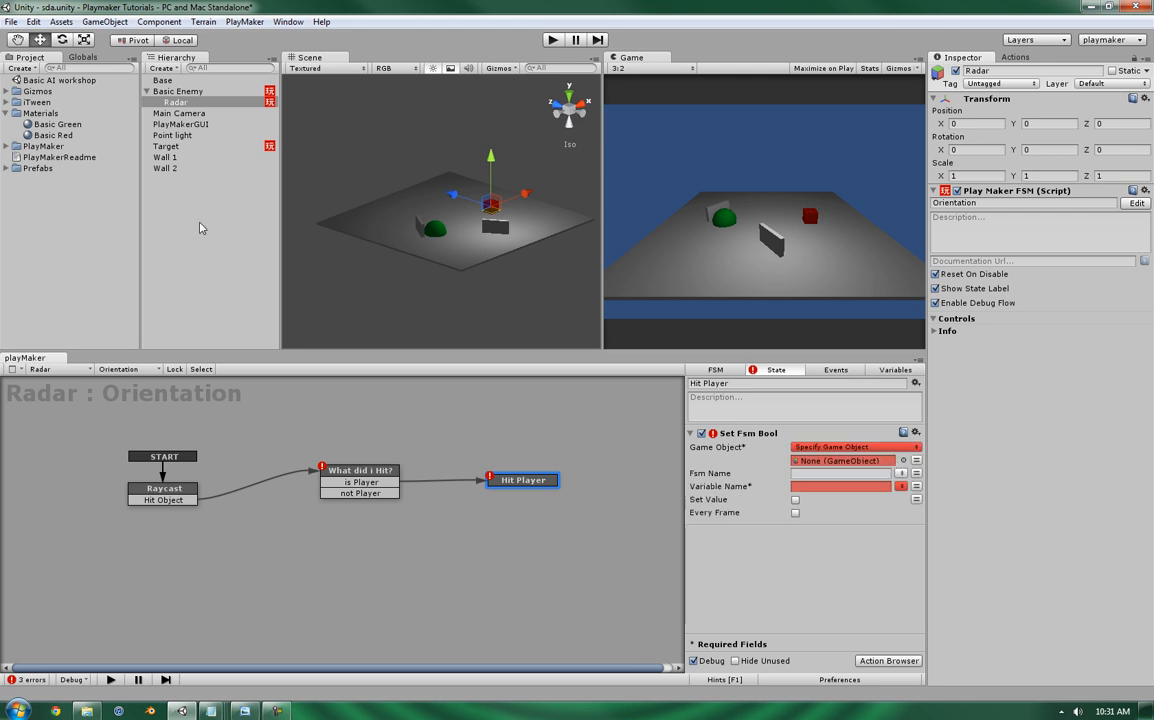
click(840, 472)
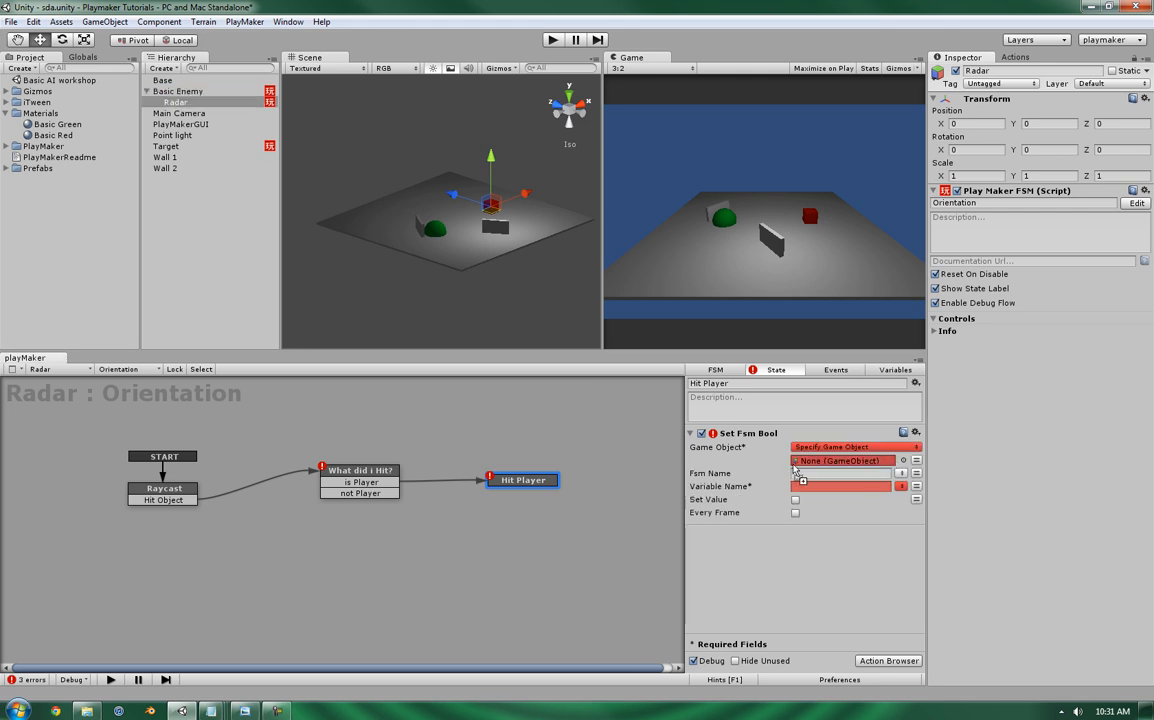
click(820, 460)
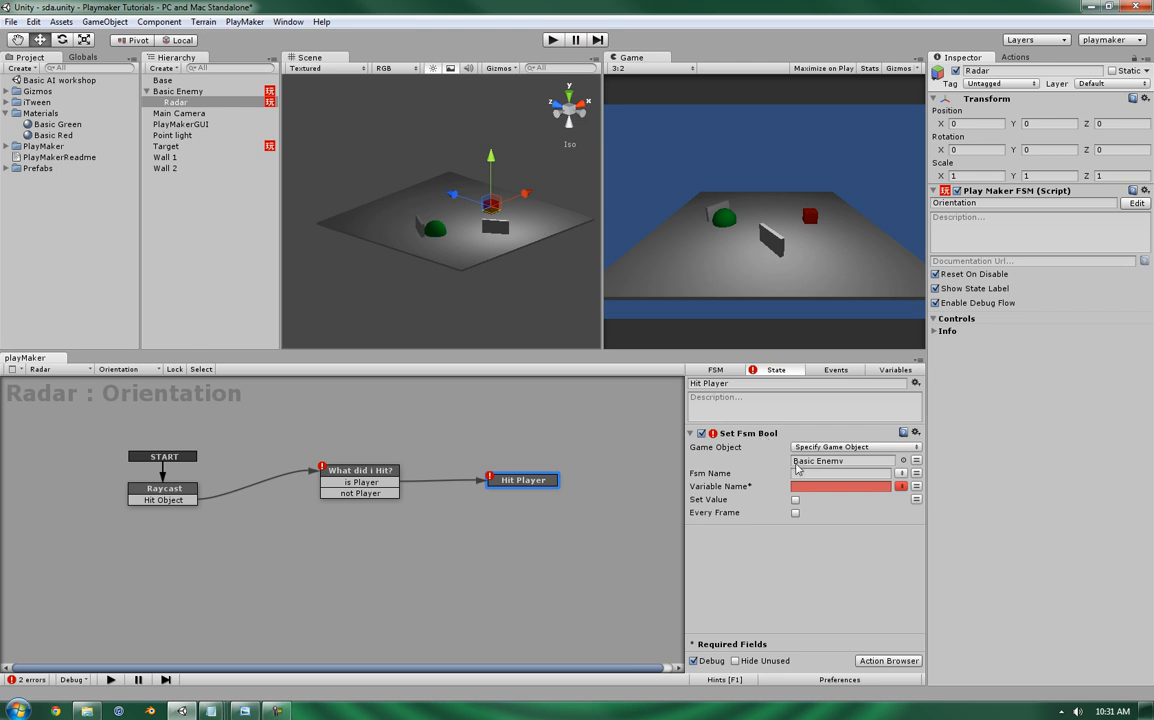
click(916, 486)
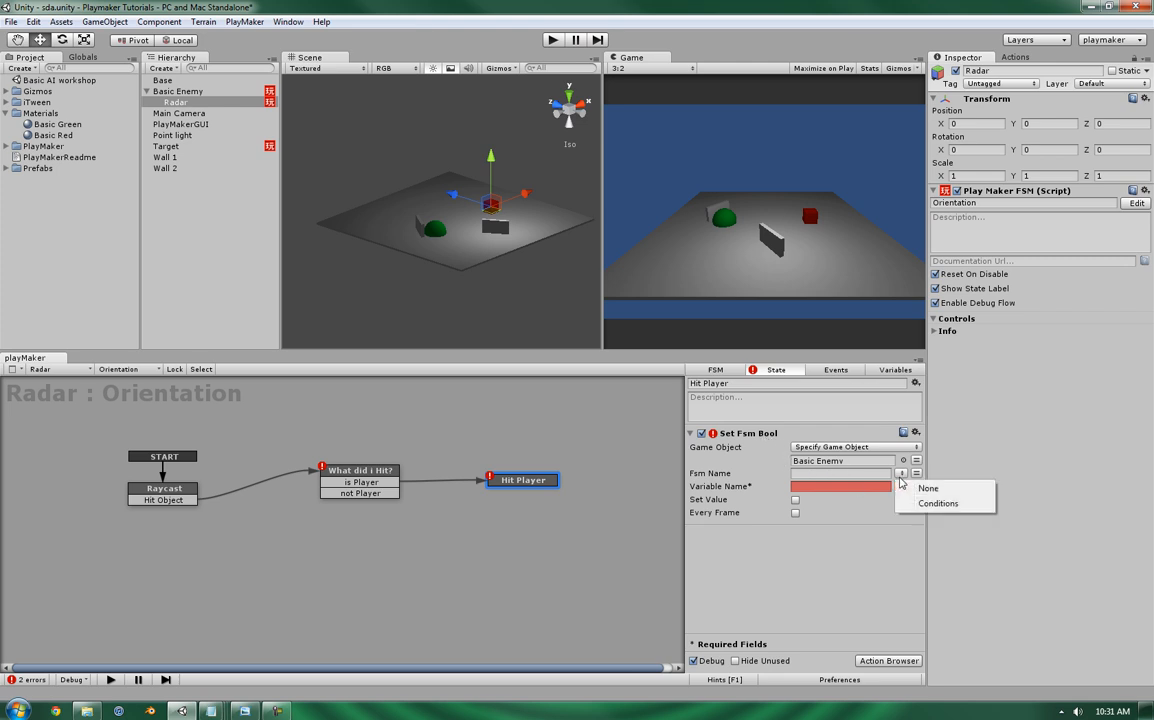
click(936, 504)
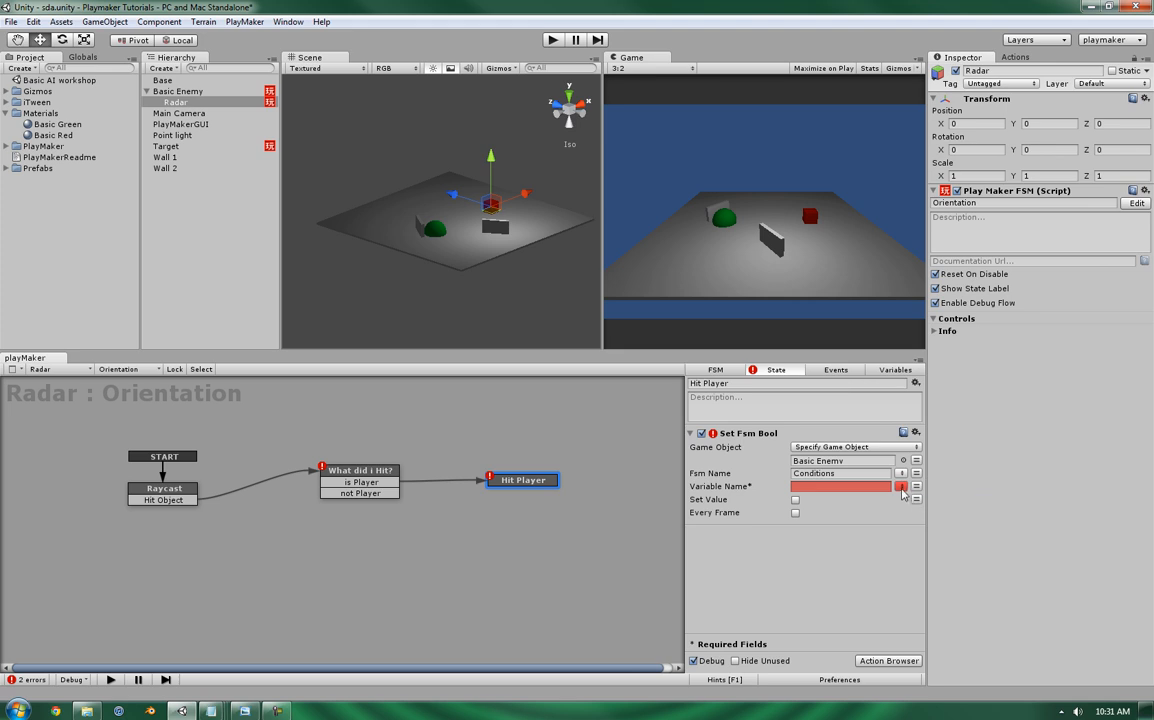
- Set variable Player Visible to true and send FINISHED on the next frame
click(902, 486)
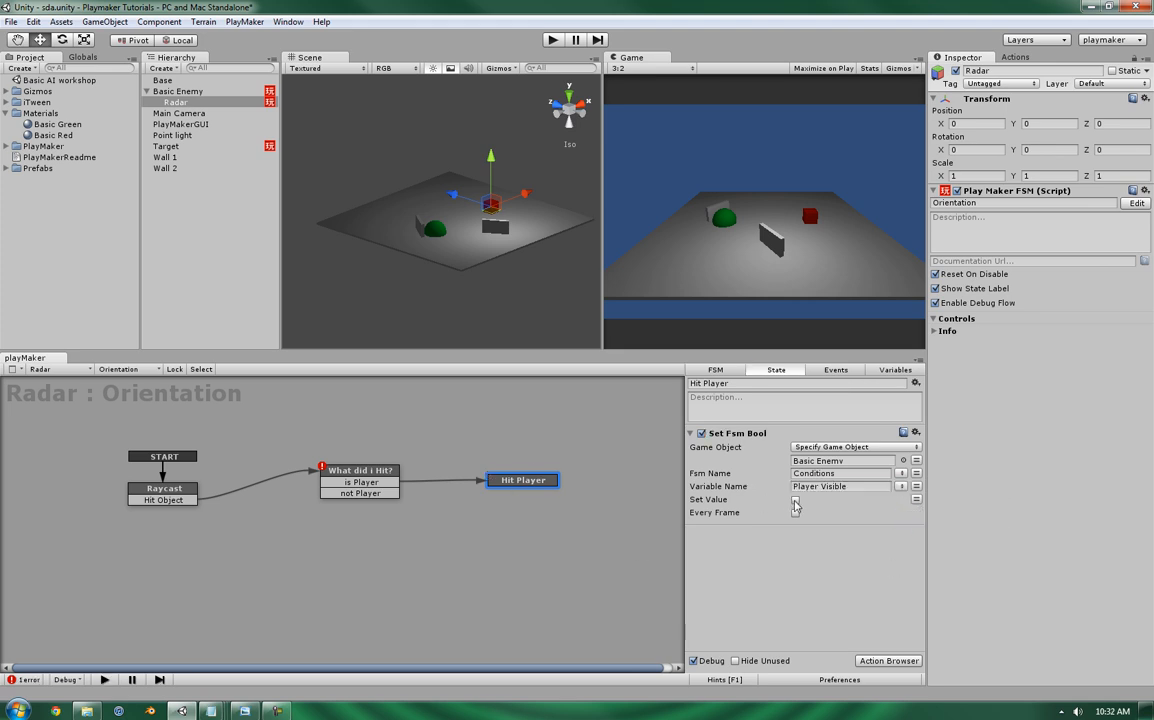
click(796, 500)
text(next)
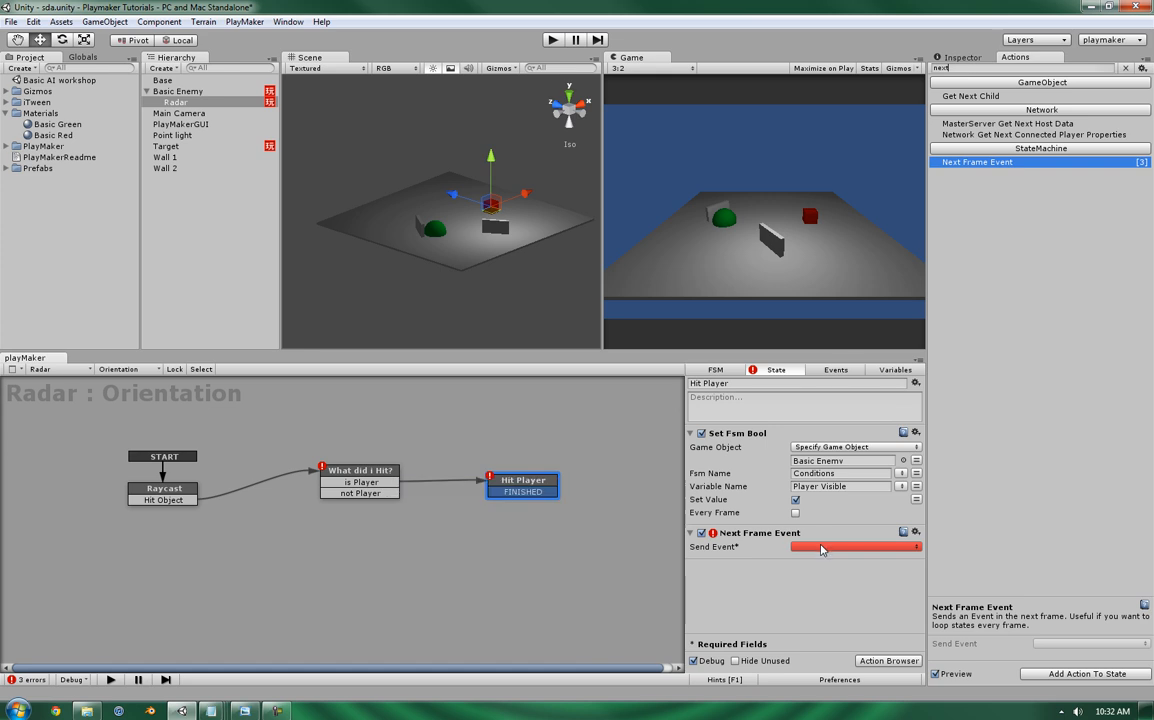
click(856, 546)
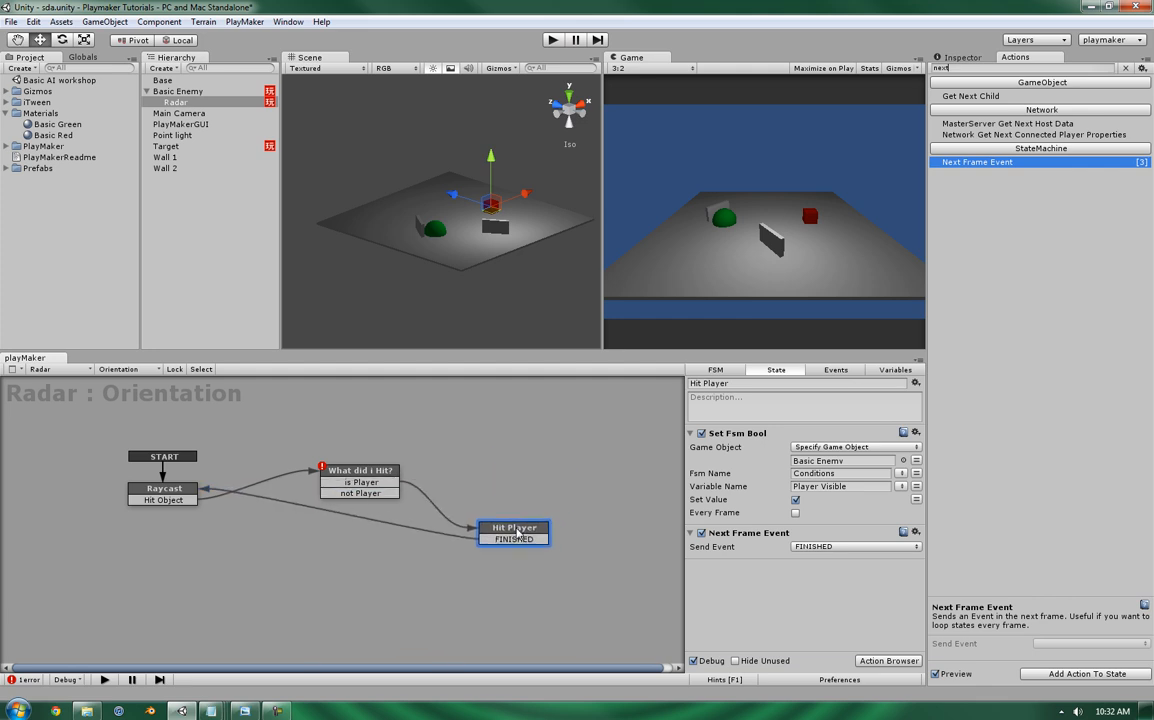
- Duplicate Hit Player as Didn't Hit Player below it and route not Player to it
right_click(512, 528)
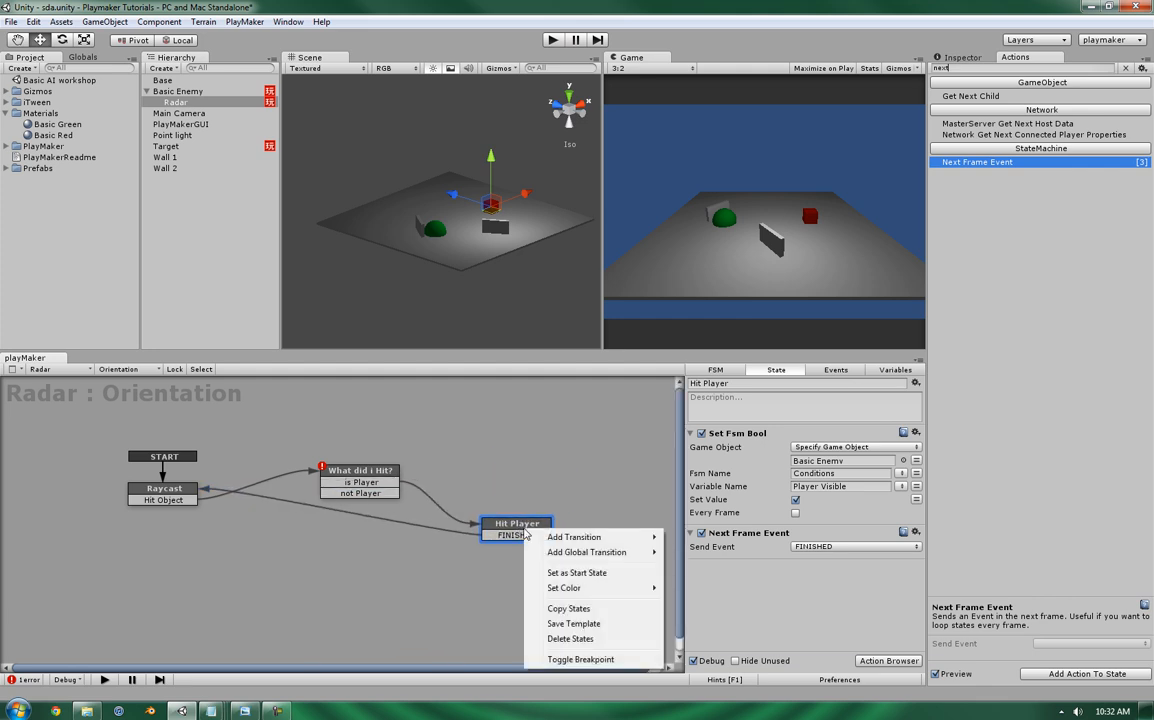
click(380, 576)
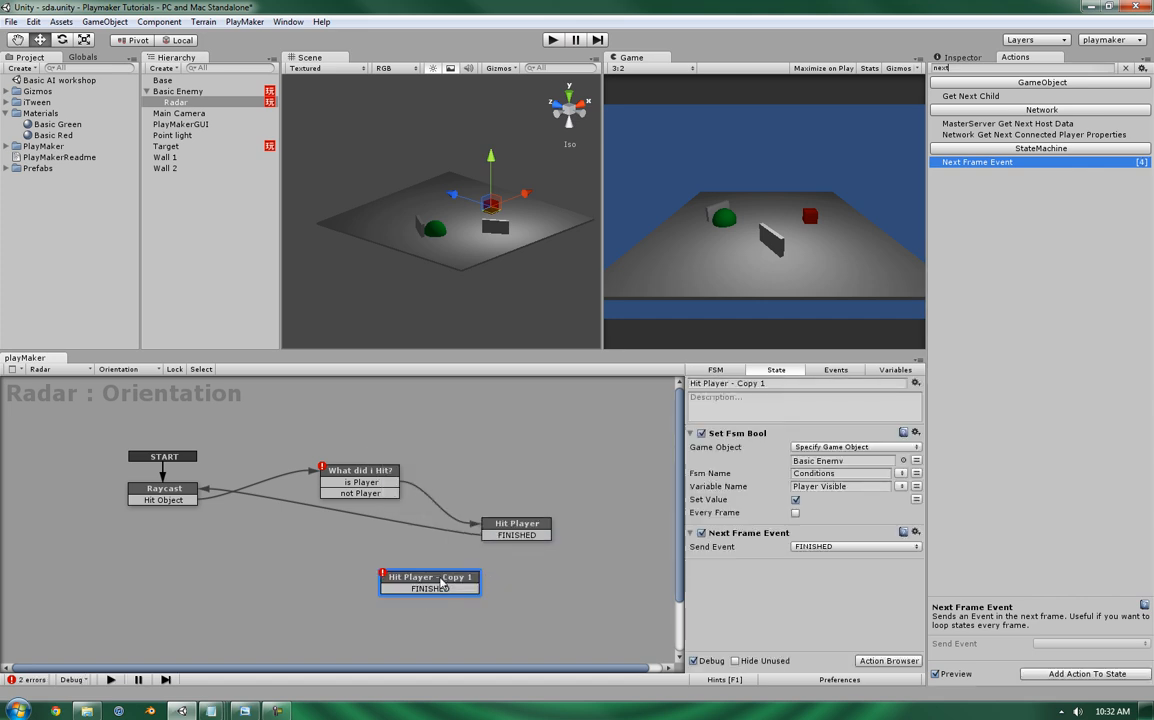
drag(430, 582, 498, 592)
text(Didn't )
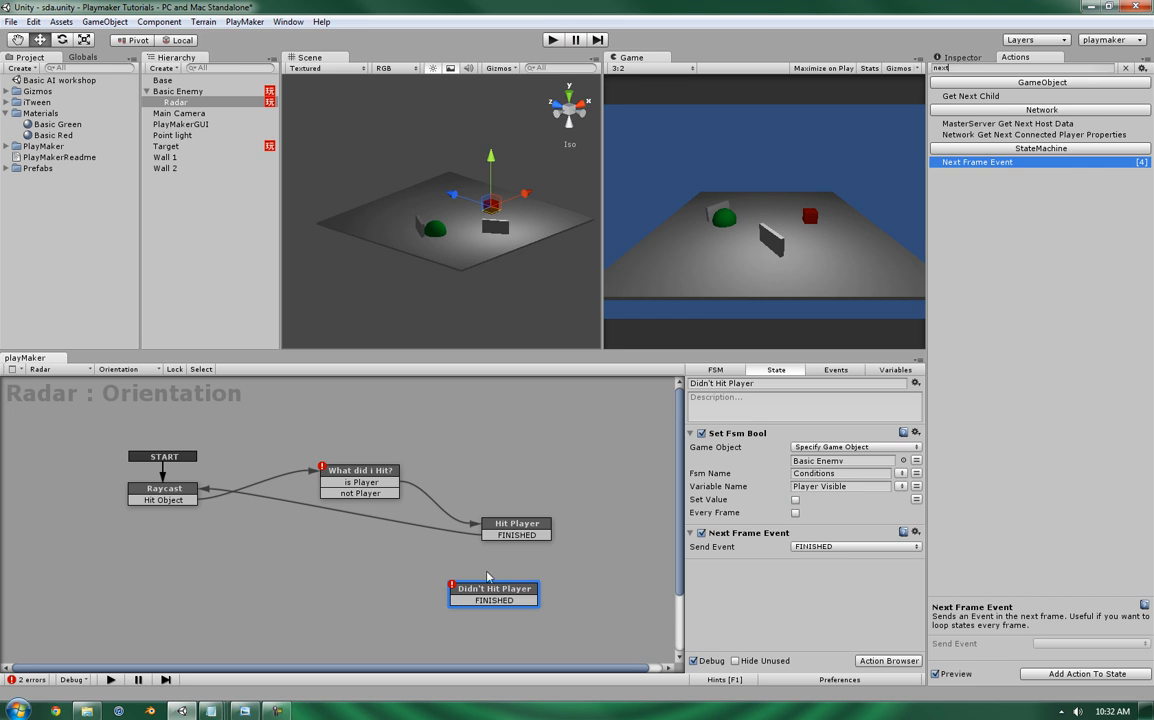
click(360, 470)
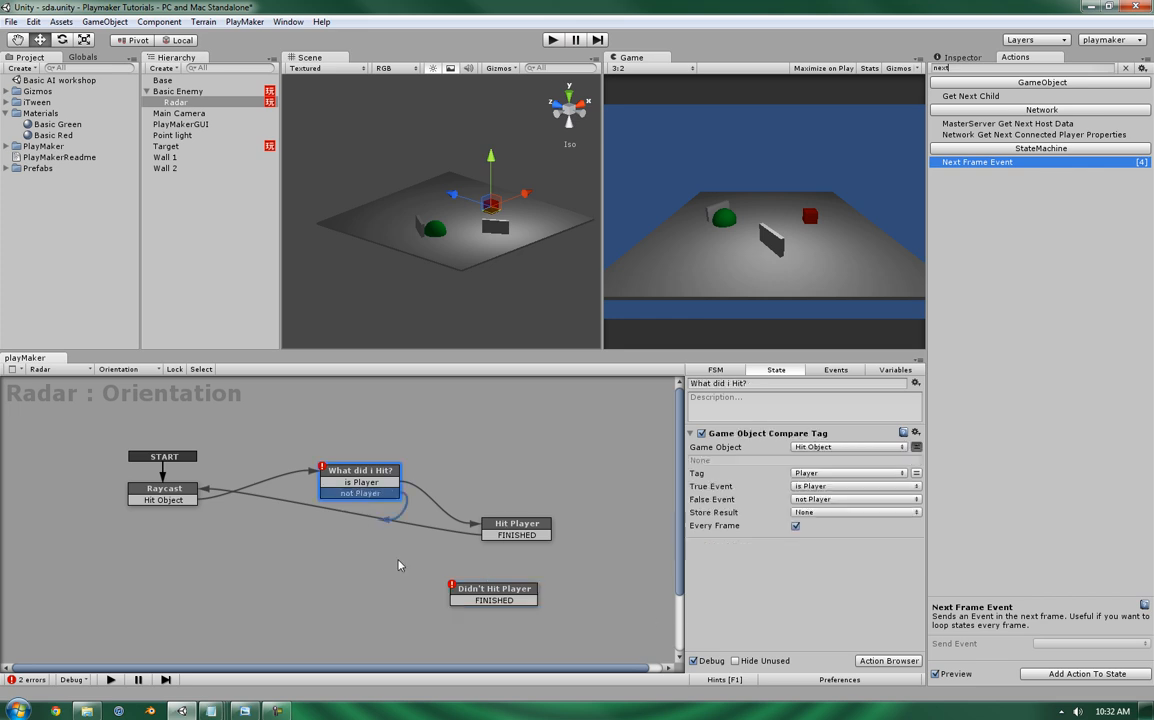
click(494, 588)
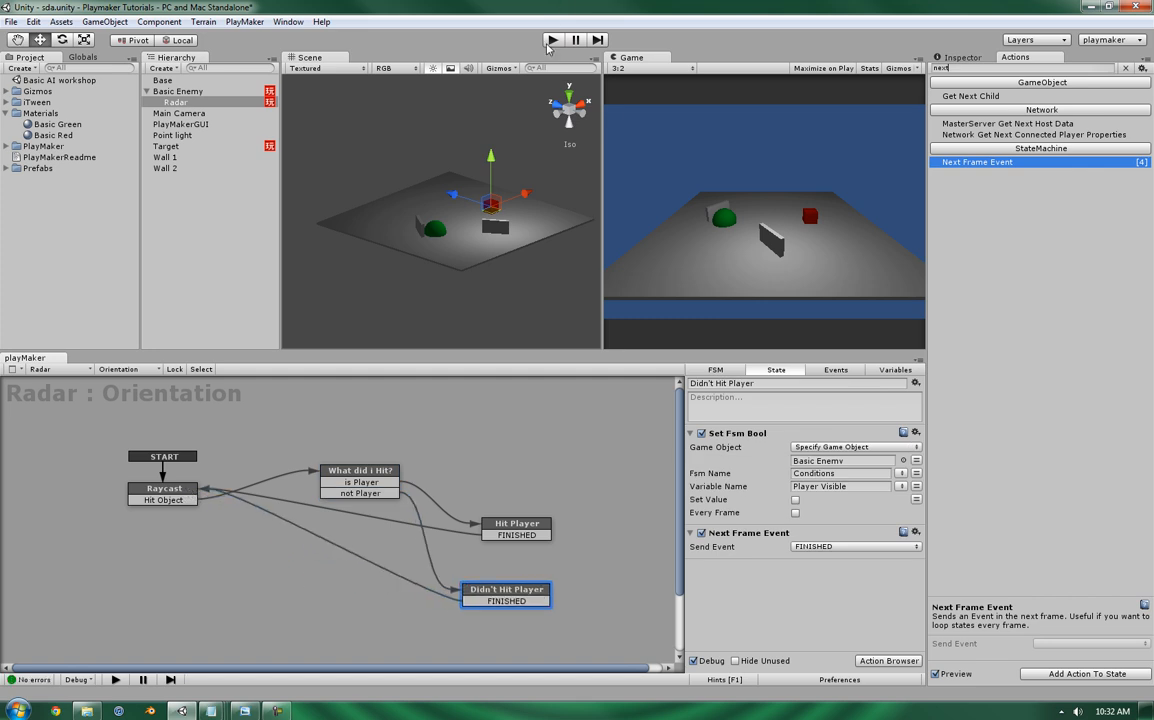
- Play the game, watch the radar reach Hit Player, then inspect Basic Enemy's Conditions FSM
click(552, 40)
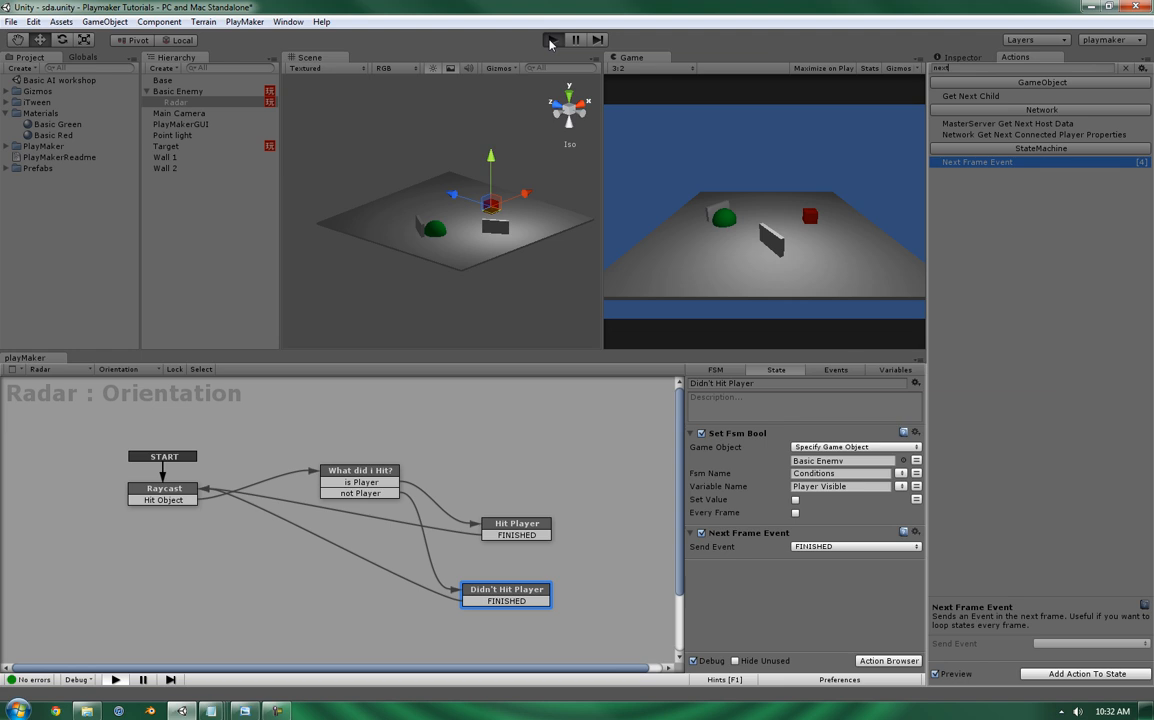
click(552, 40)
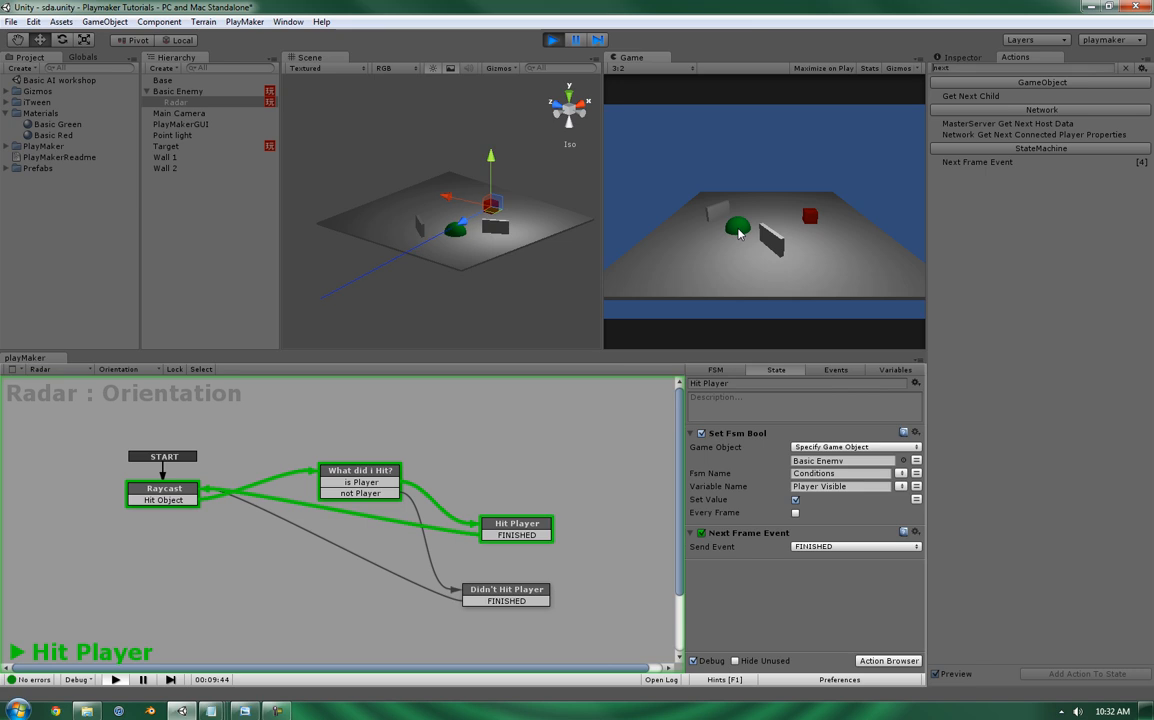
click(178, 90)
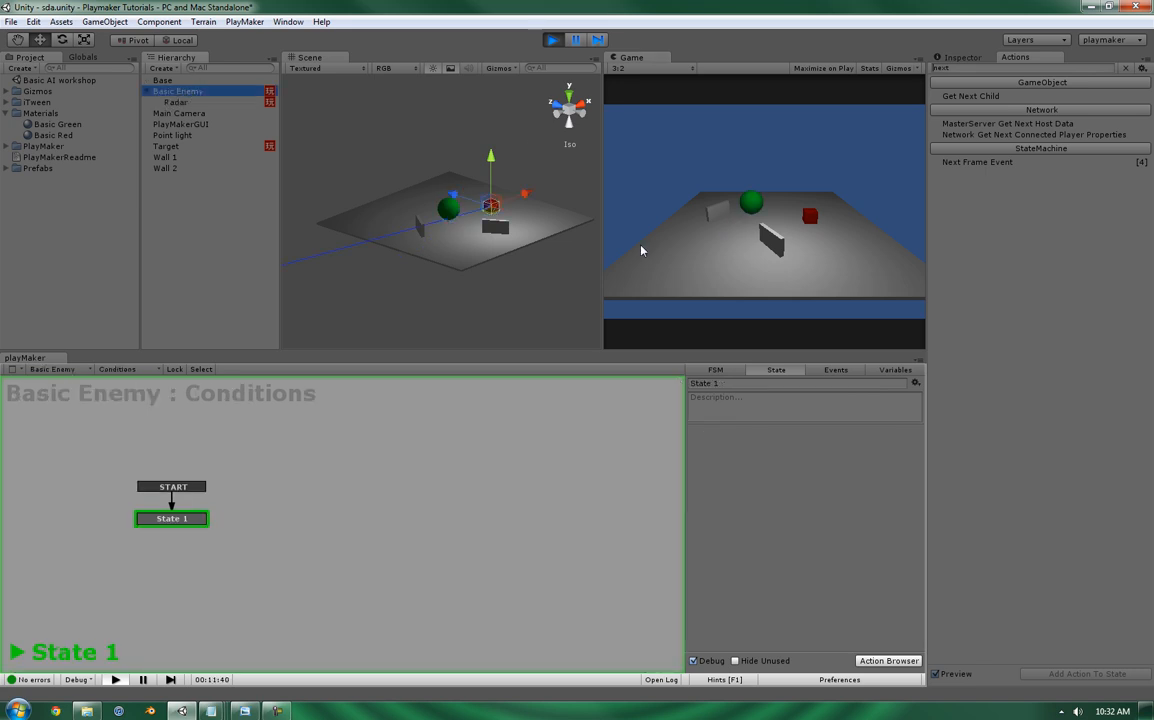
click(178, 92)
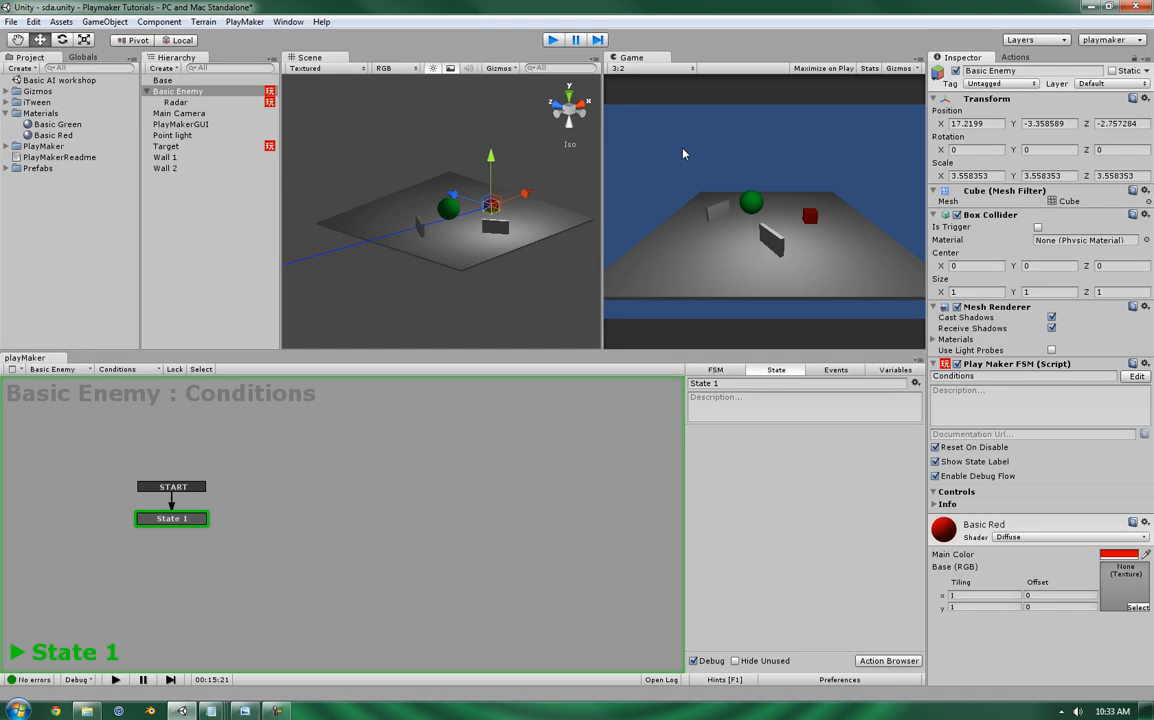
- Expose Player Visible in the inspector, run to see it read True, then stop
click(896, 368)
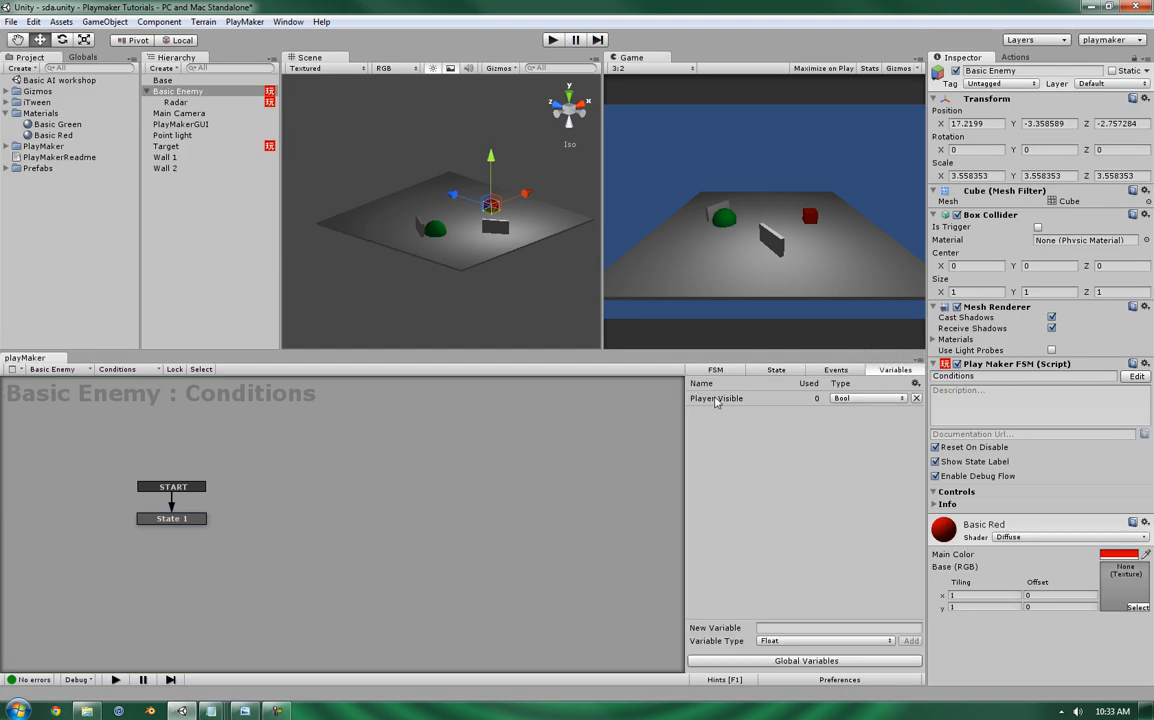
click(716, 398)
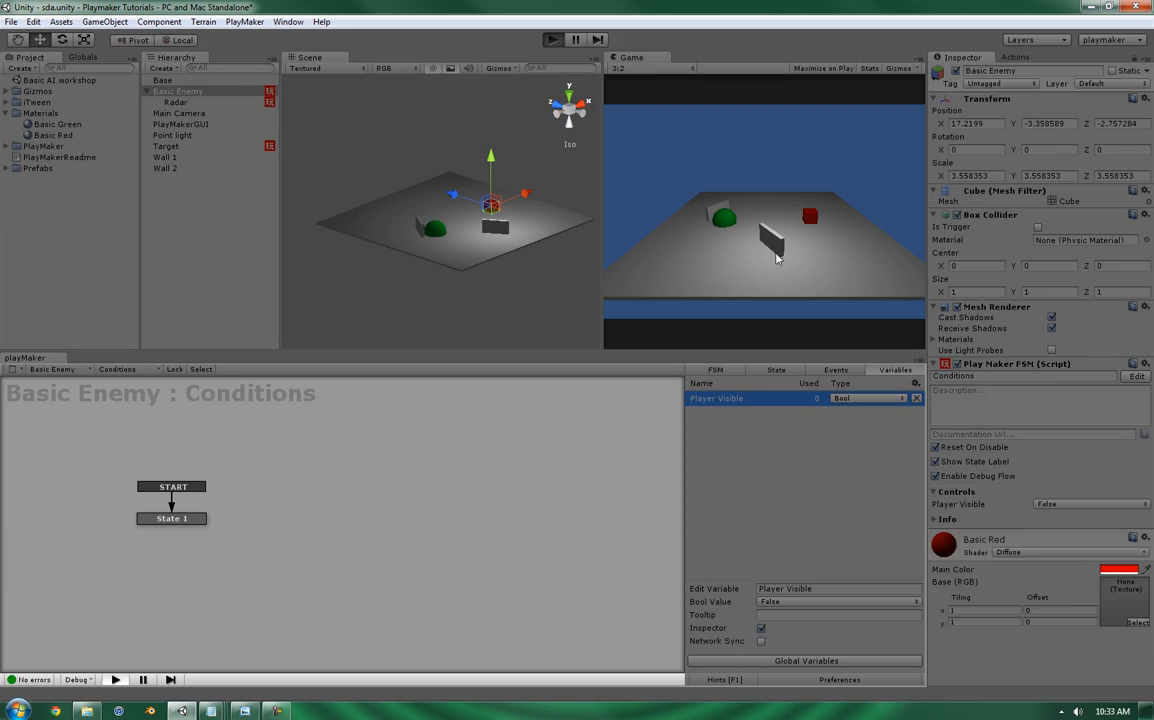
click(552, 40)
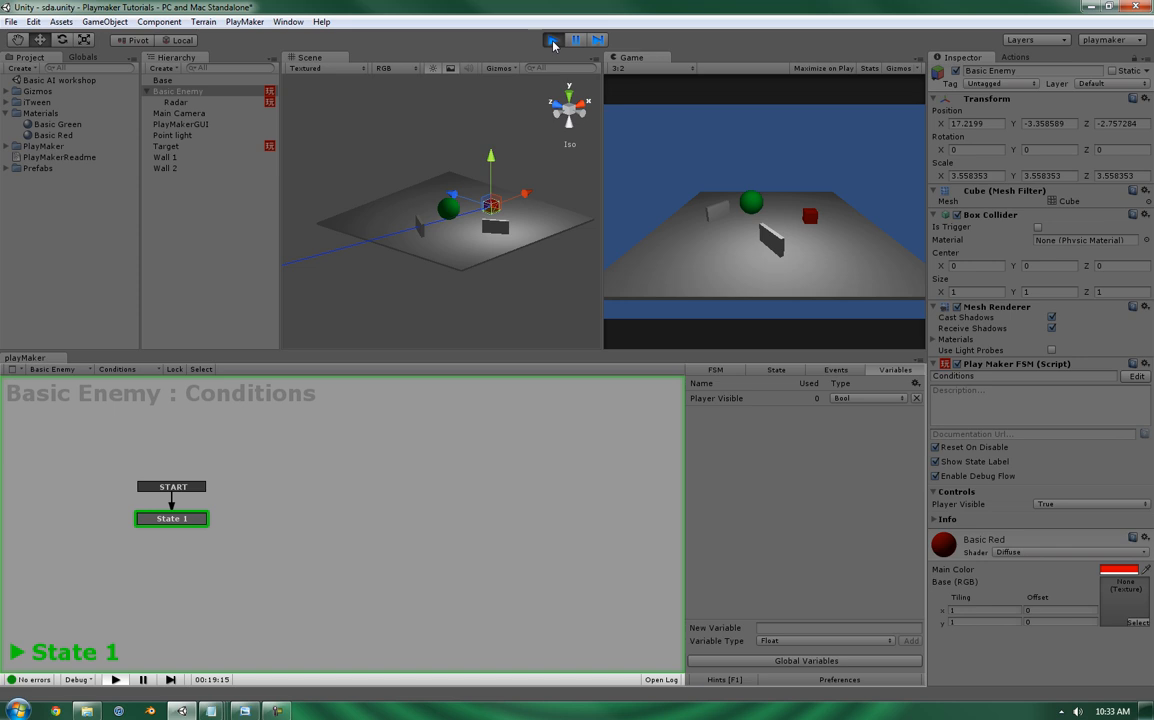
click(552, 40)
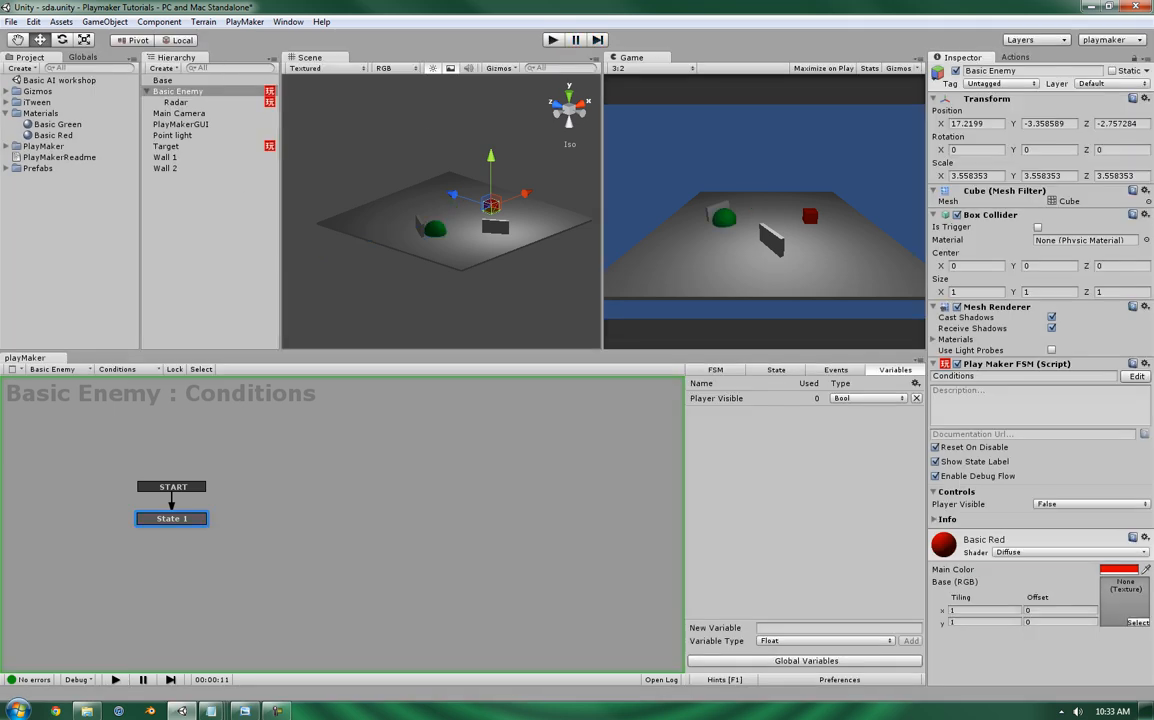